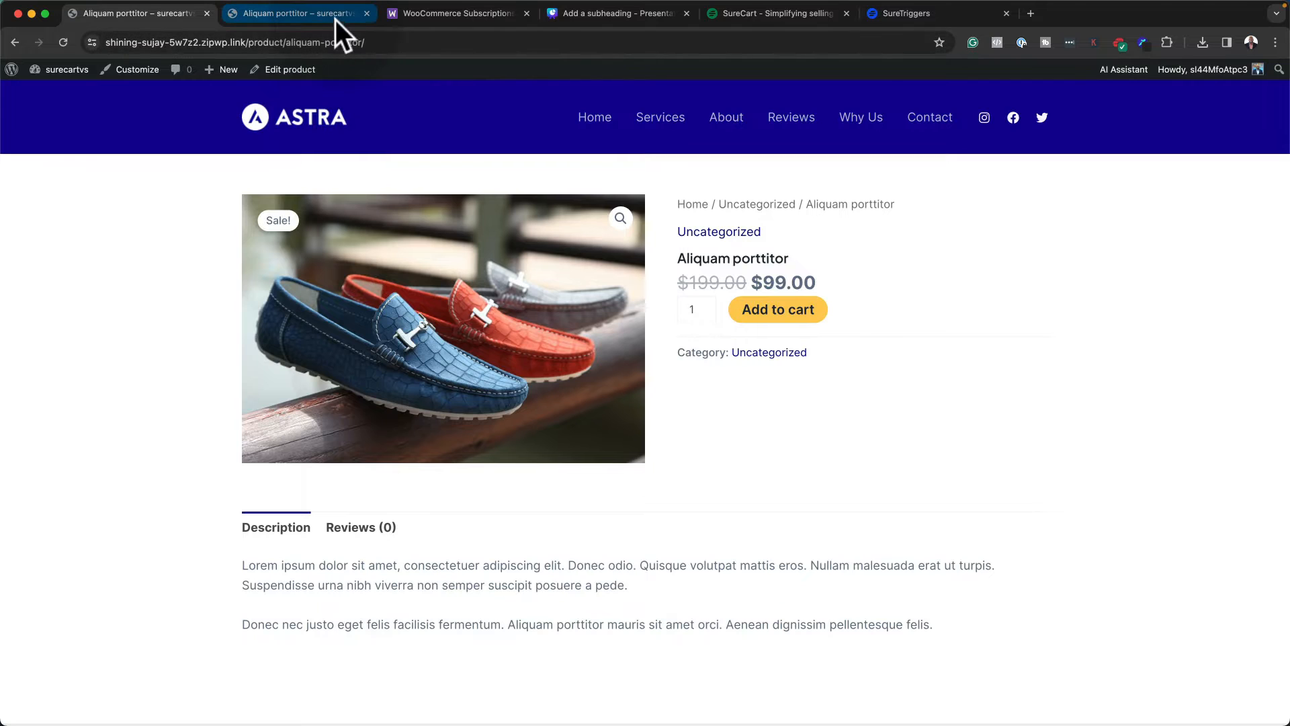
Compare WooCommerce General settings with SureCart Store Settings (store name, URL, currency, time zone, language)
left_click(136, 13)
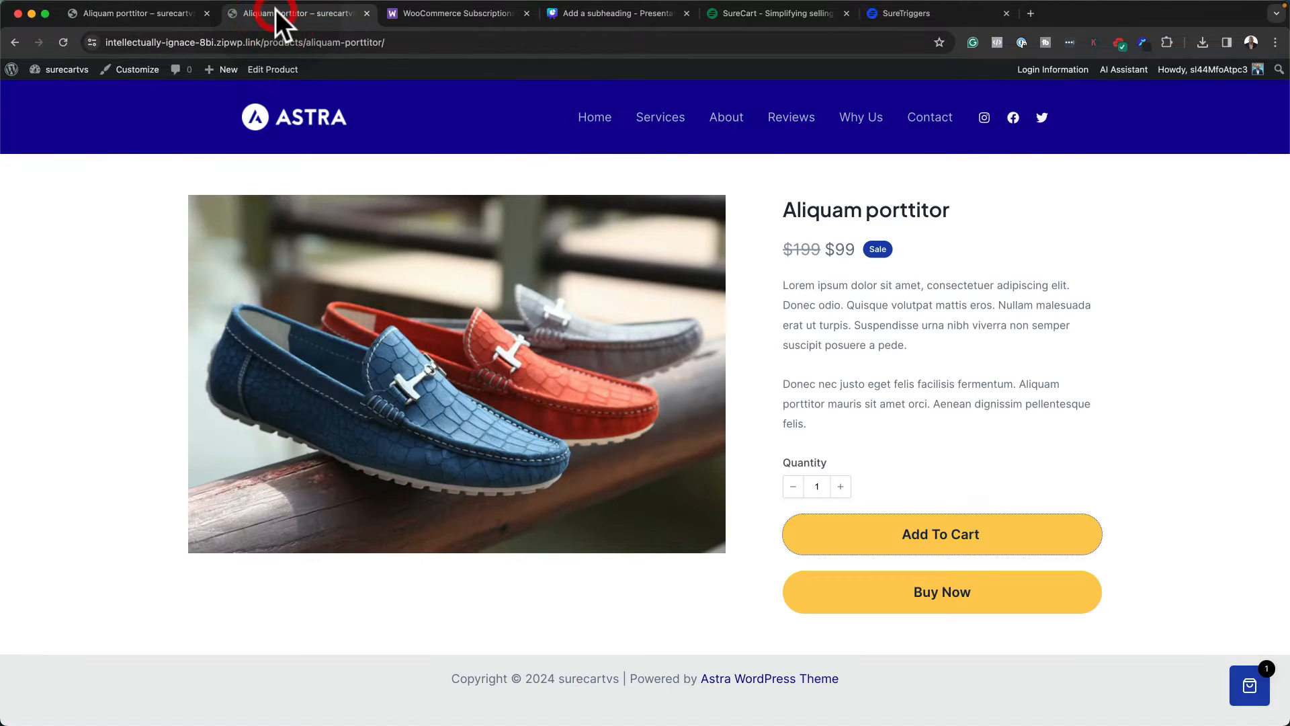
left_click(136, 13)
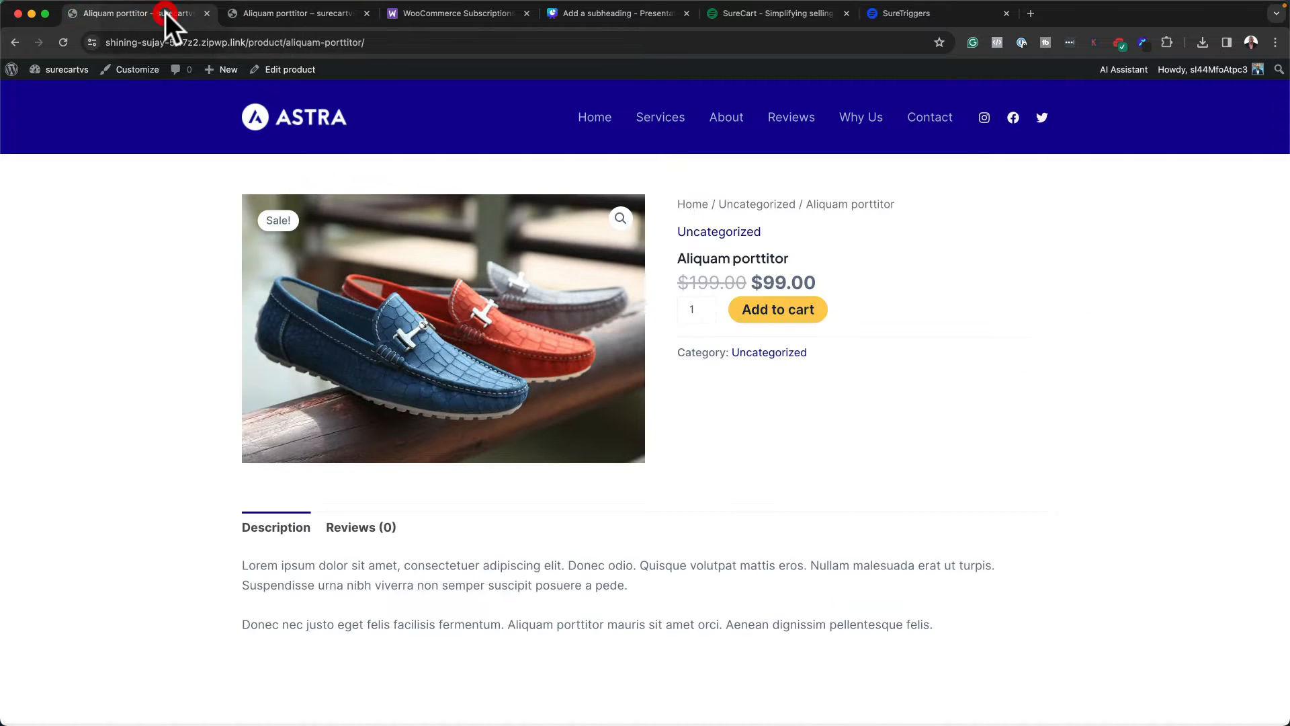
left_click(286, 14)
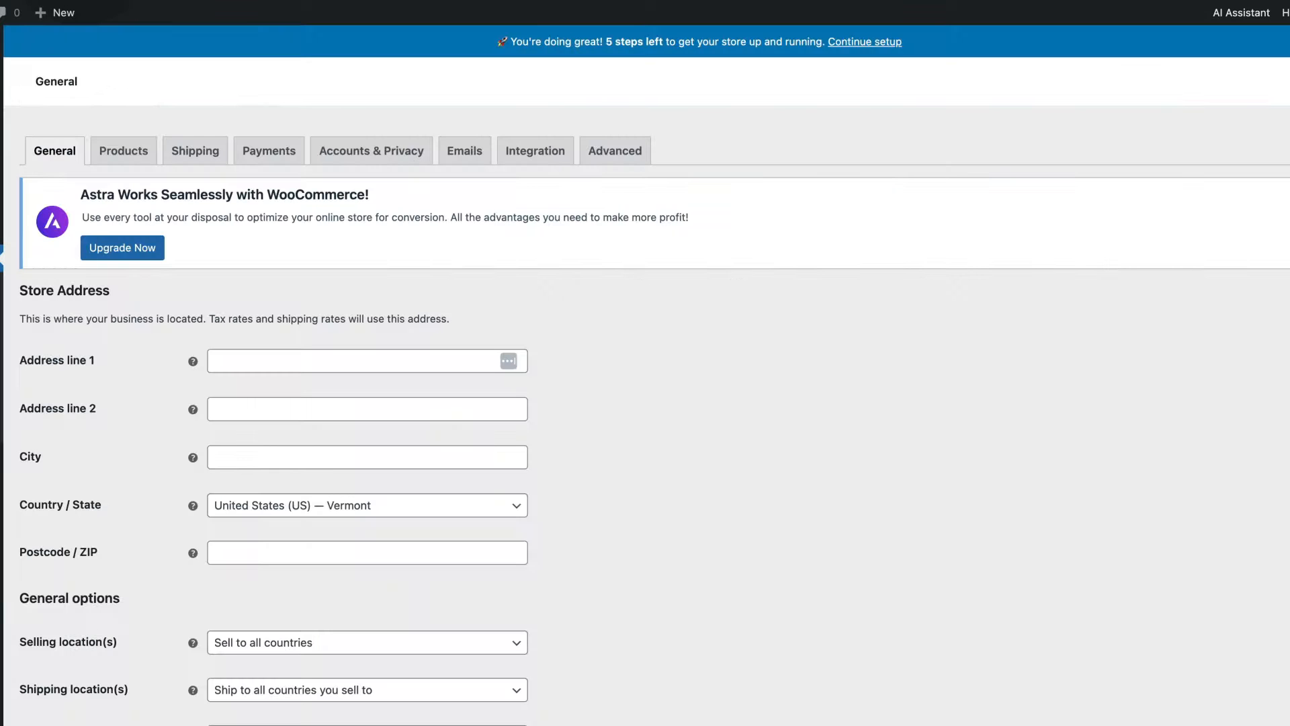
mouse_move(195, 210)
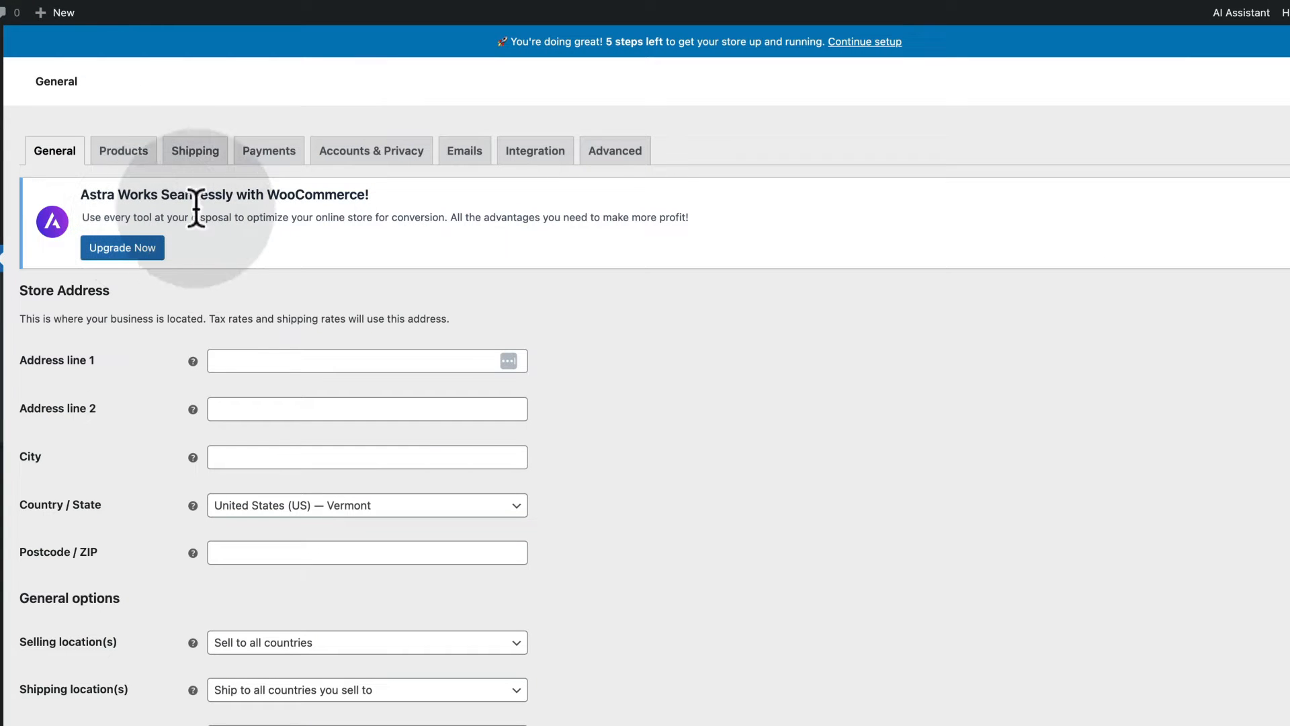
mouse_move(124, 151)
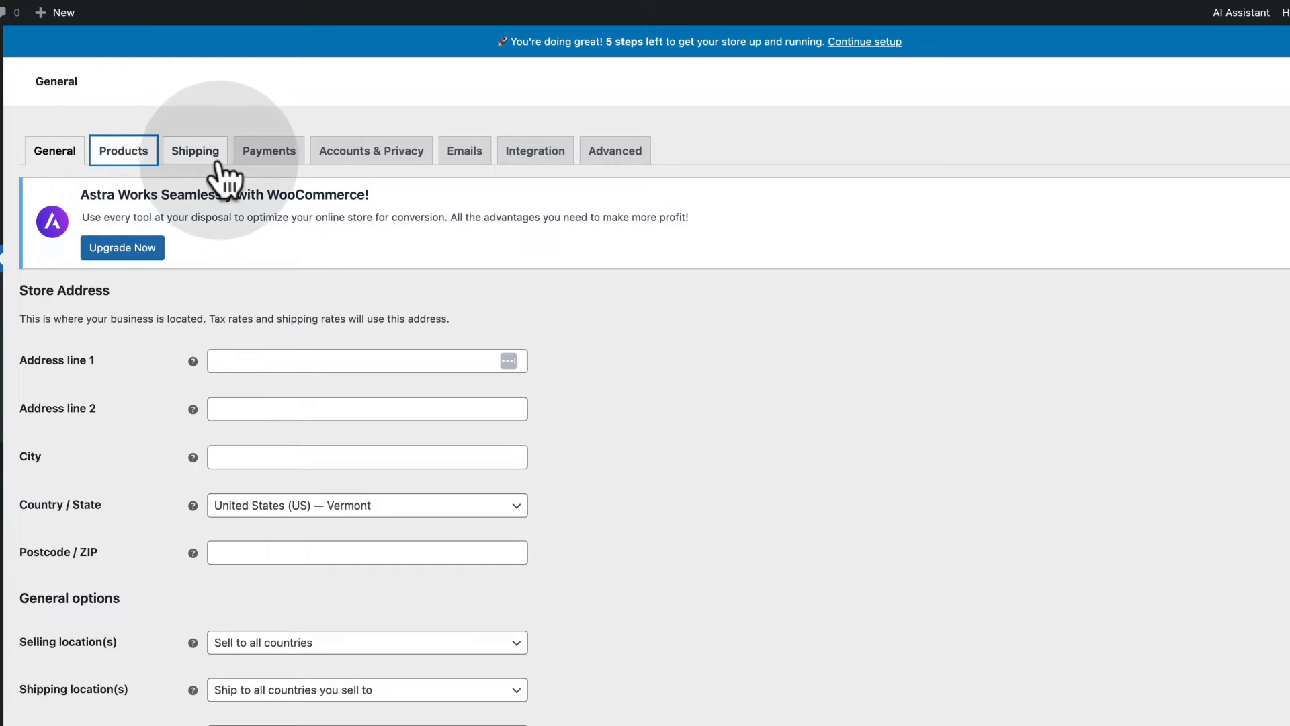
left_click(296, 13)
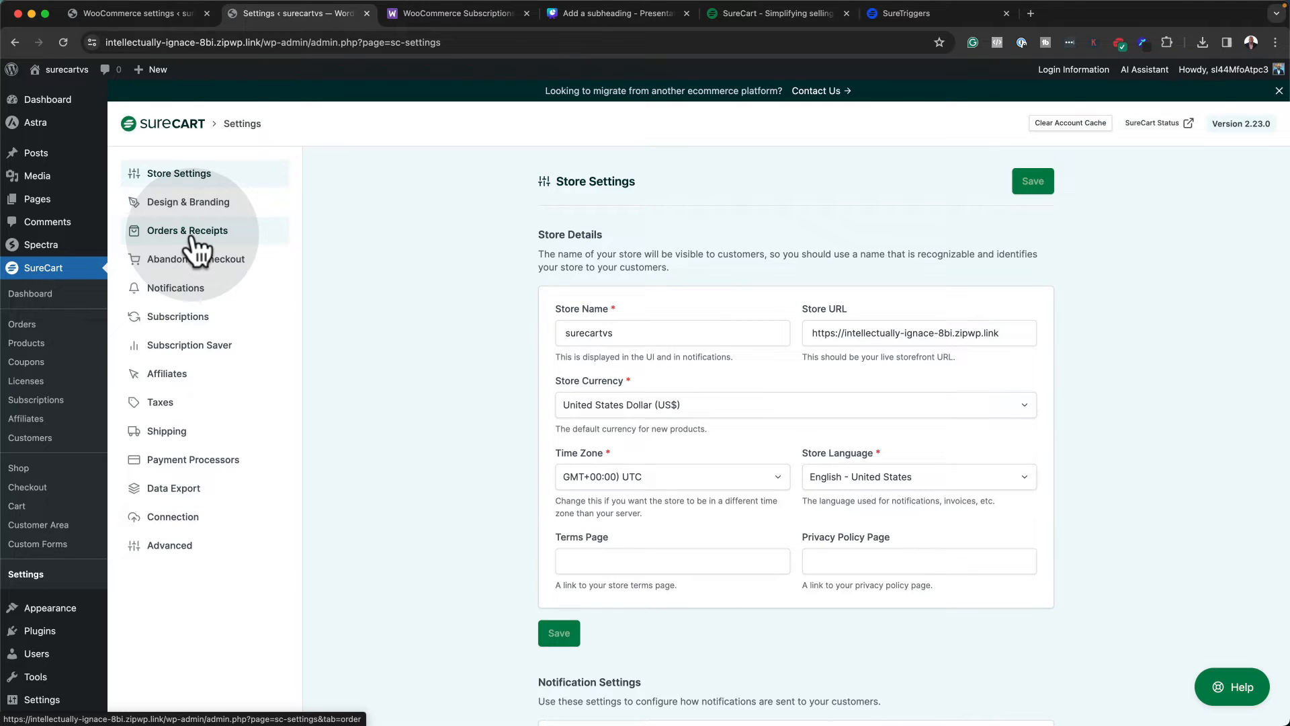
mouse_move(35, 399)
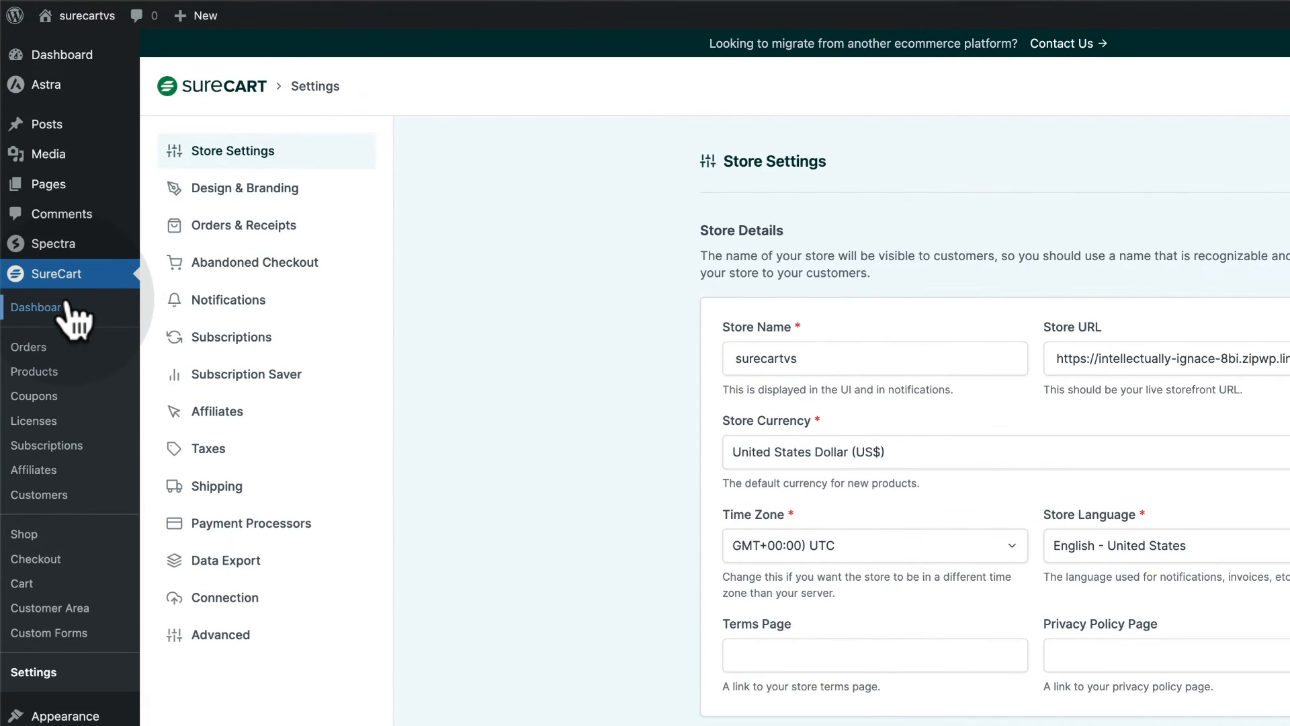
mouse_move(34, 371)
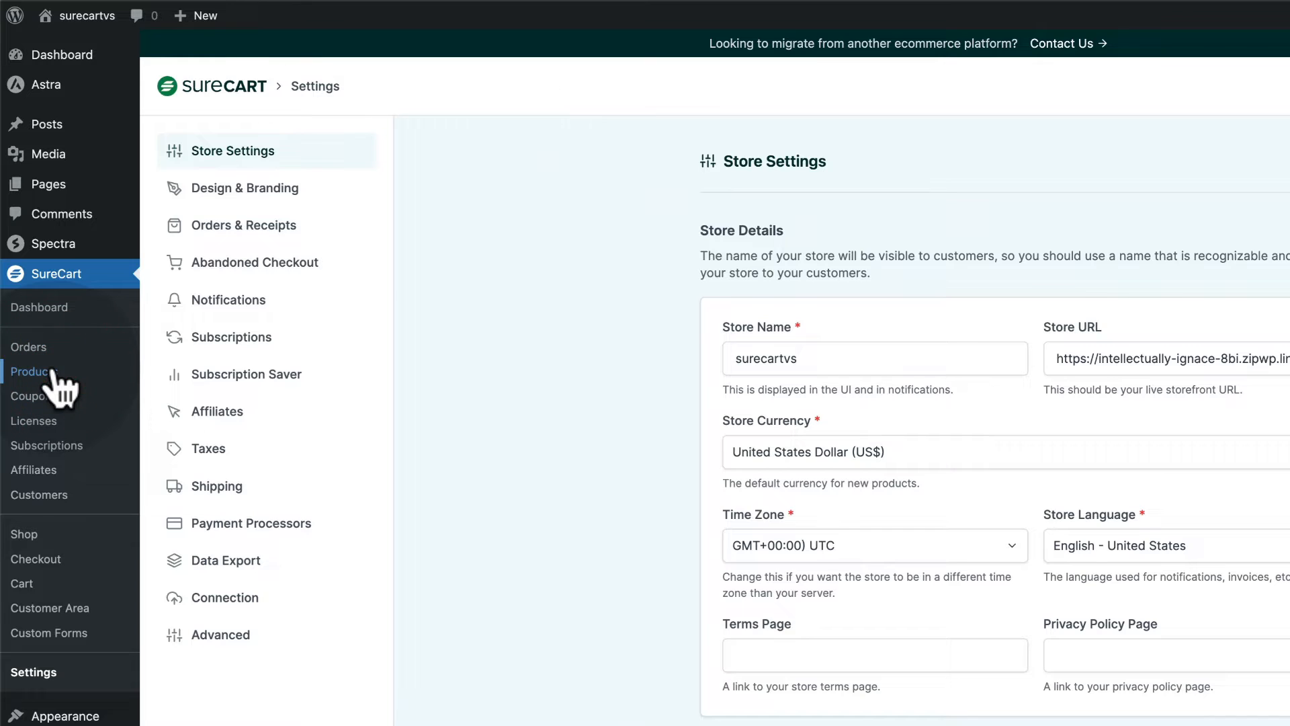
Open SureCart's Aliquam porttitor product and review pricing, inventory, variants, integrations and downloads
left_click(36, 371)
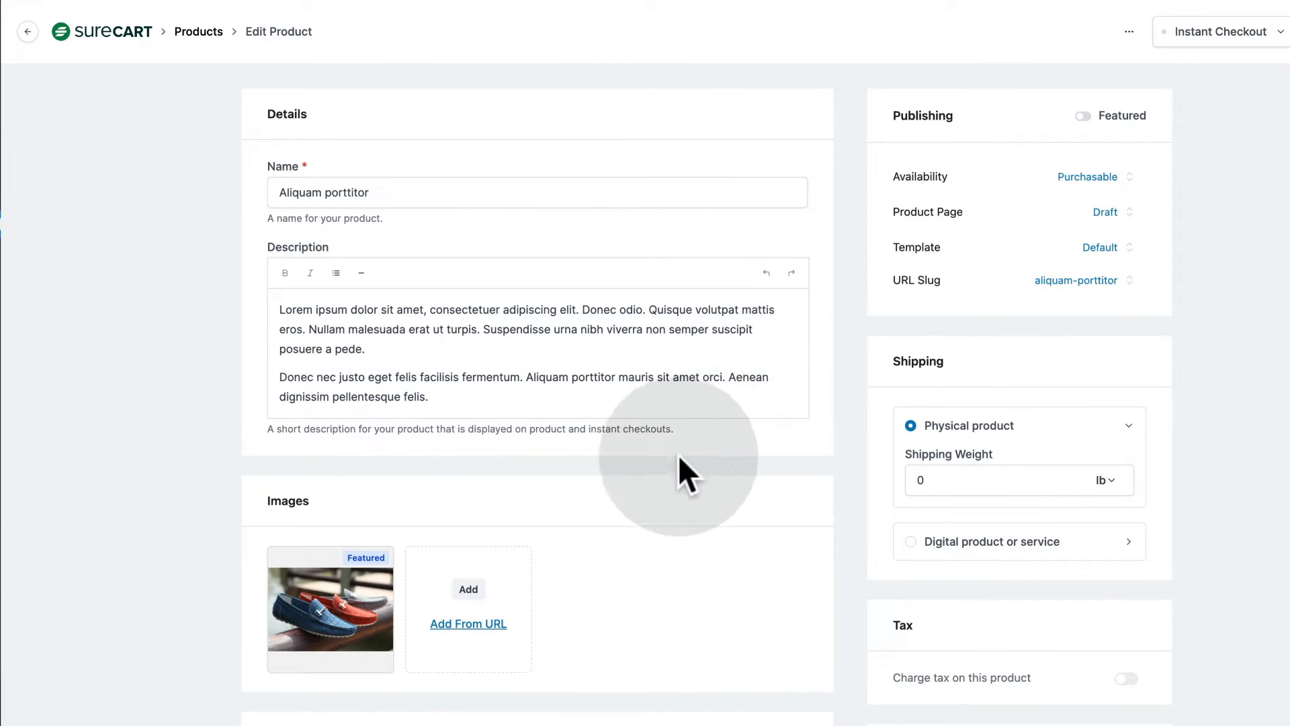
scroll("down", 3)
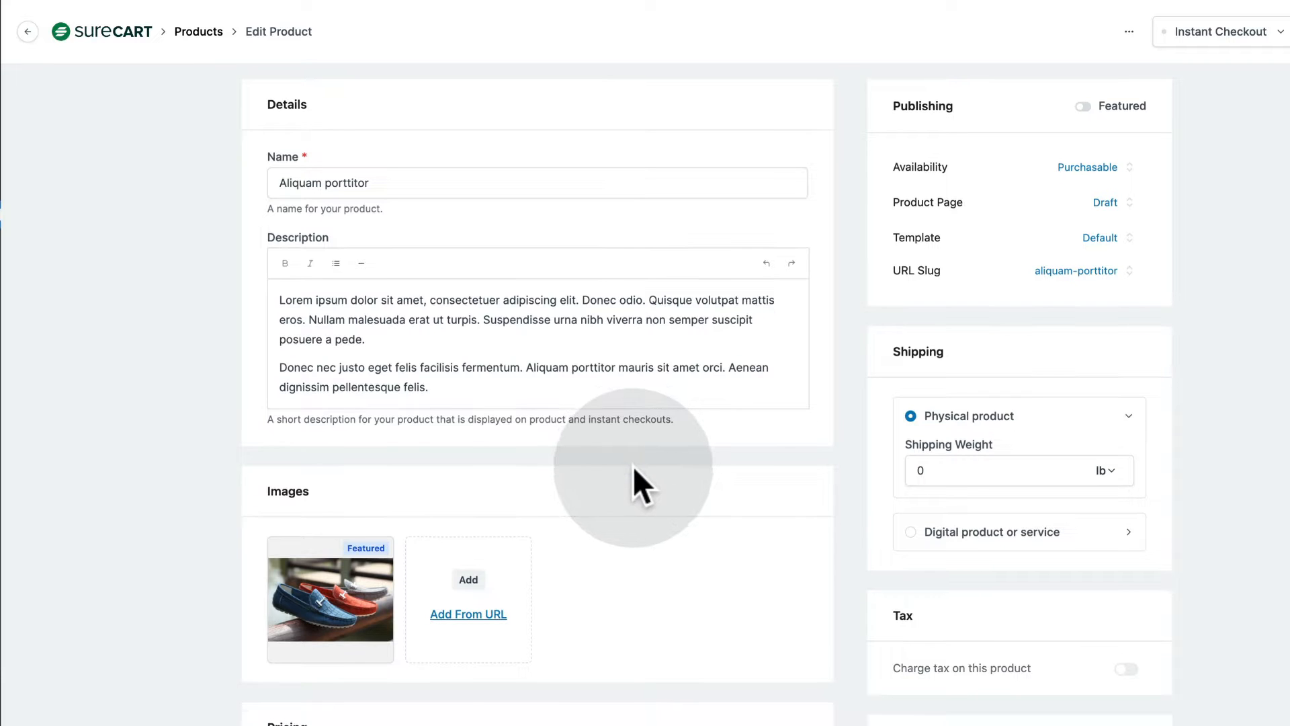
scroll("down", 3)
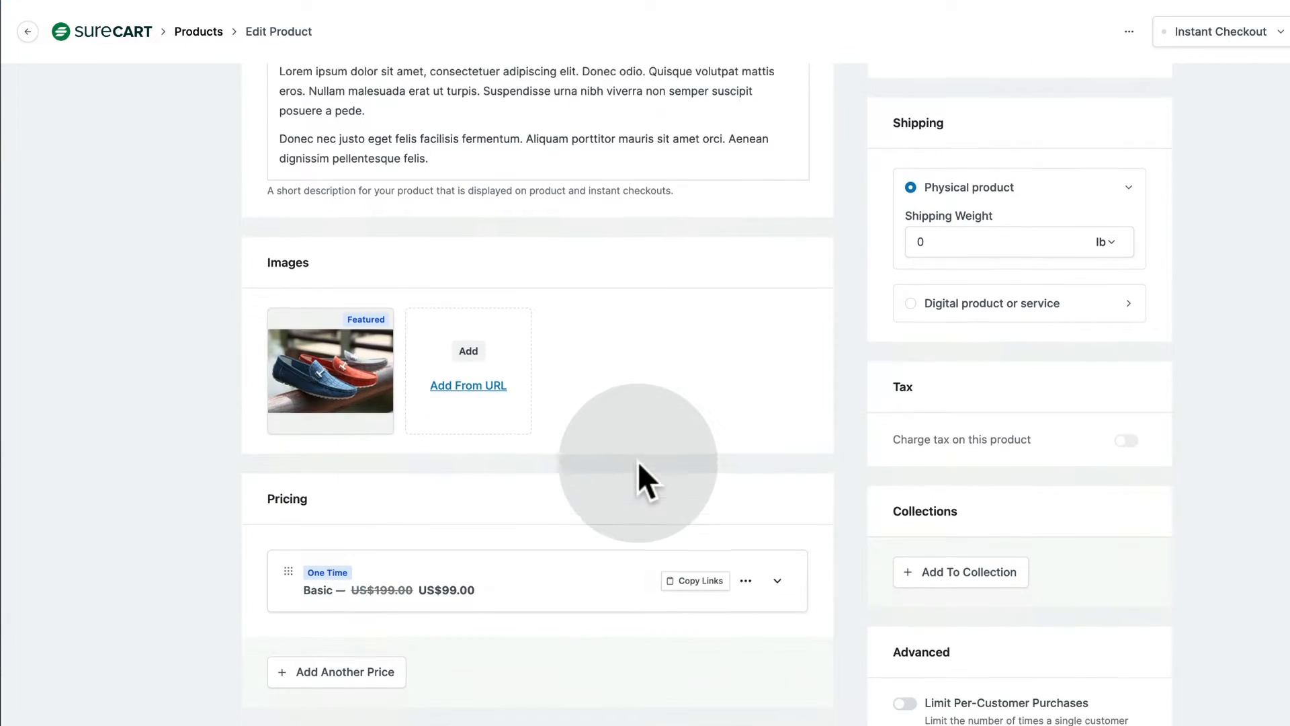
scroll("down", 3)
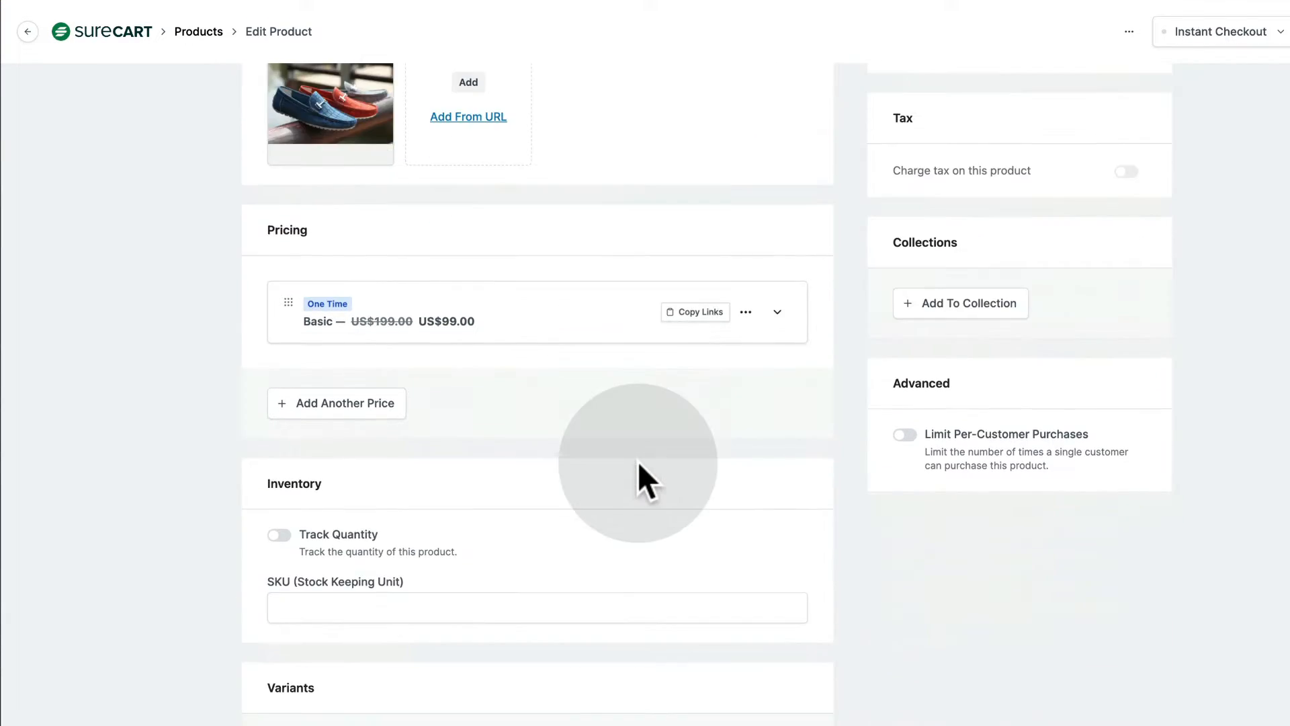
scroll("down", 3)
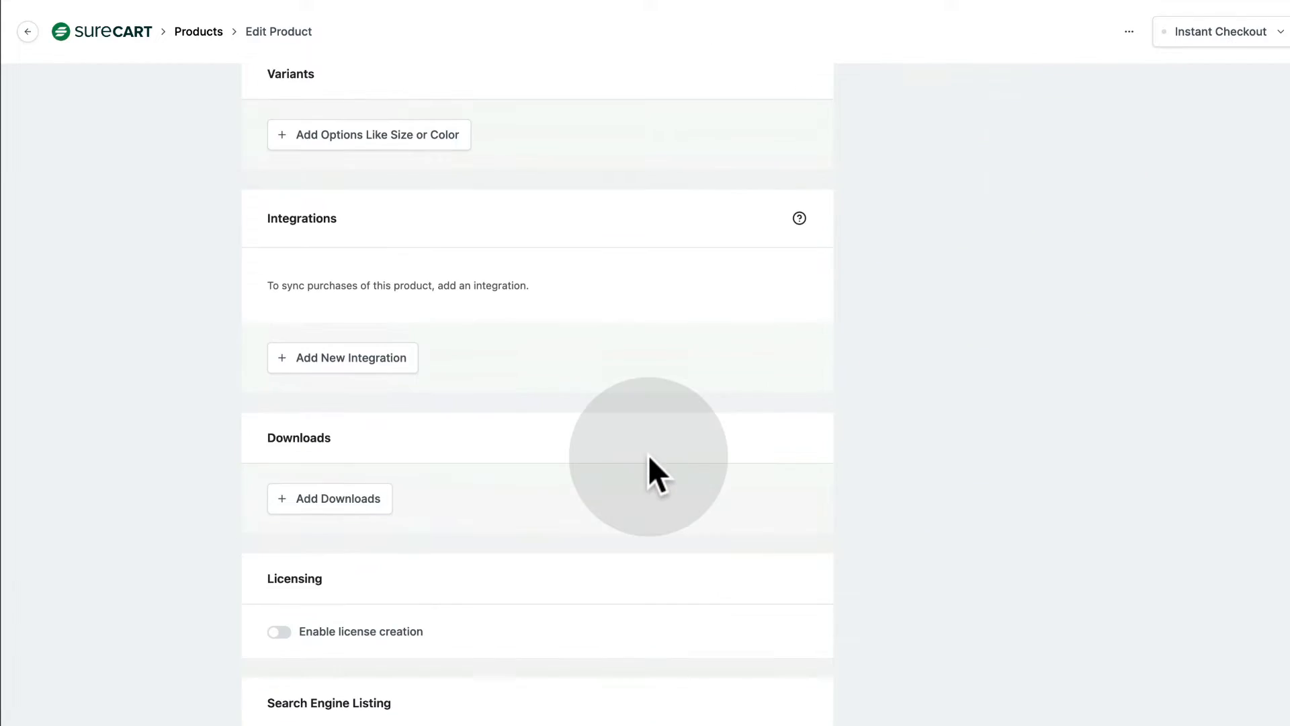
mouse_move(329, 499)
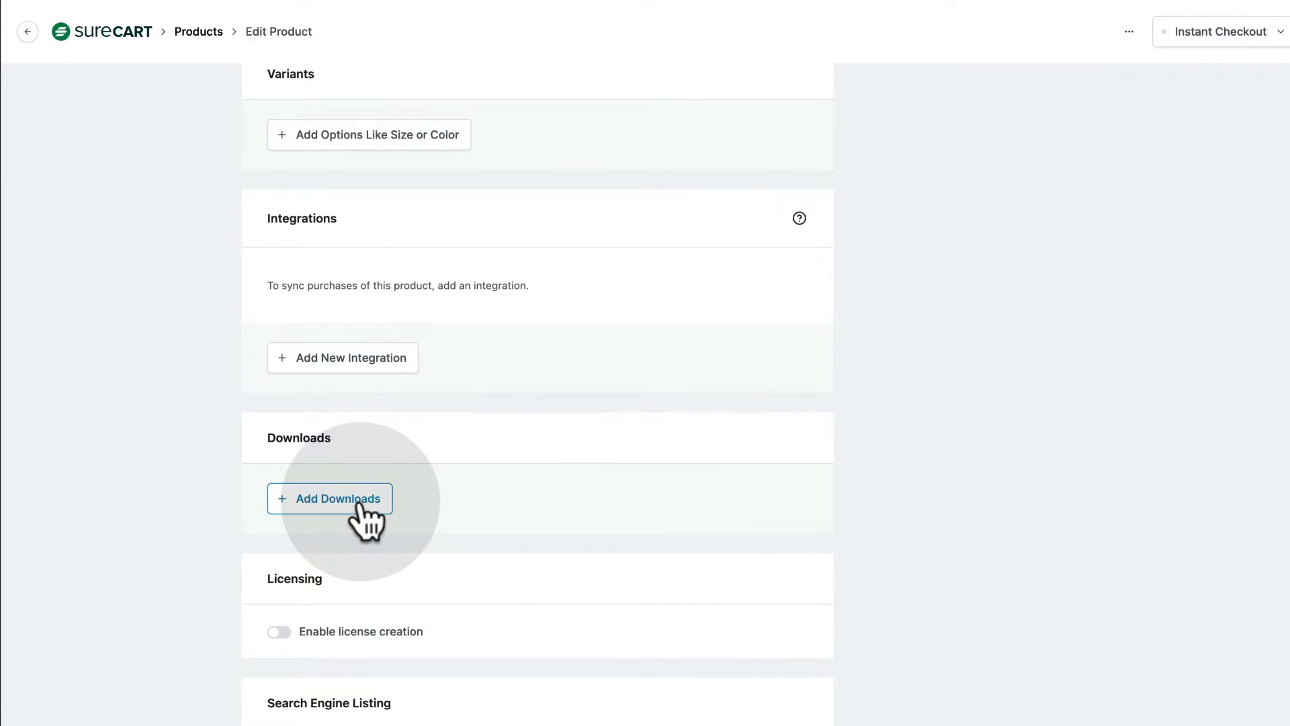
mouse_move(341, 357)
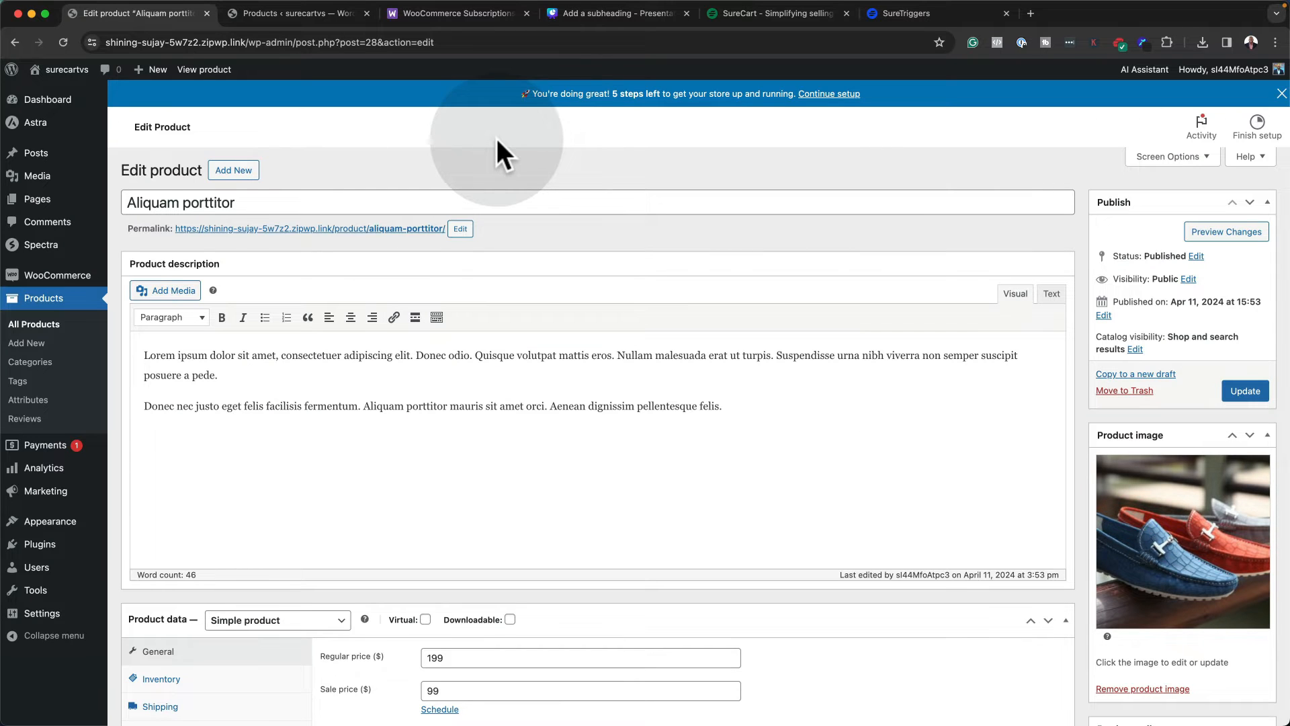
Scroll WooCommerce's Aliquam porttitor editor through Product data, short description and Reviews
scroll("down", 3)
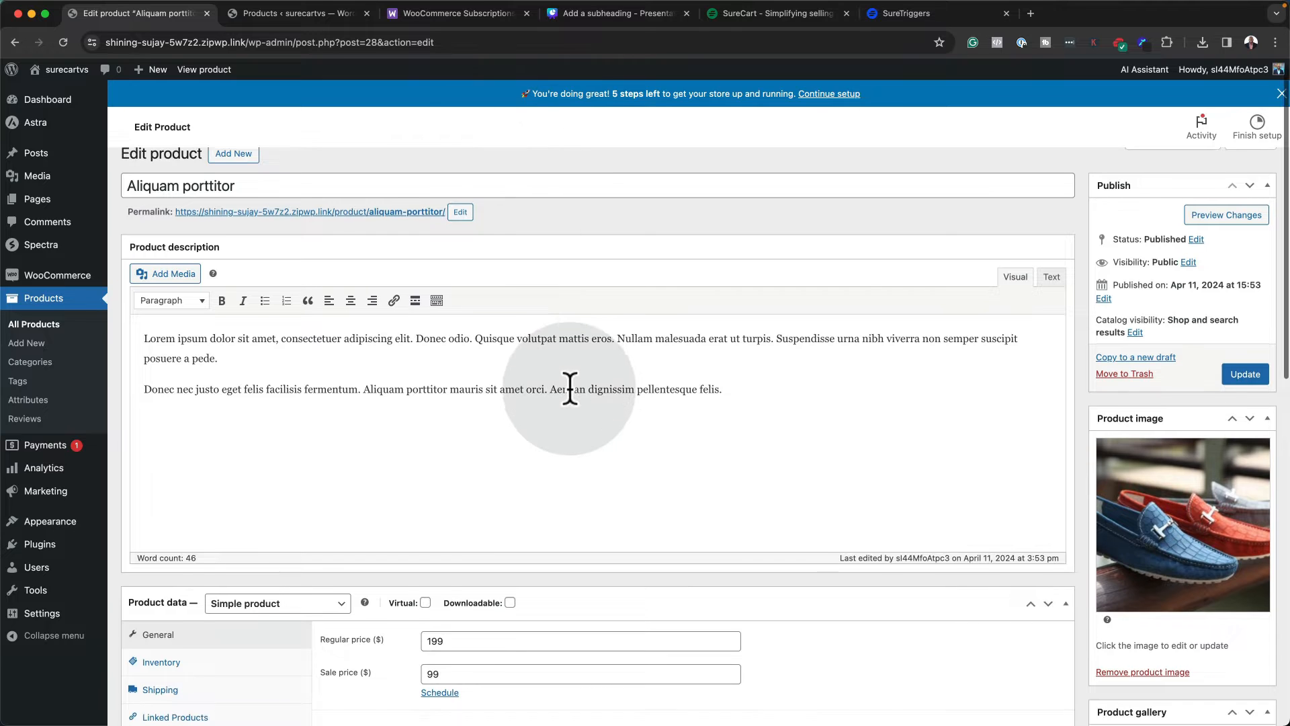
scroll("down", 3)
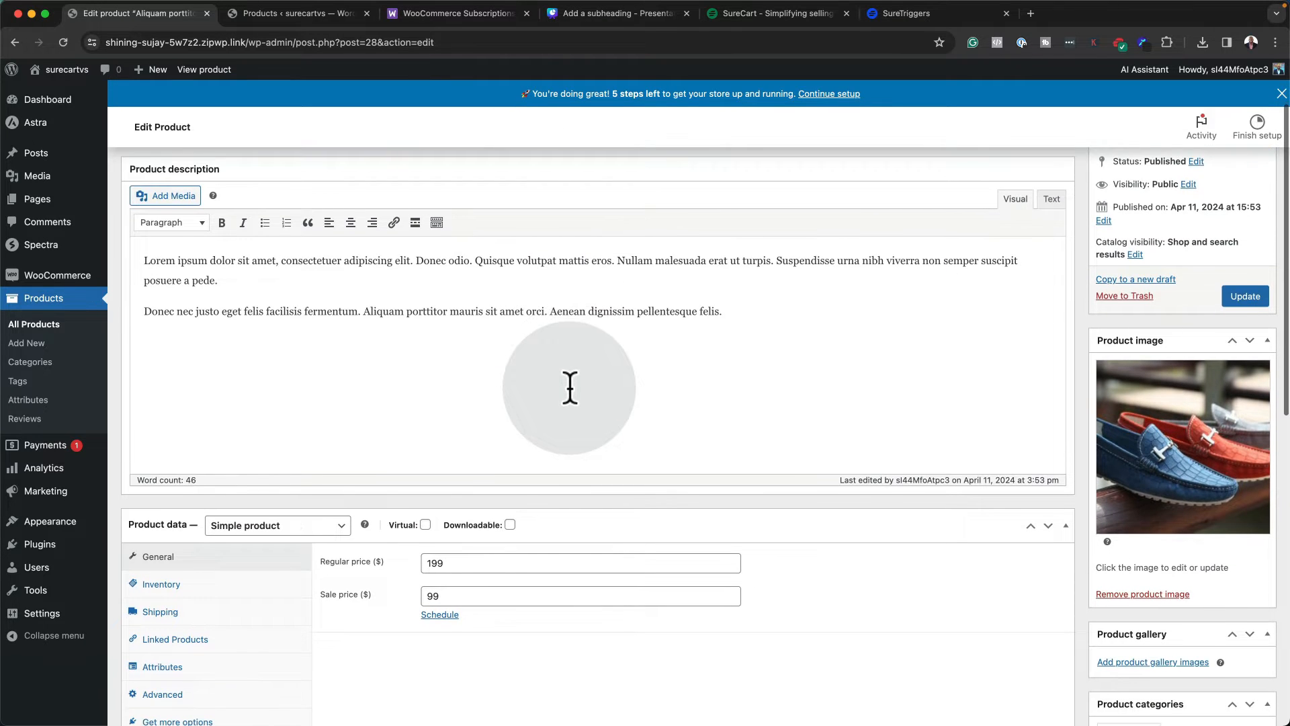
scroll("down", 3)
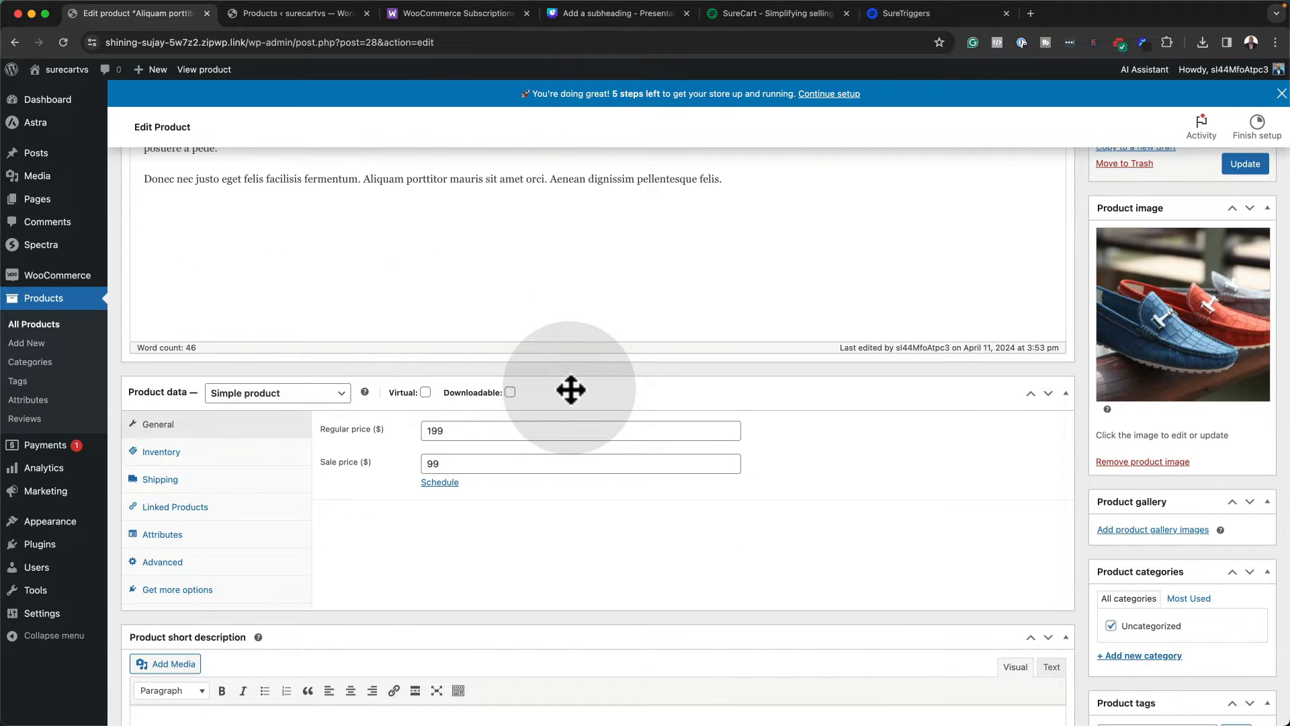
scroll("down", 3)
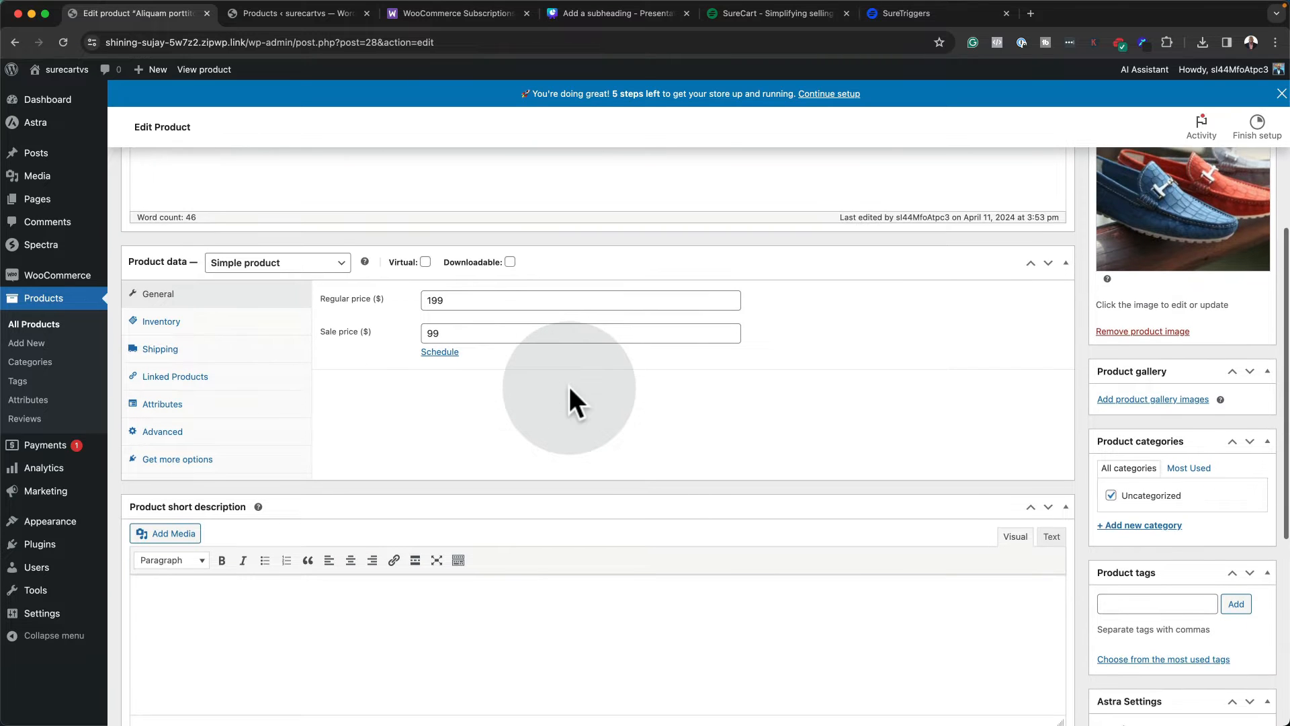
scroll("down", 3)
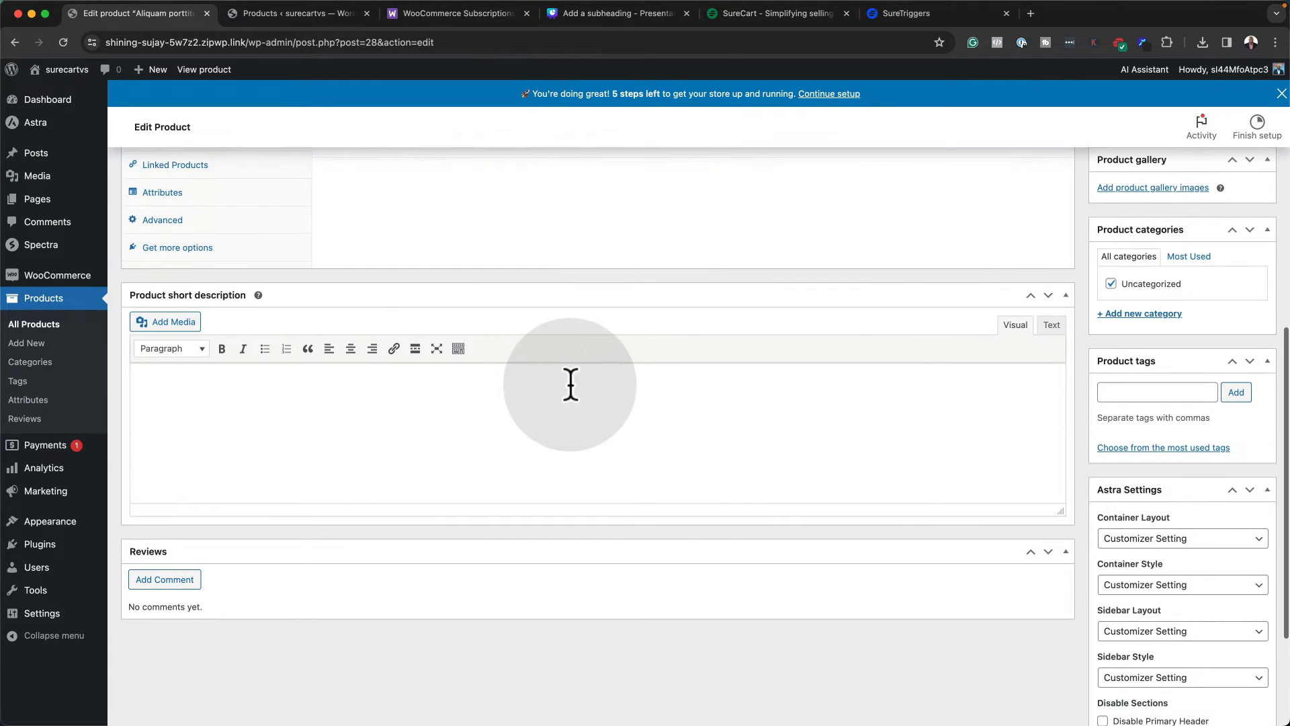
scroll("up", 3)
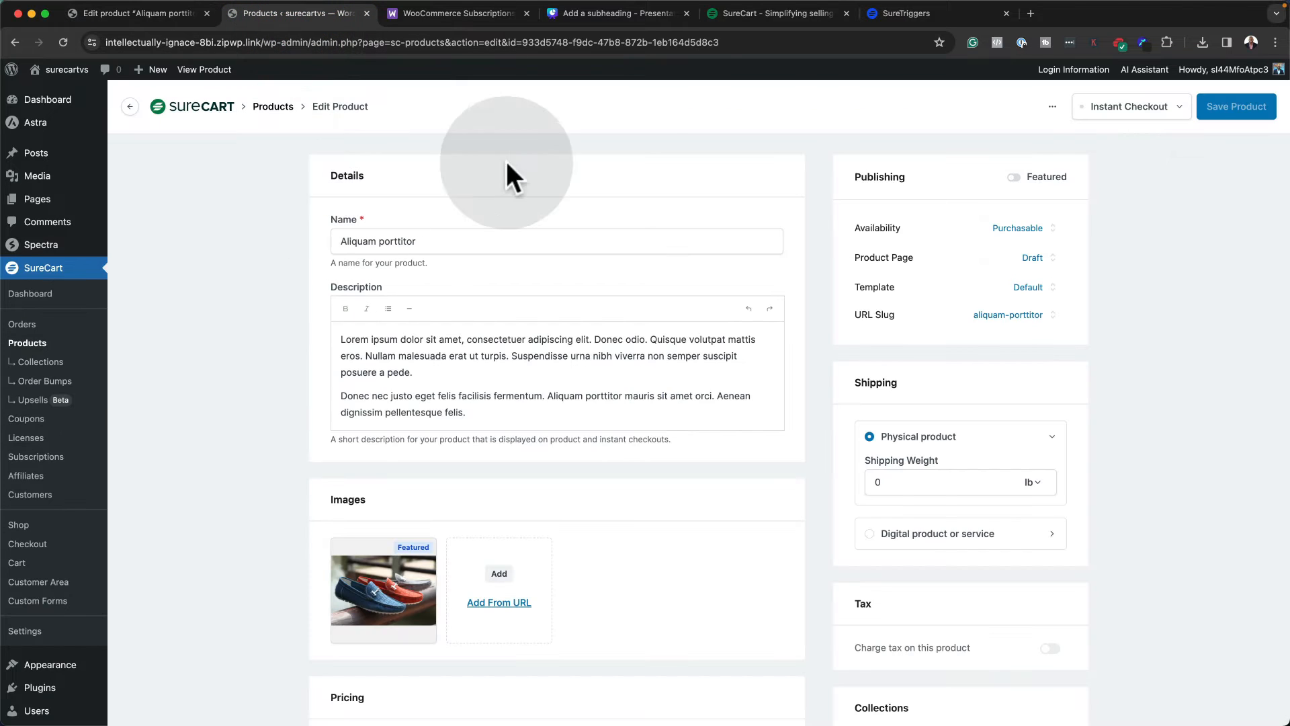
mouse_move(623, 397)
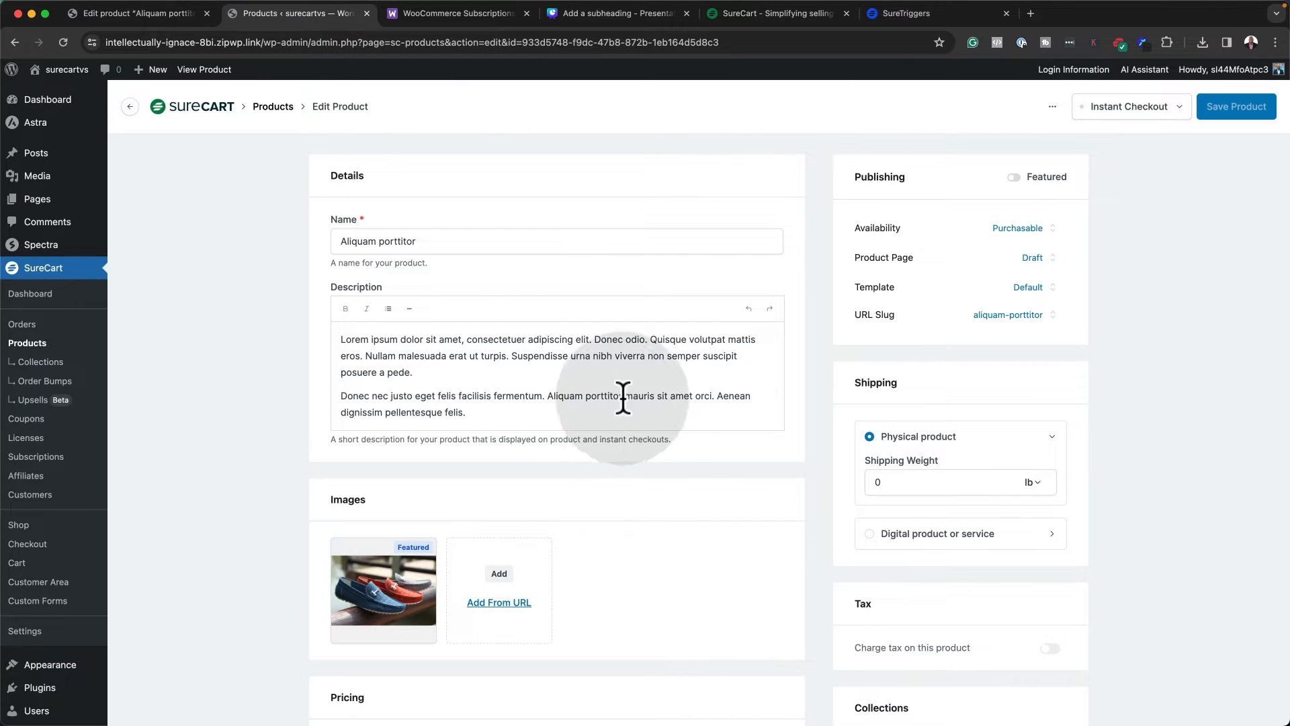
scroll("down", 3)
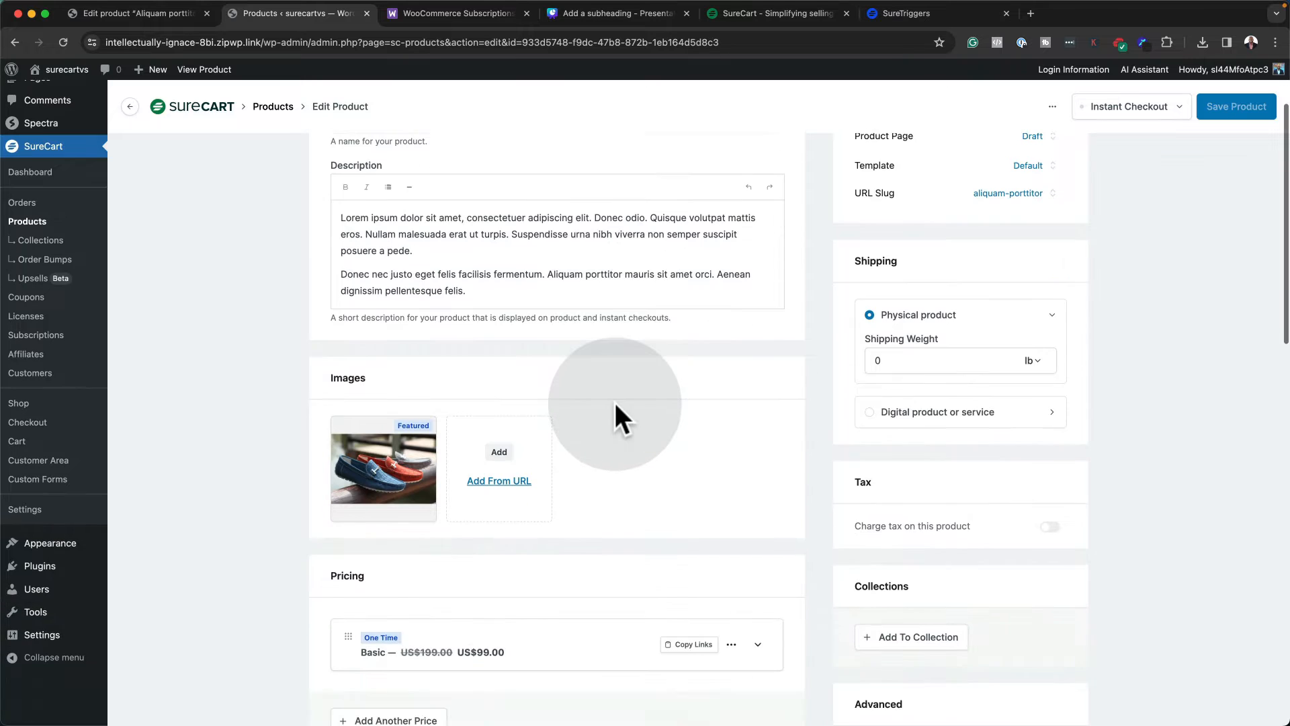
scroll("down", 3)
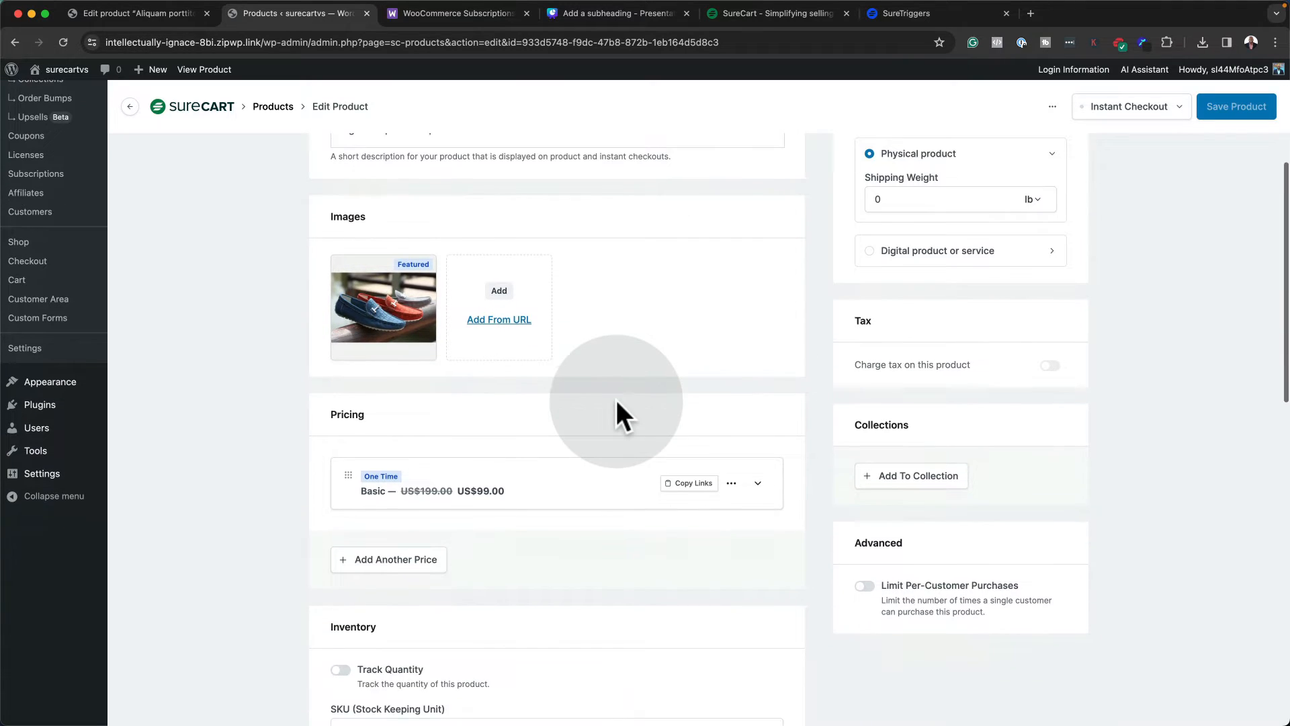
scroll("down", 3)
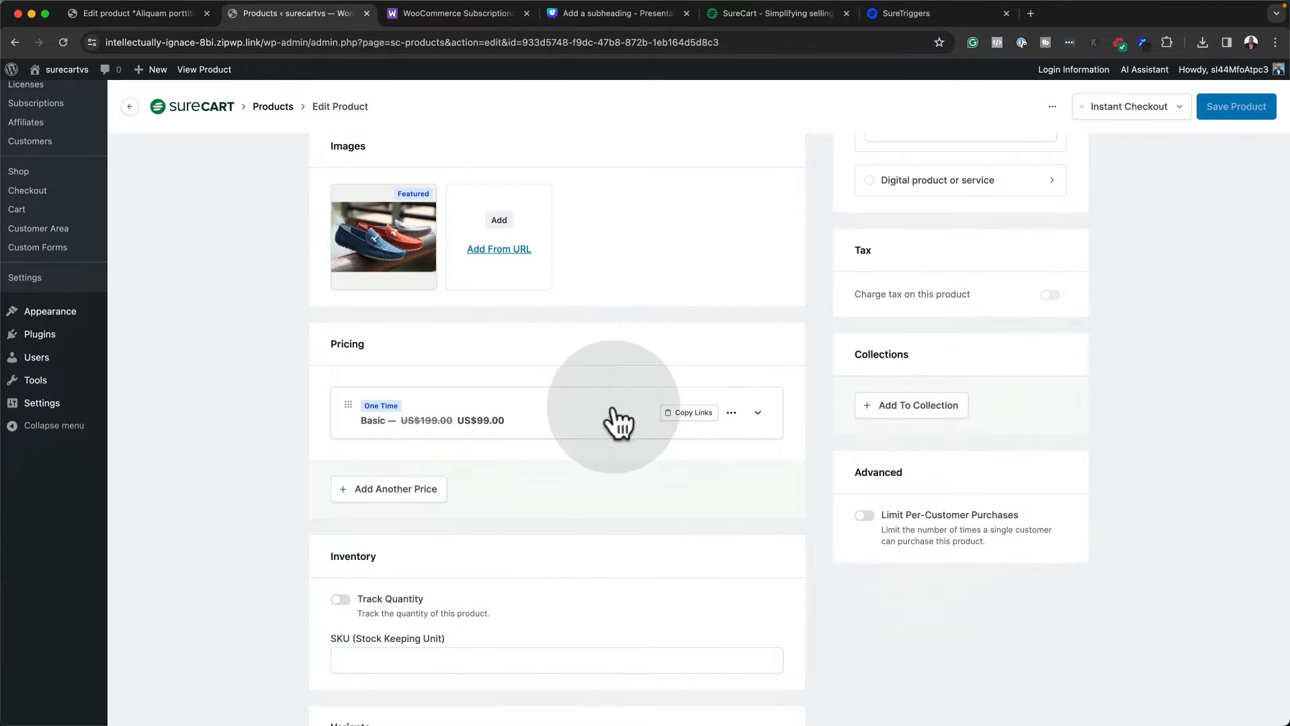
left_click(756, 412)
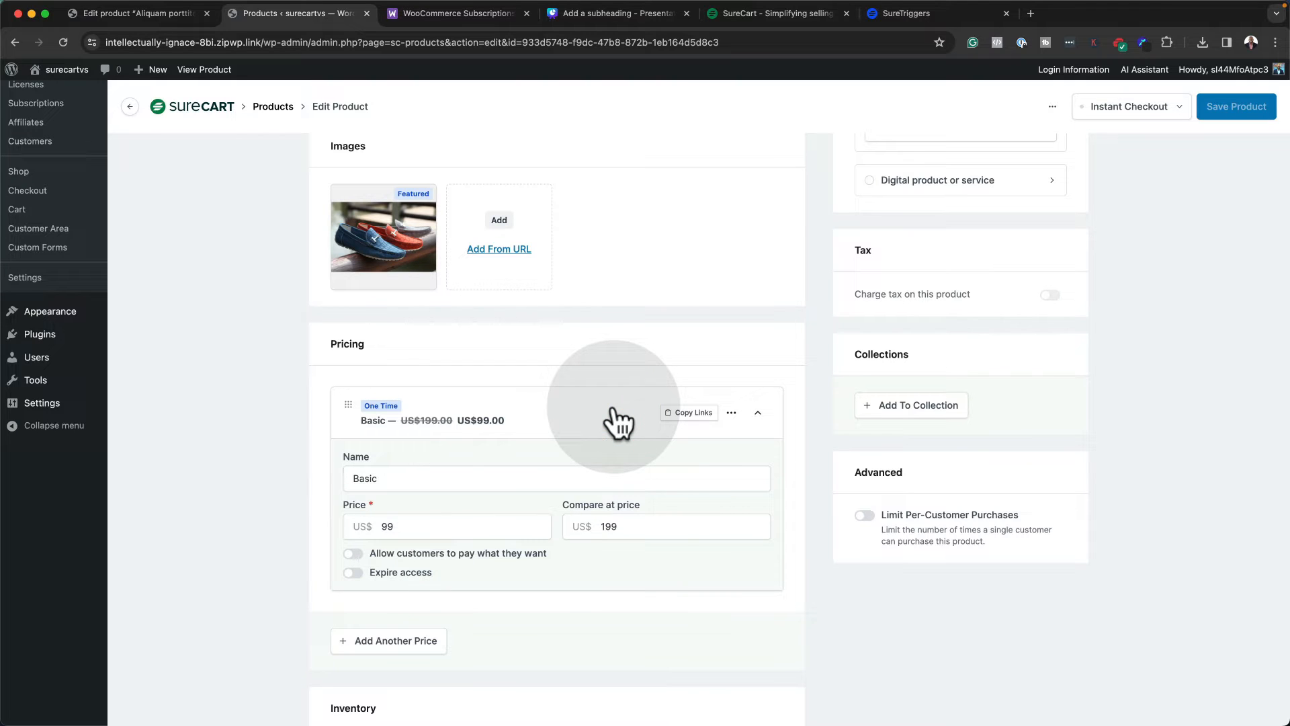
mouse_move(535, 547)
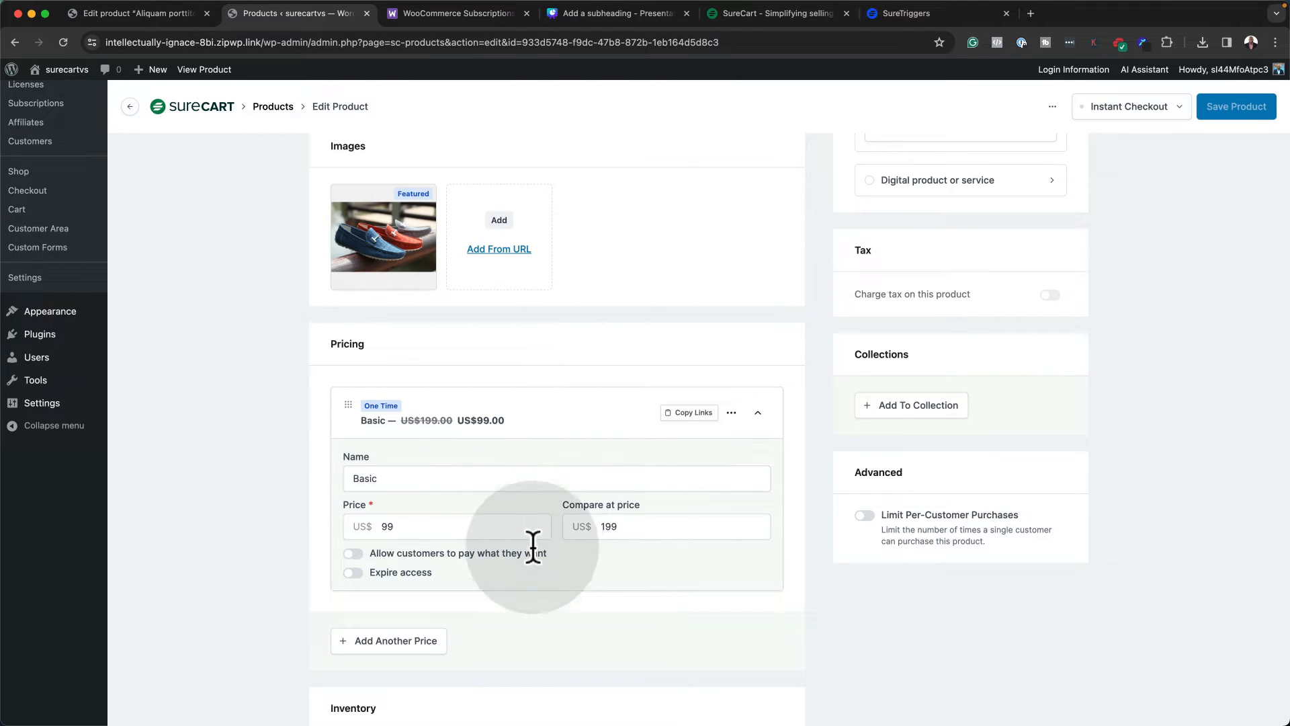
scroll("down", 3)
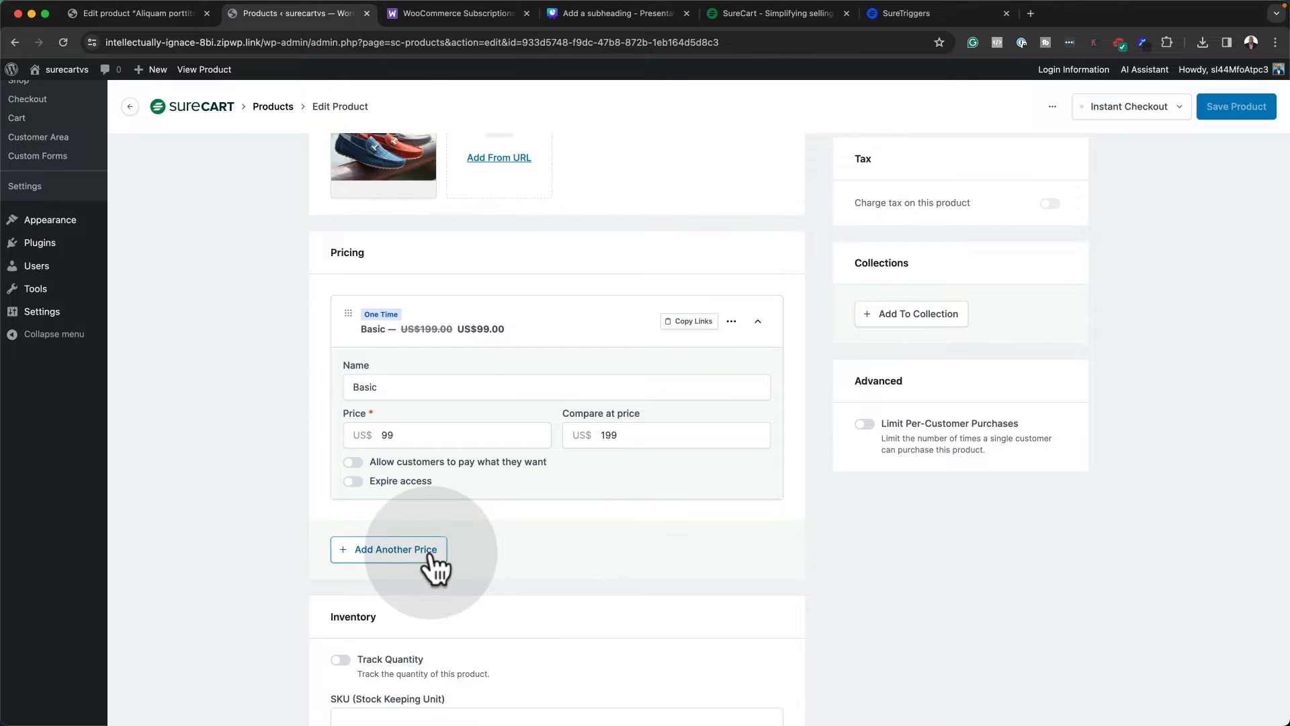
View SureCart's One Time, Installment and Subscription payment types without changing them
left_click(395, 549)
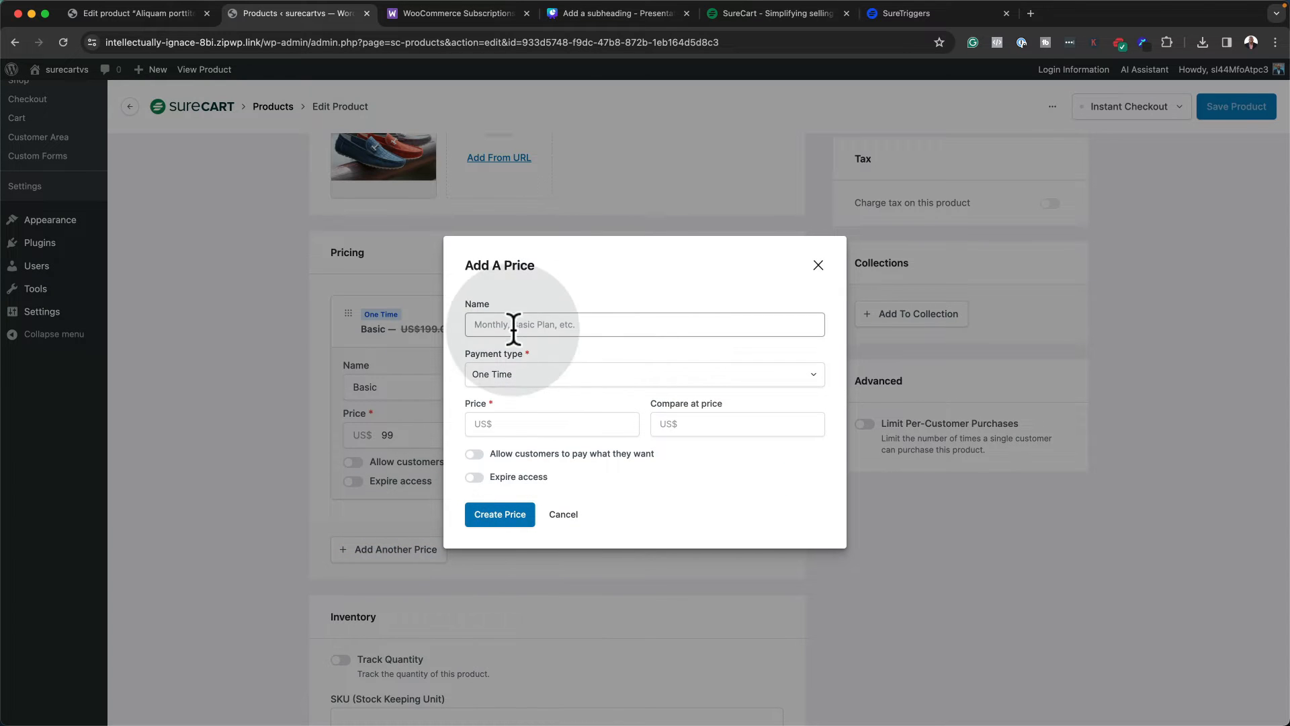
mouse_move(553, 384)
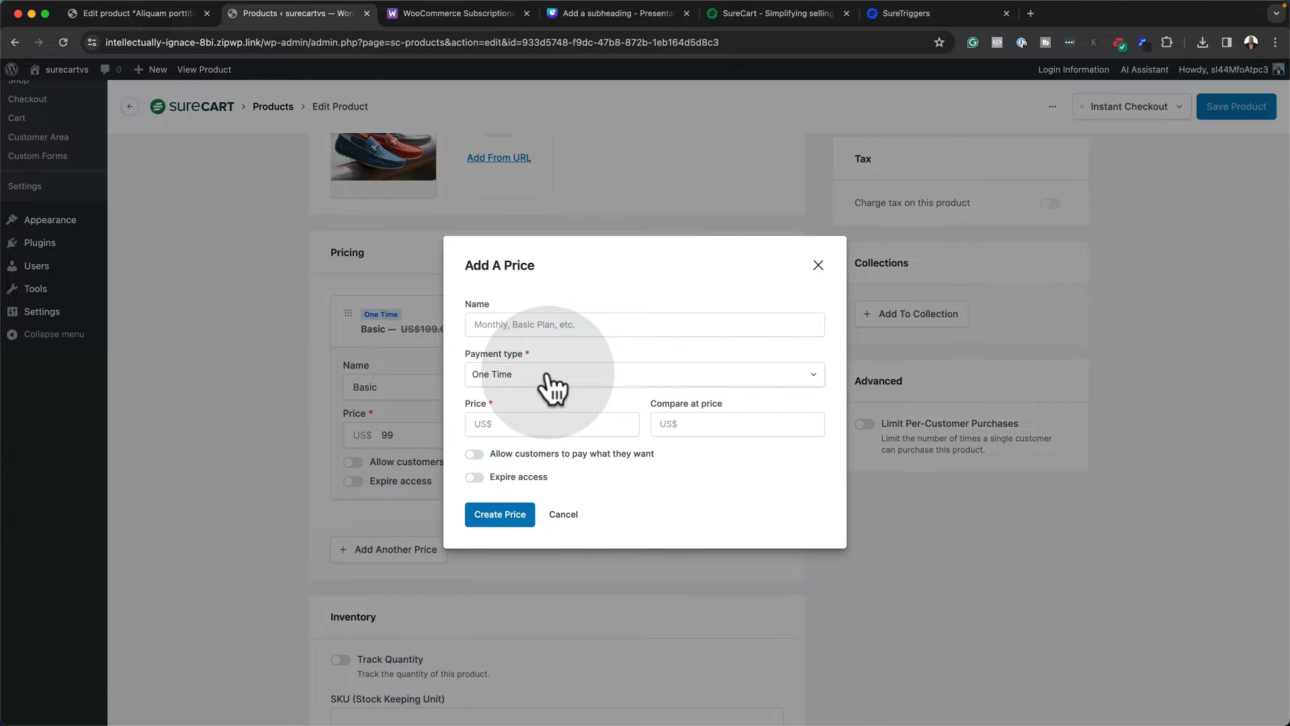
left_click(645, 374)
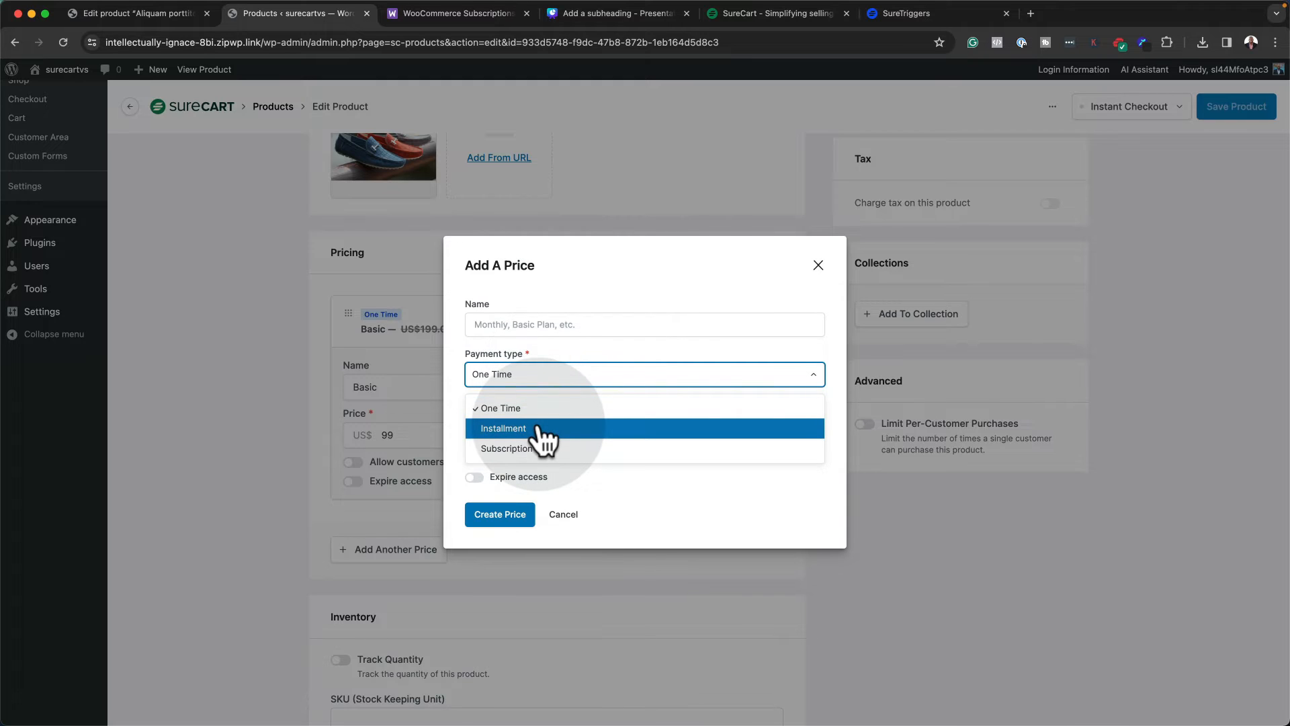
left_click(500, 407)
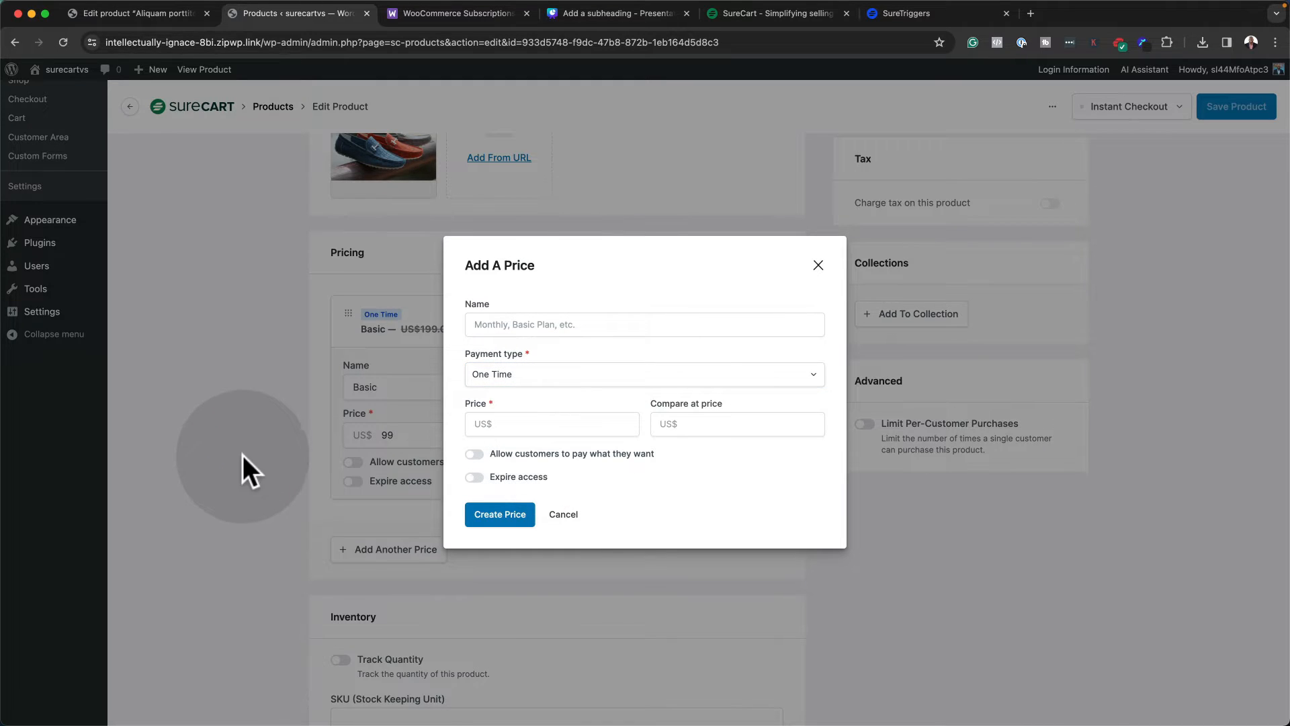
mouse_move(485, 142)
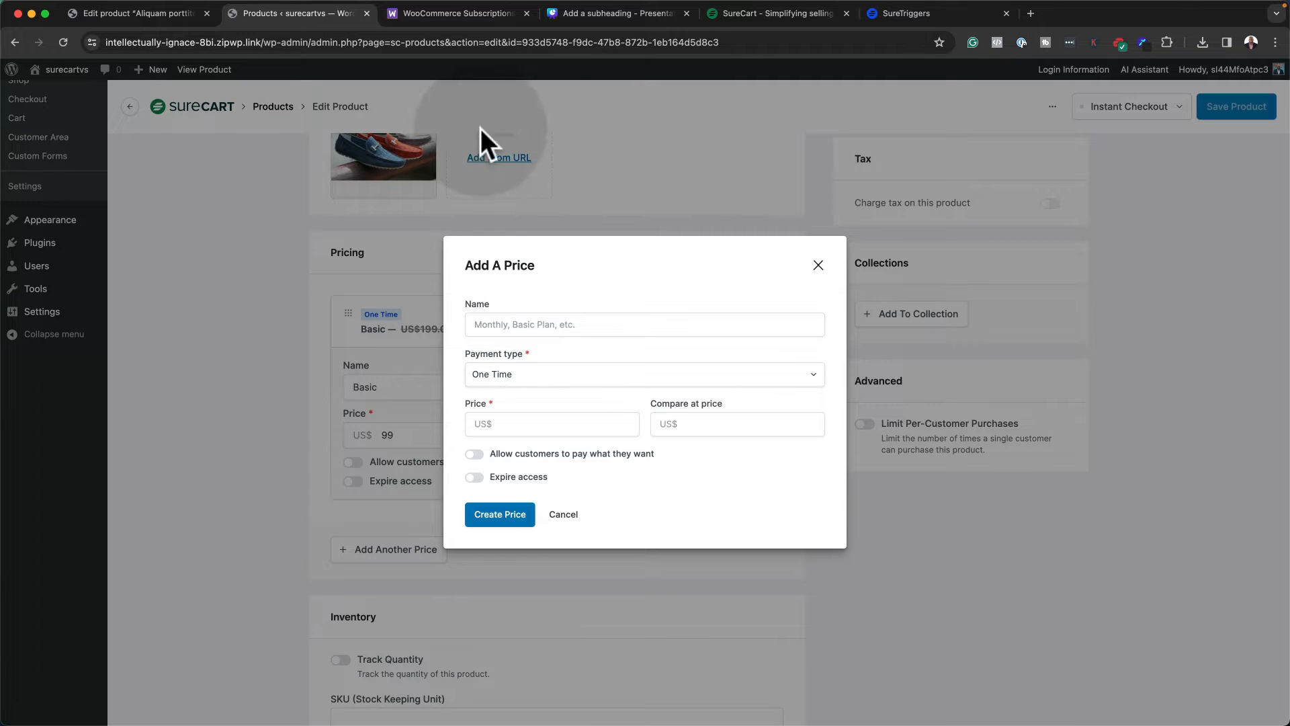
left_click(452, 13)
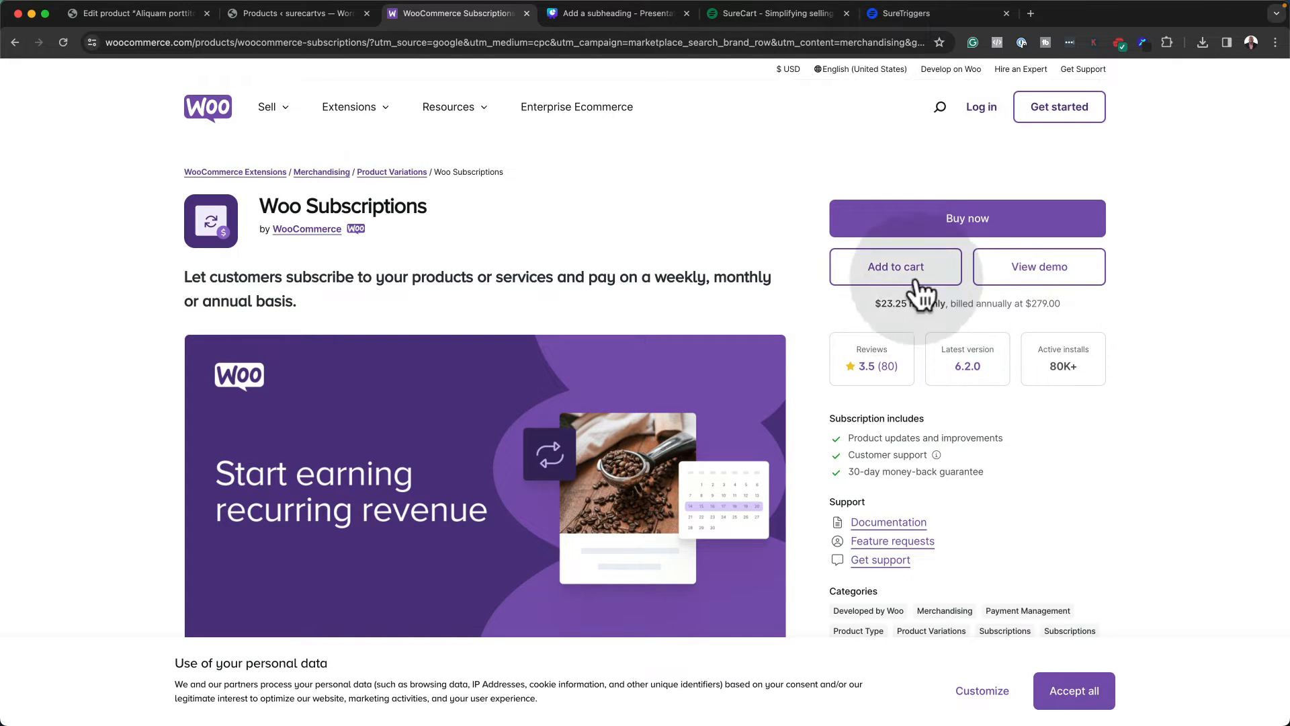
mouse_move(107, 311)
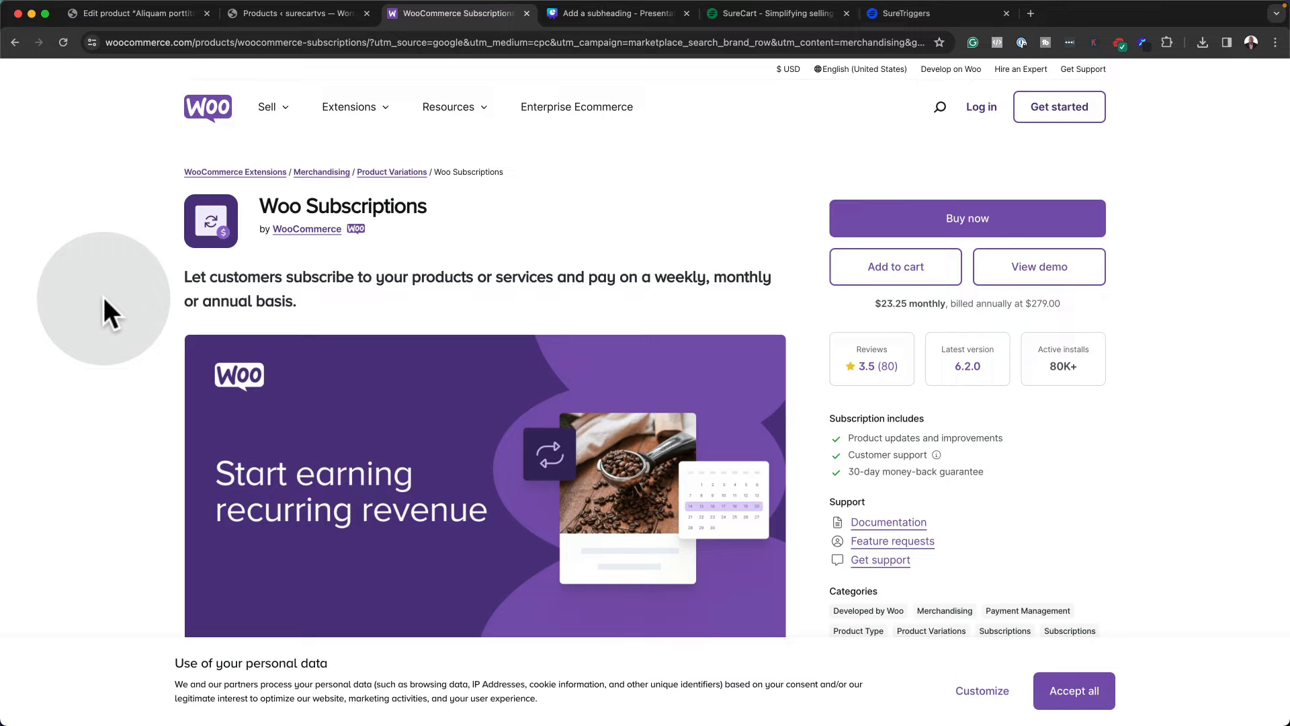
mouse_move(160, 87)
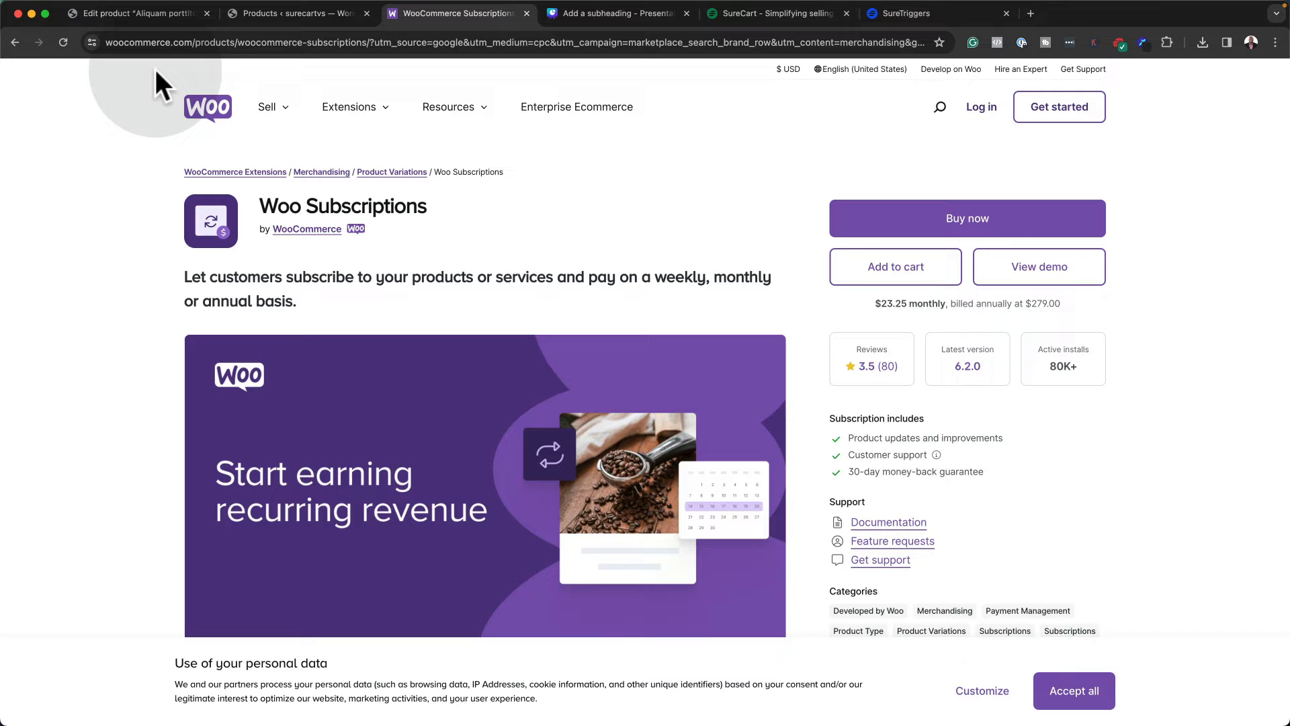
Mark WooCommerce's Aliquam porttitor as Downloadable, revealing file, download limit and expiry fields
left_click(135, 13)
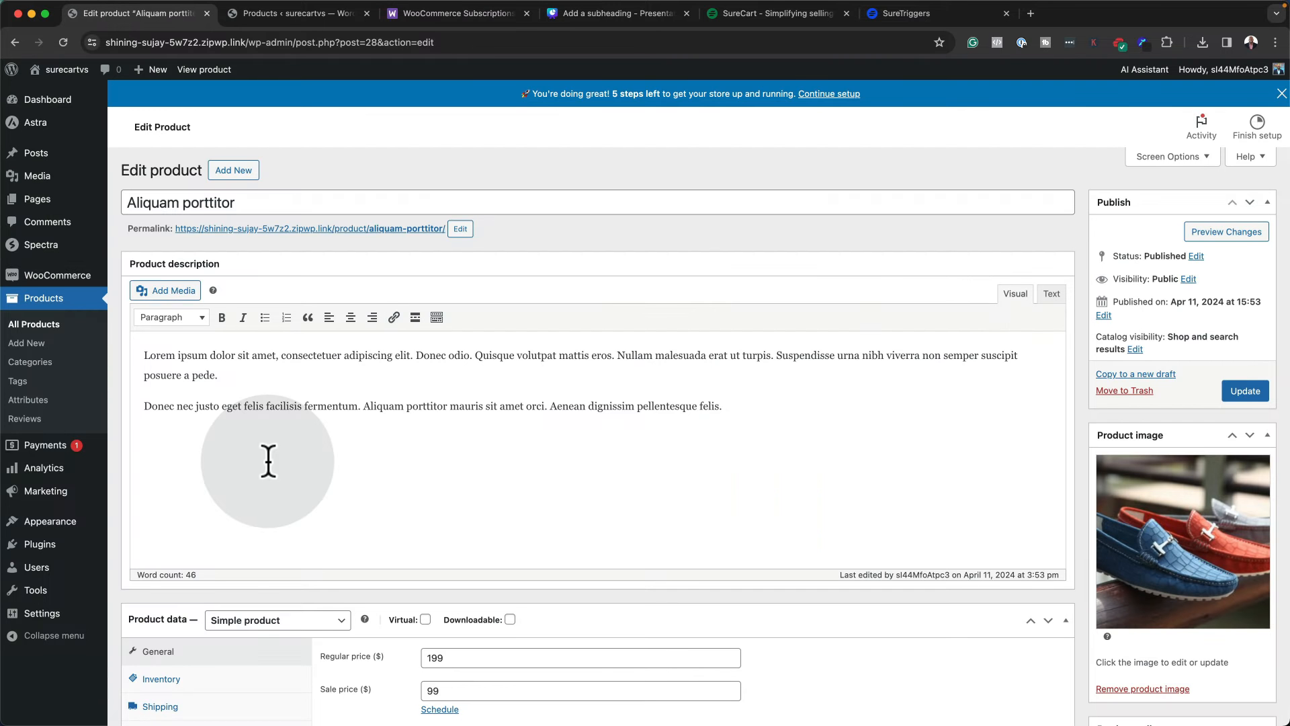
mouse_move(379, 531)
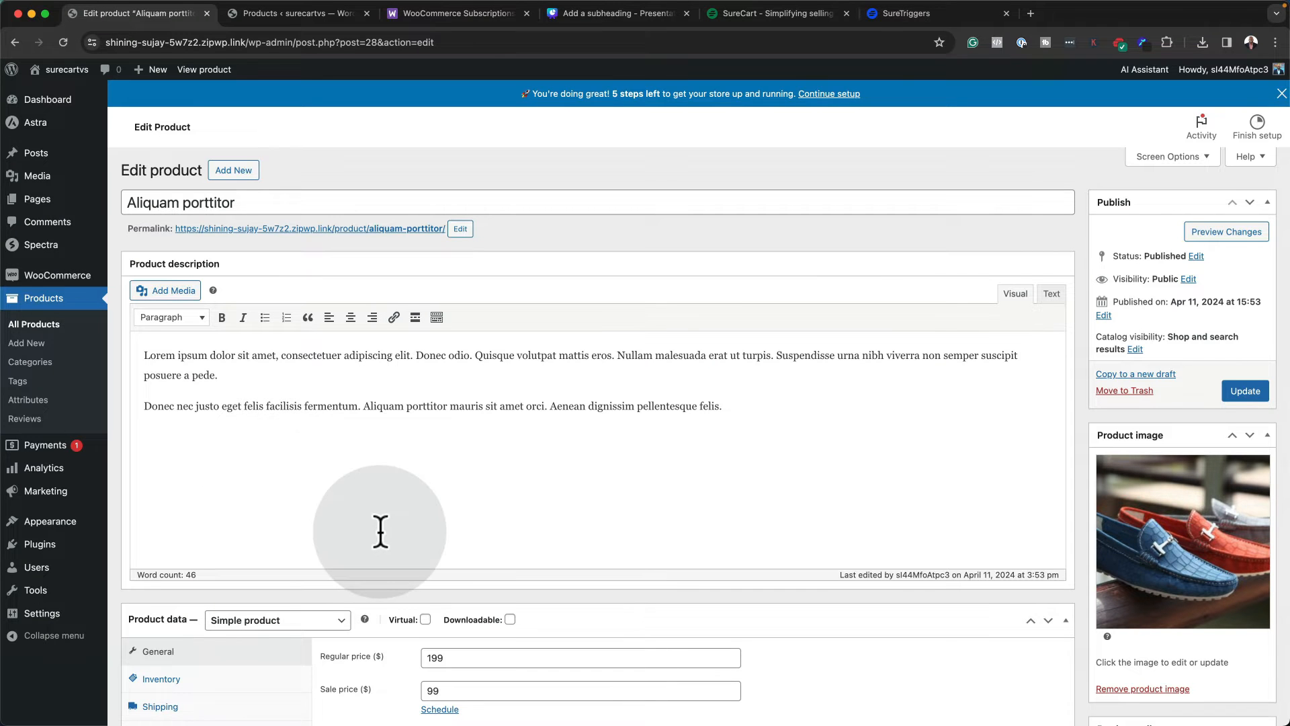
scroll("down", 3)
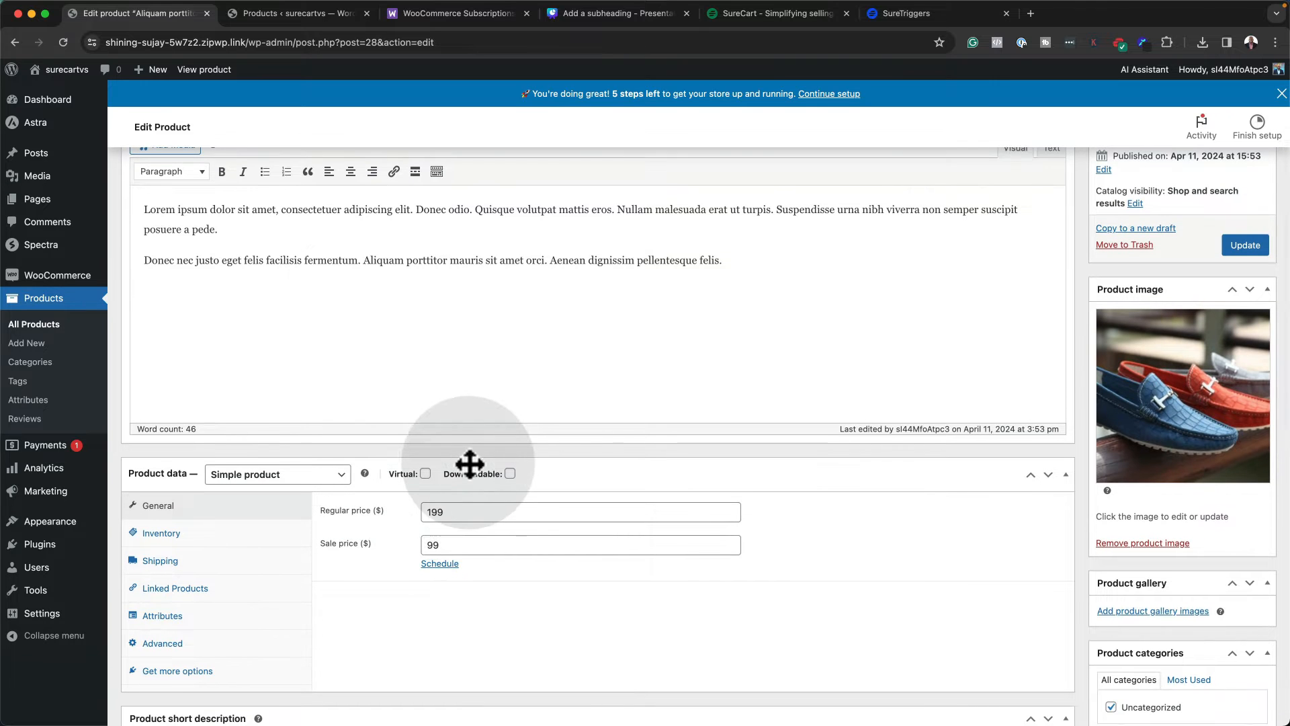
left_click(510, 473)
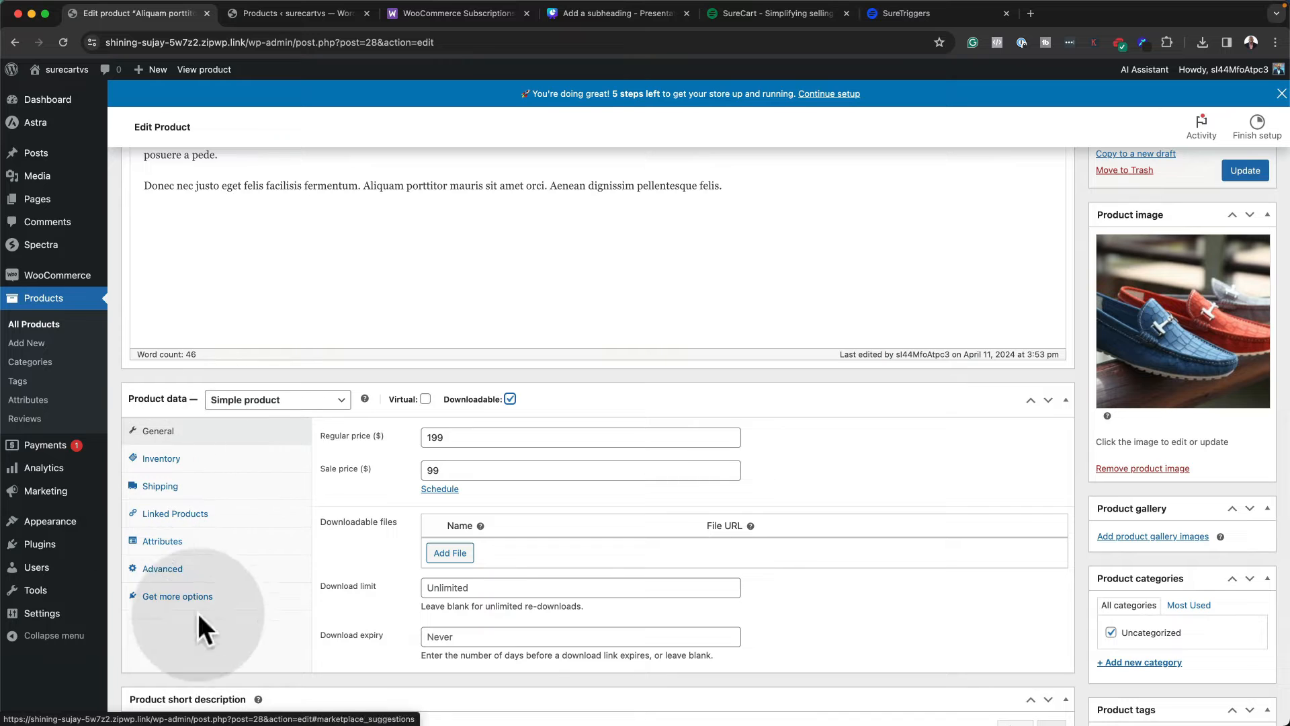
mouse_move(342, 584)
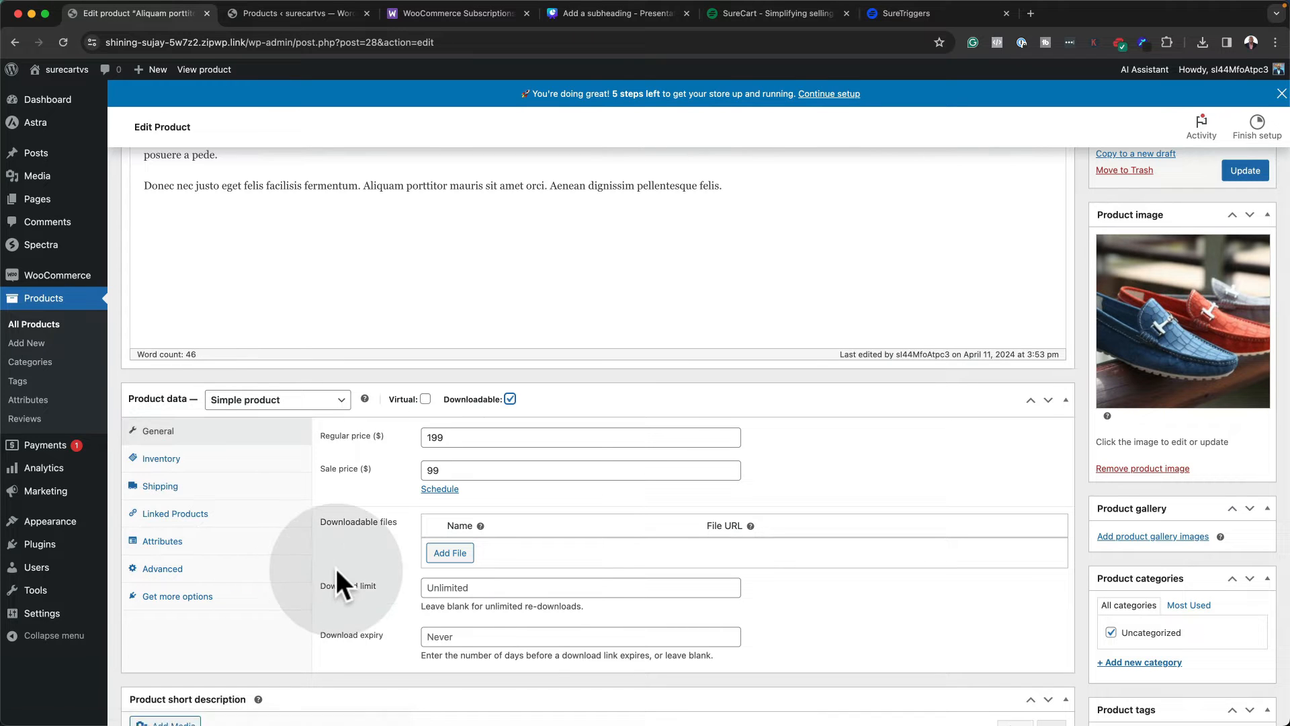
scroll("up", 3)
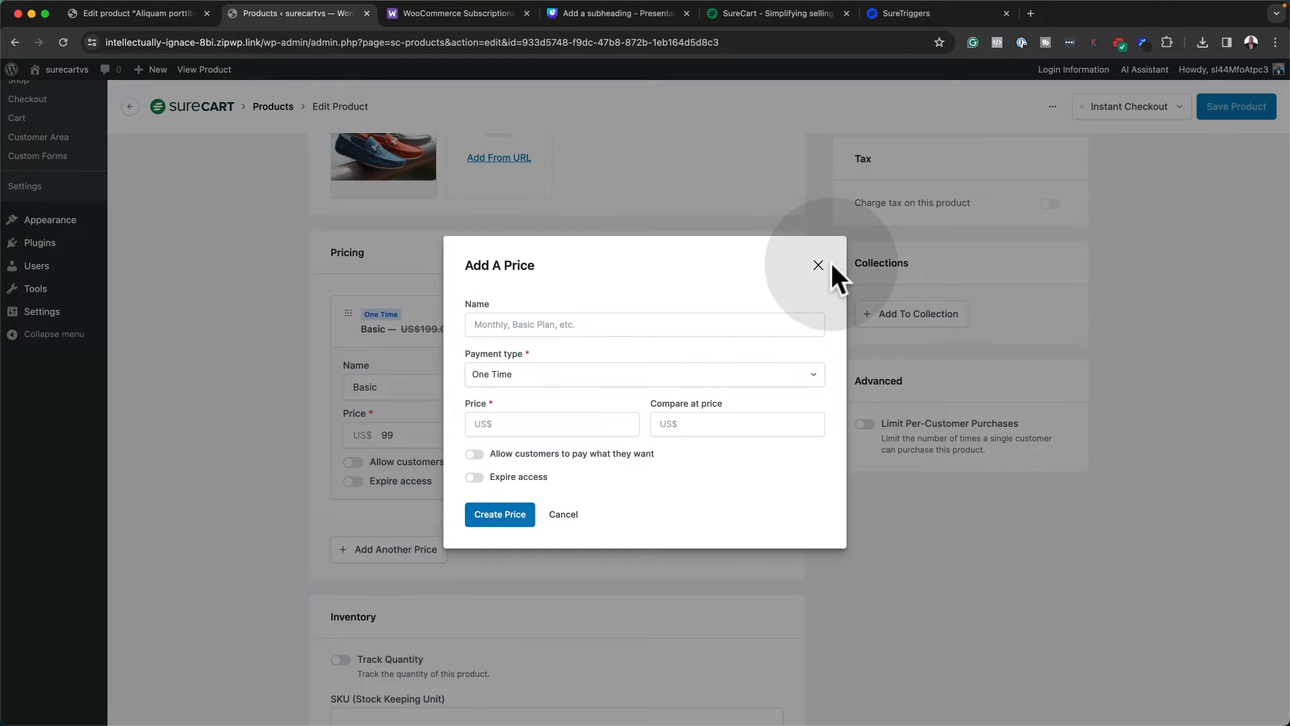
mouse_move(414, 420)
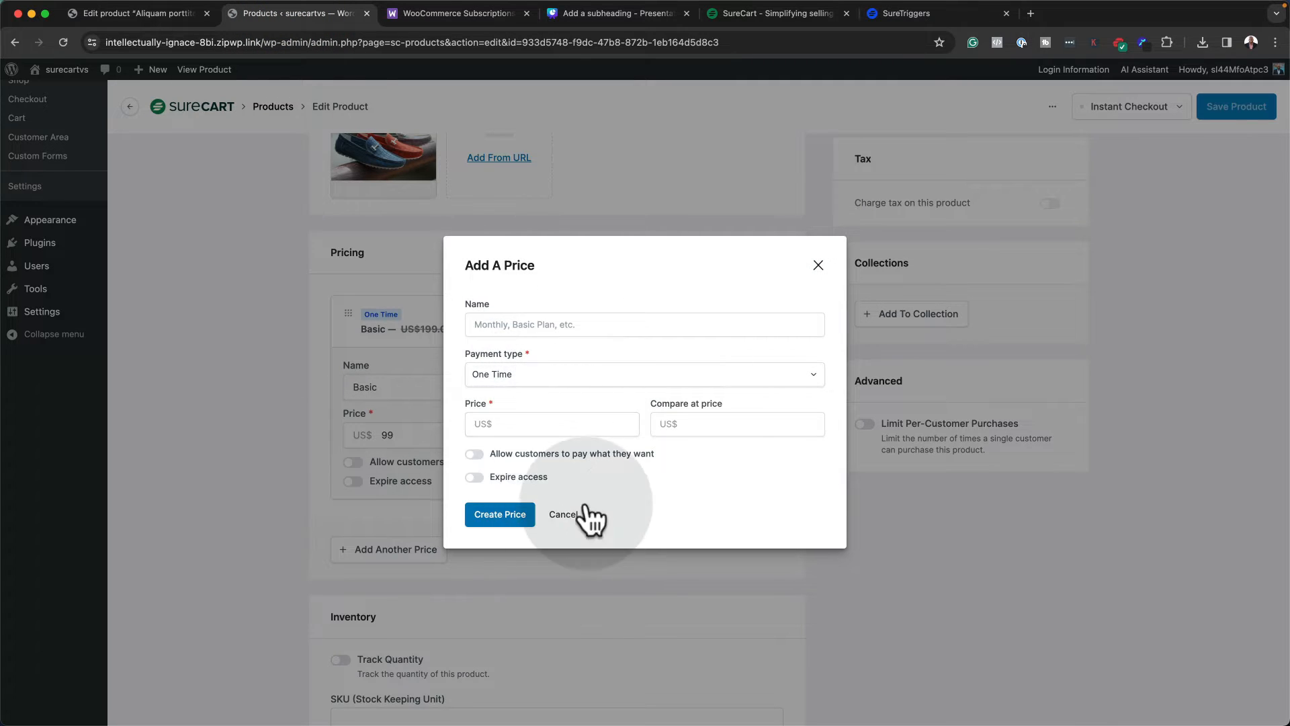
Dismiss the unsaved Add A Price form and scroll down to SureCart's Downloads section
left_click(564, 513)
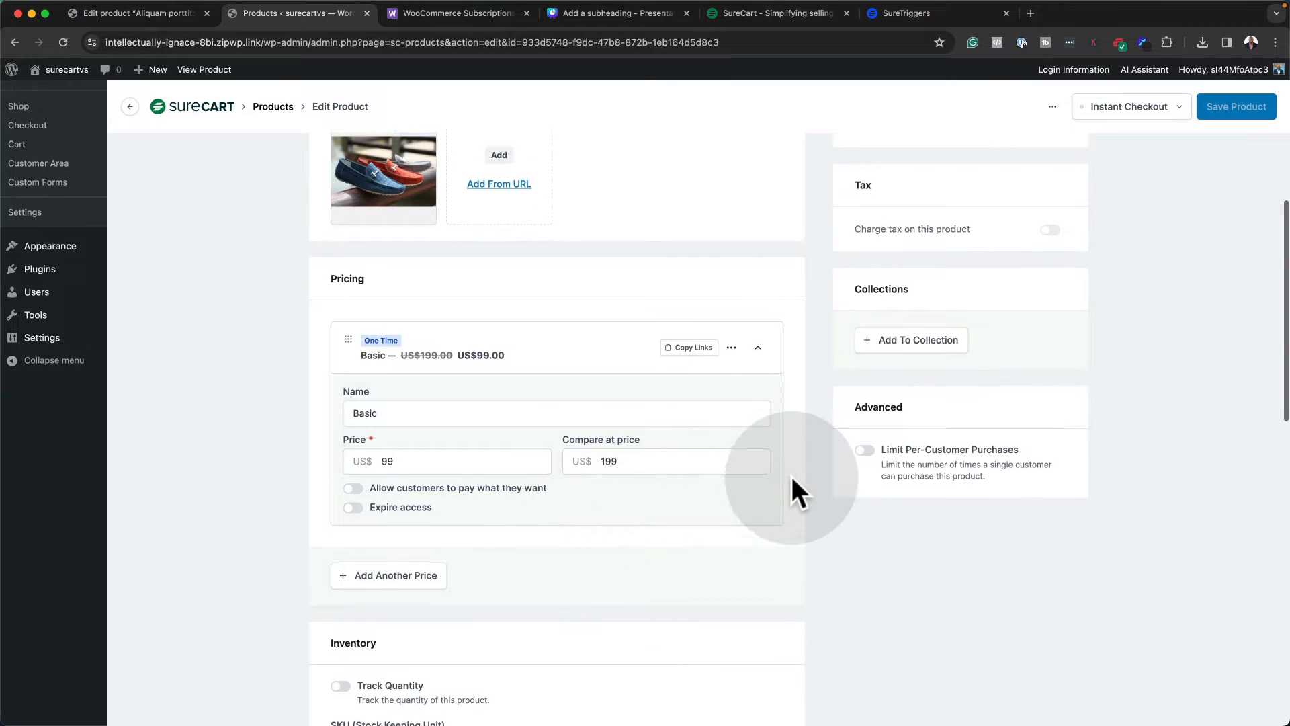
scroll("up", 3)
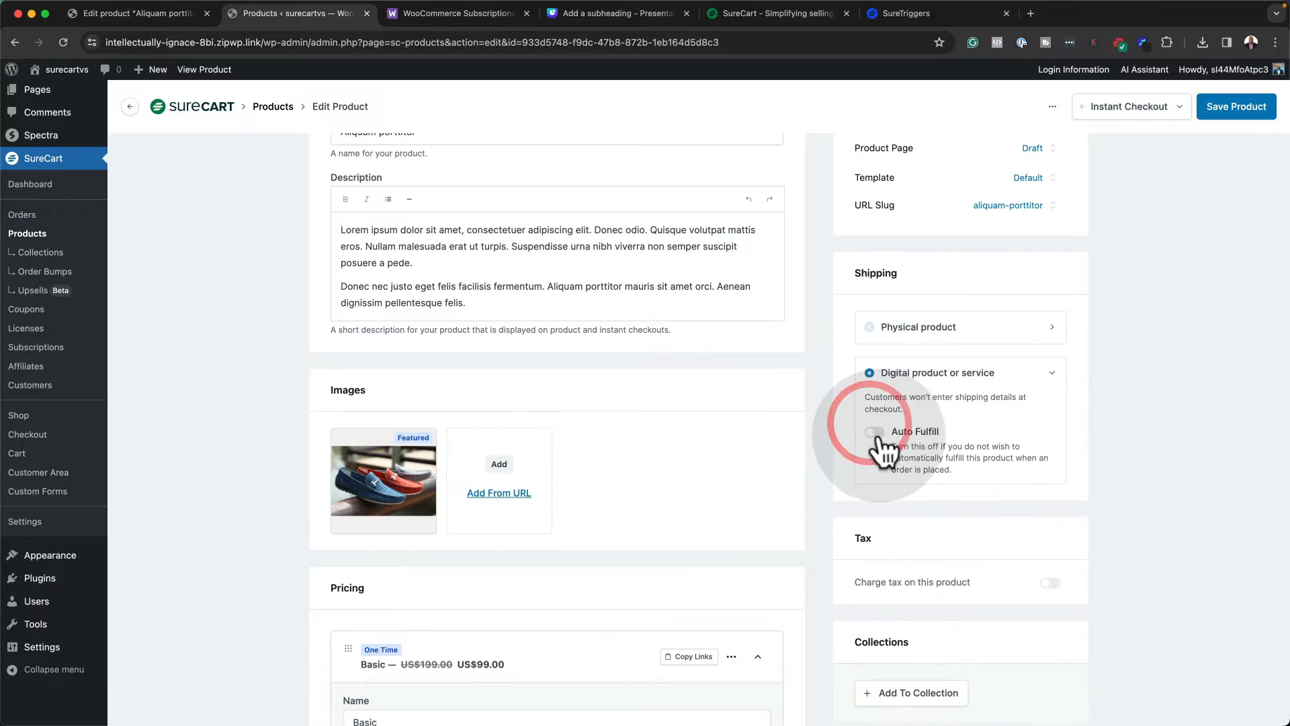
mouse_move(1005, 459)
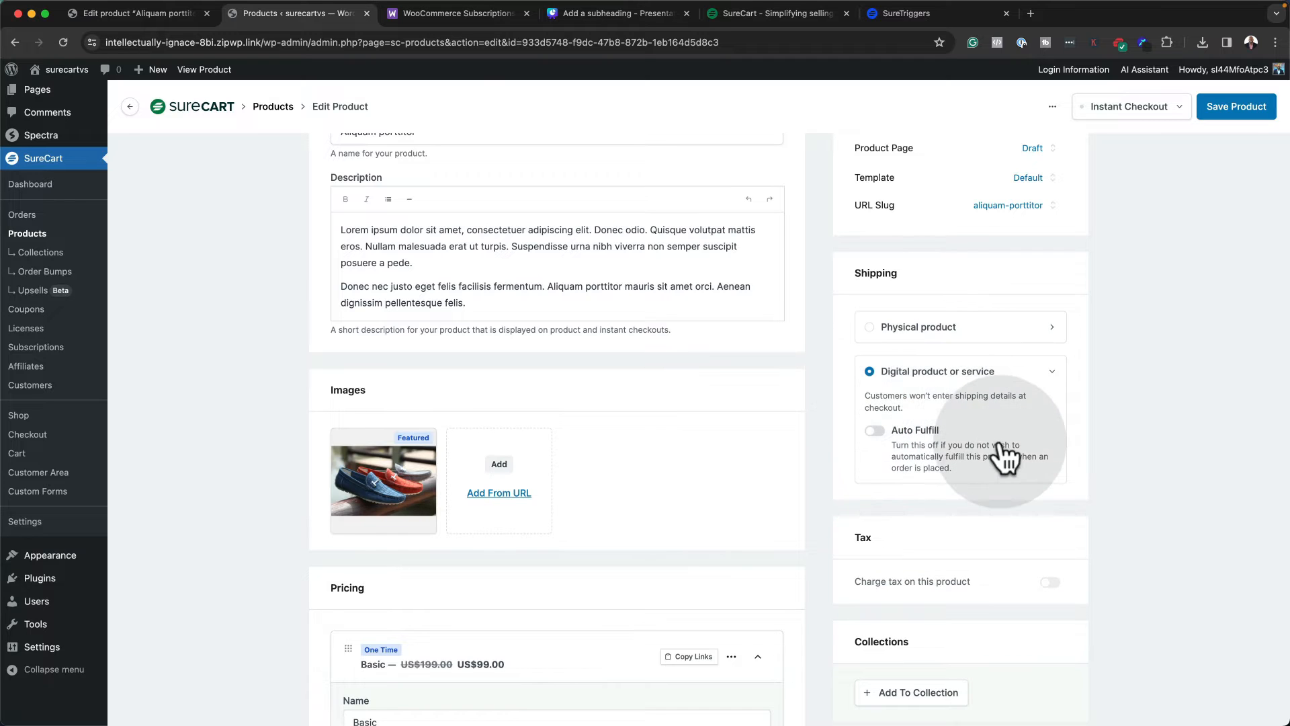
scroll("down", 3)
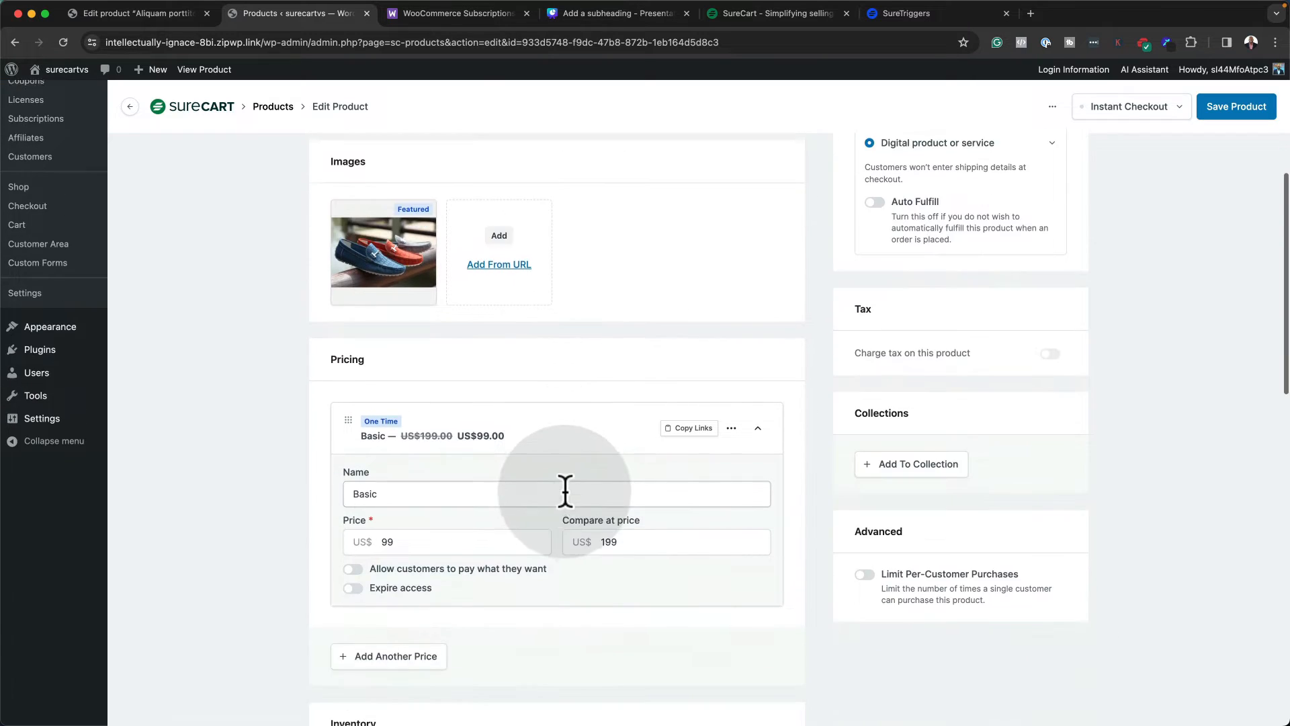
scroll("down", 3)
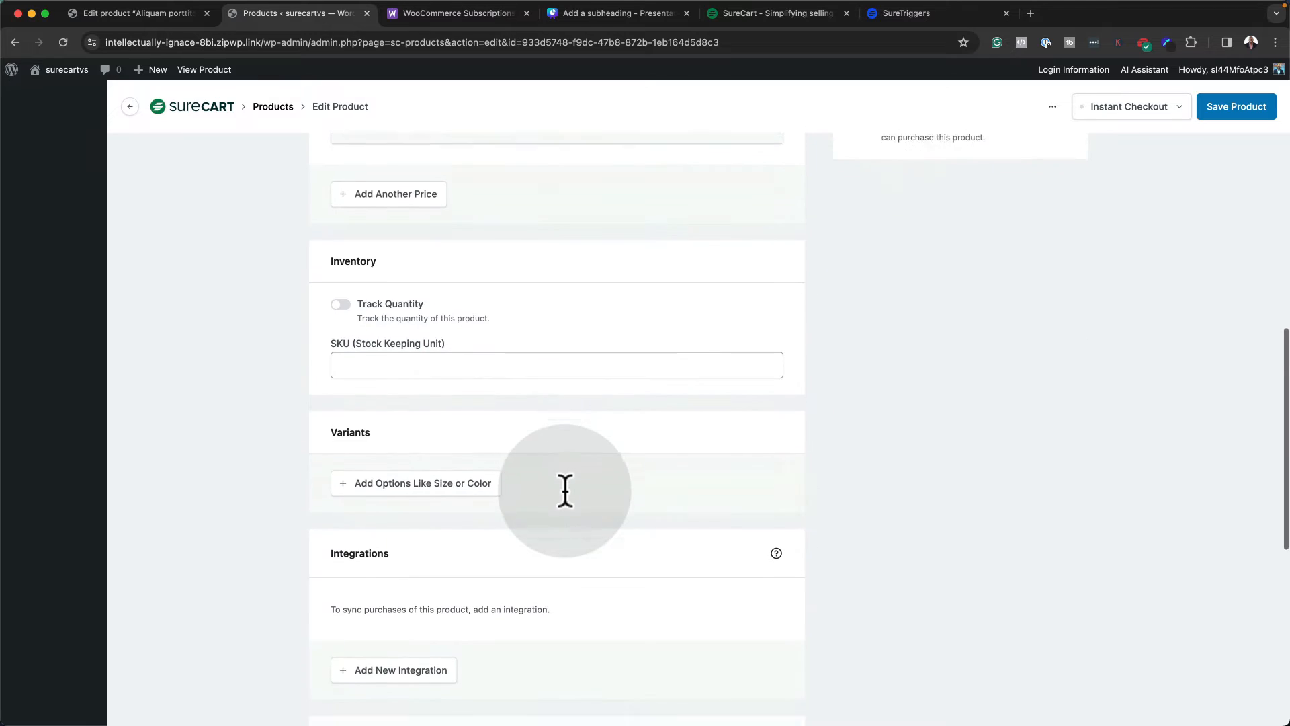
scroll("down", 3)
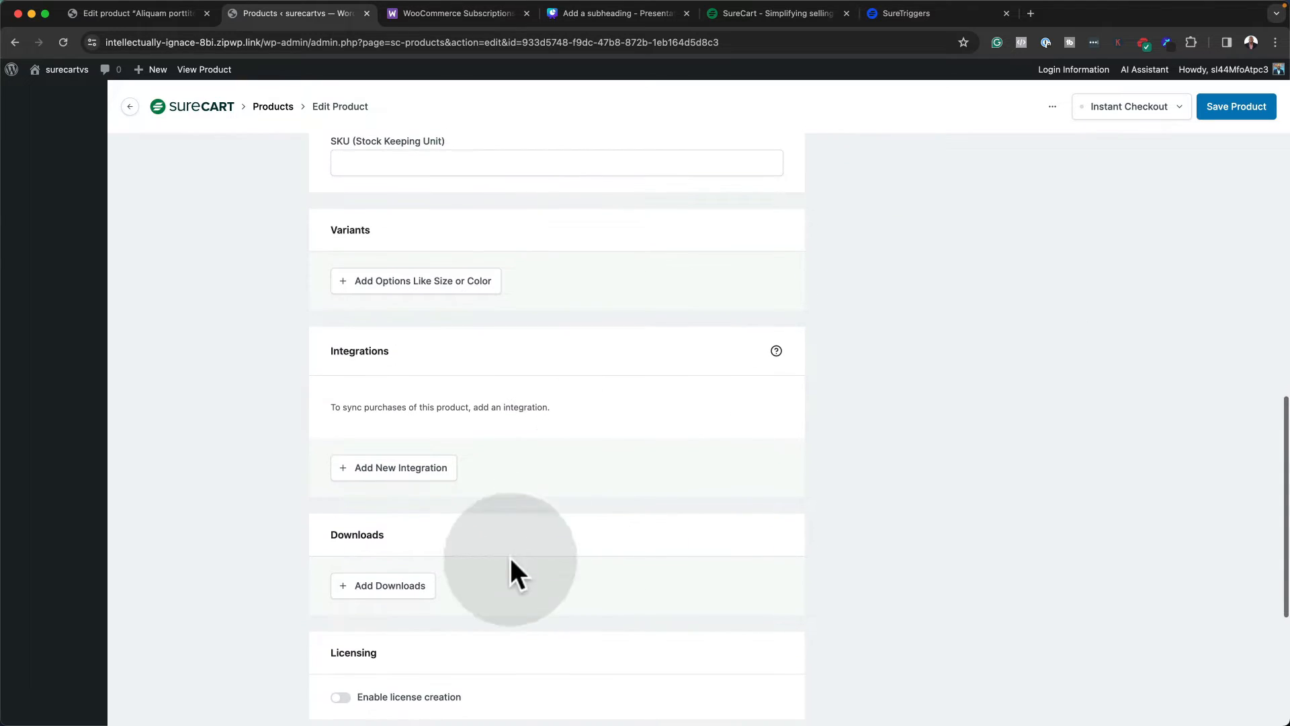
Show Secure Storage and External Link download options, then scroll up to the US$99 Basic price
left_click(382, 586)
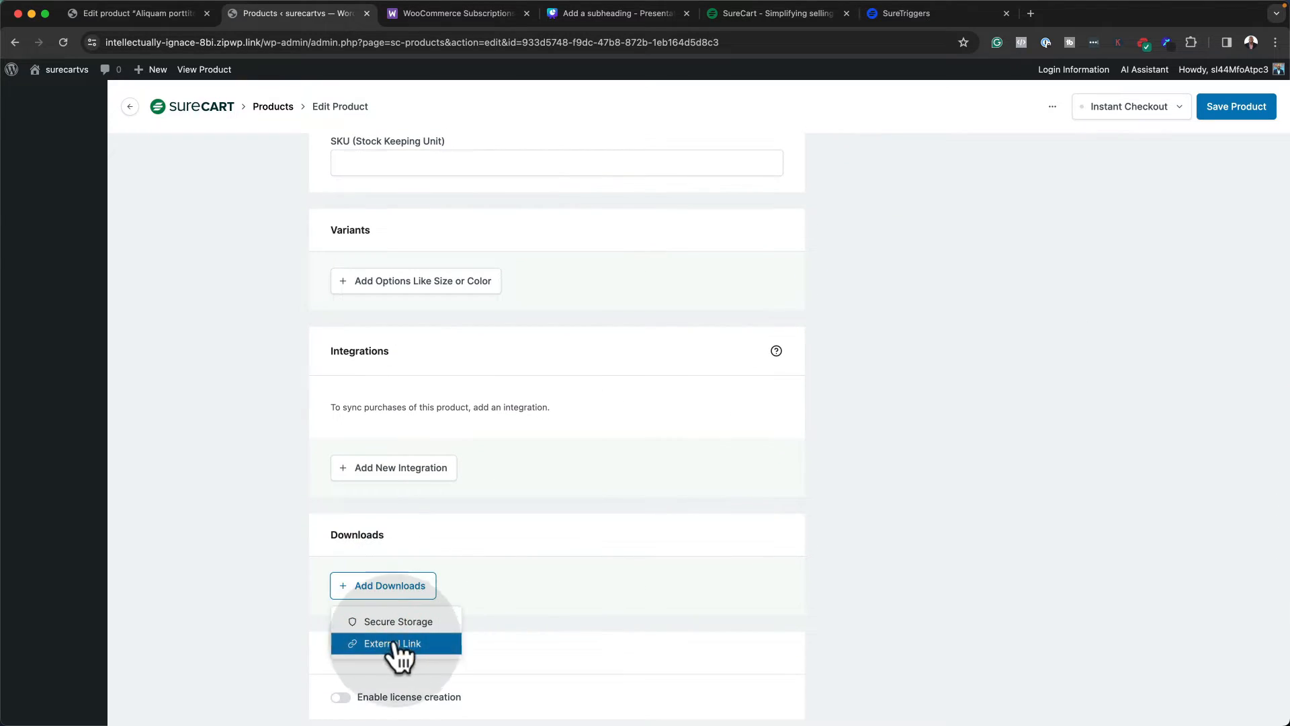
mouse_move(397, 621)
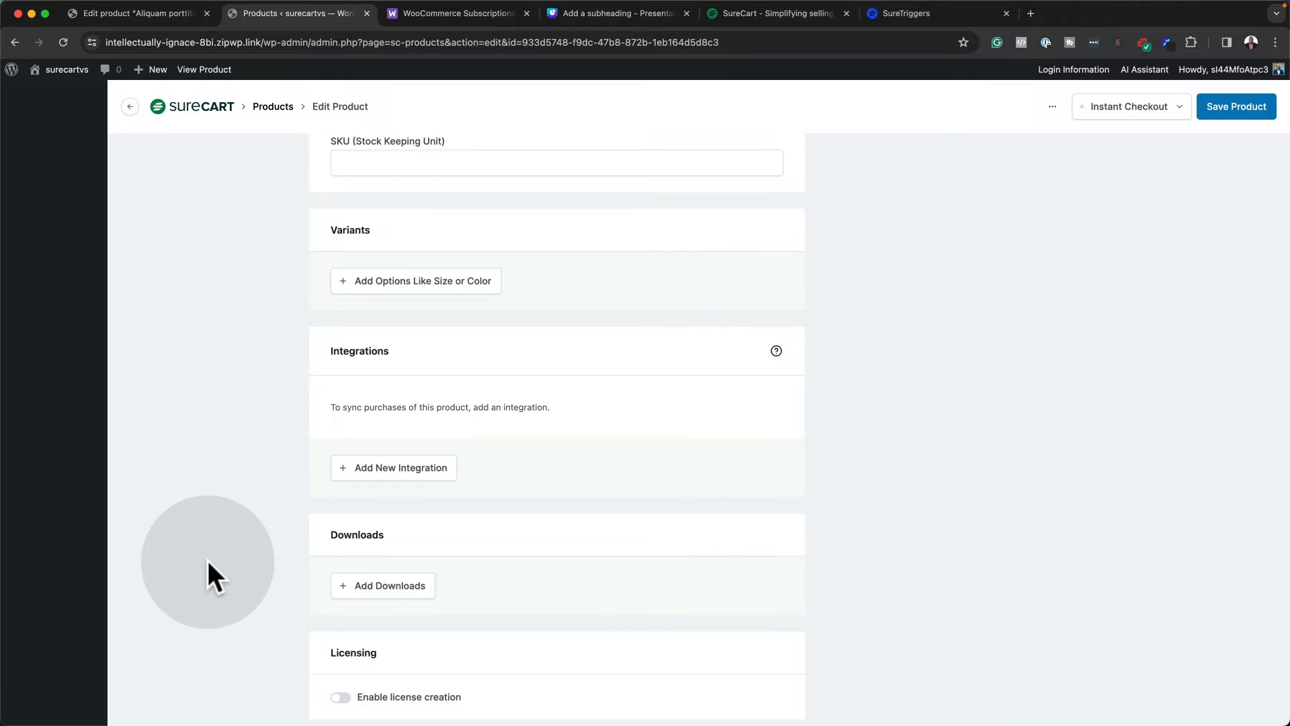
mouse_move(231, 533)
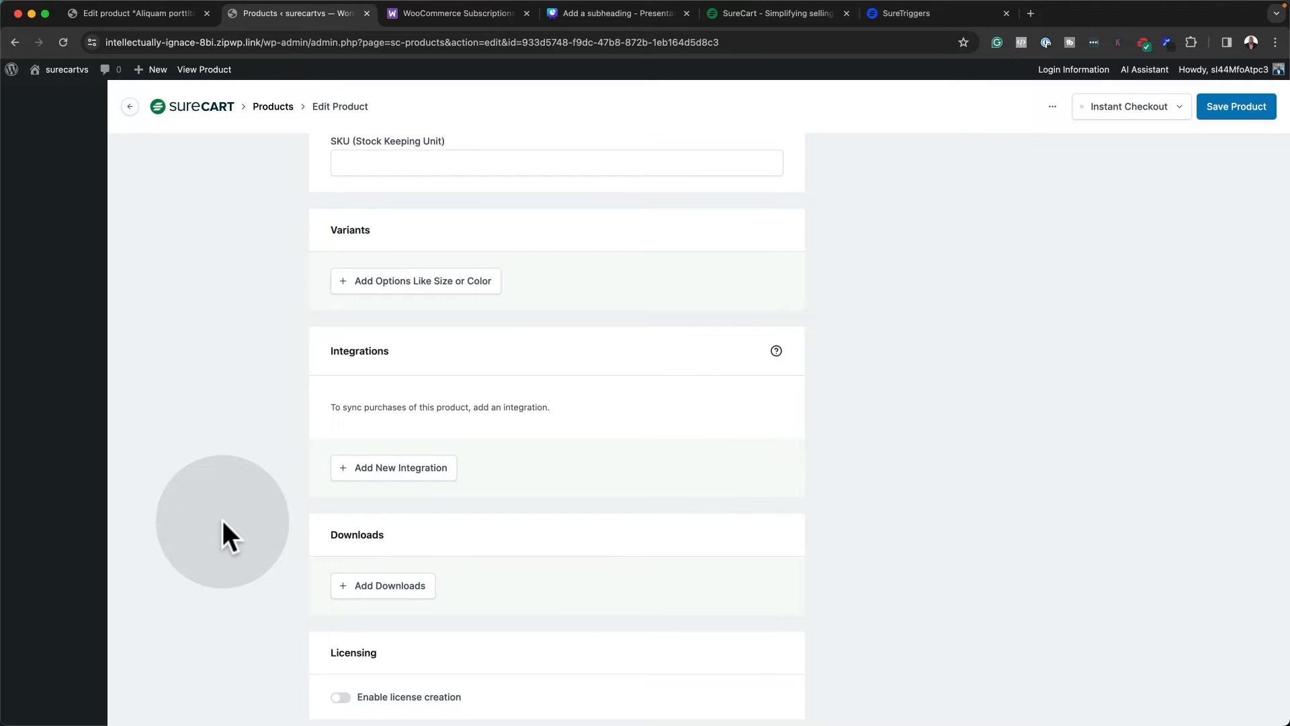
scroll("up", 3)
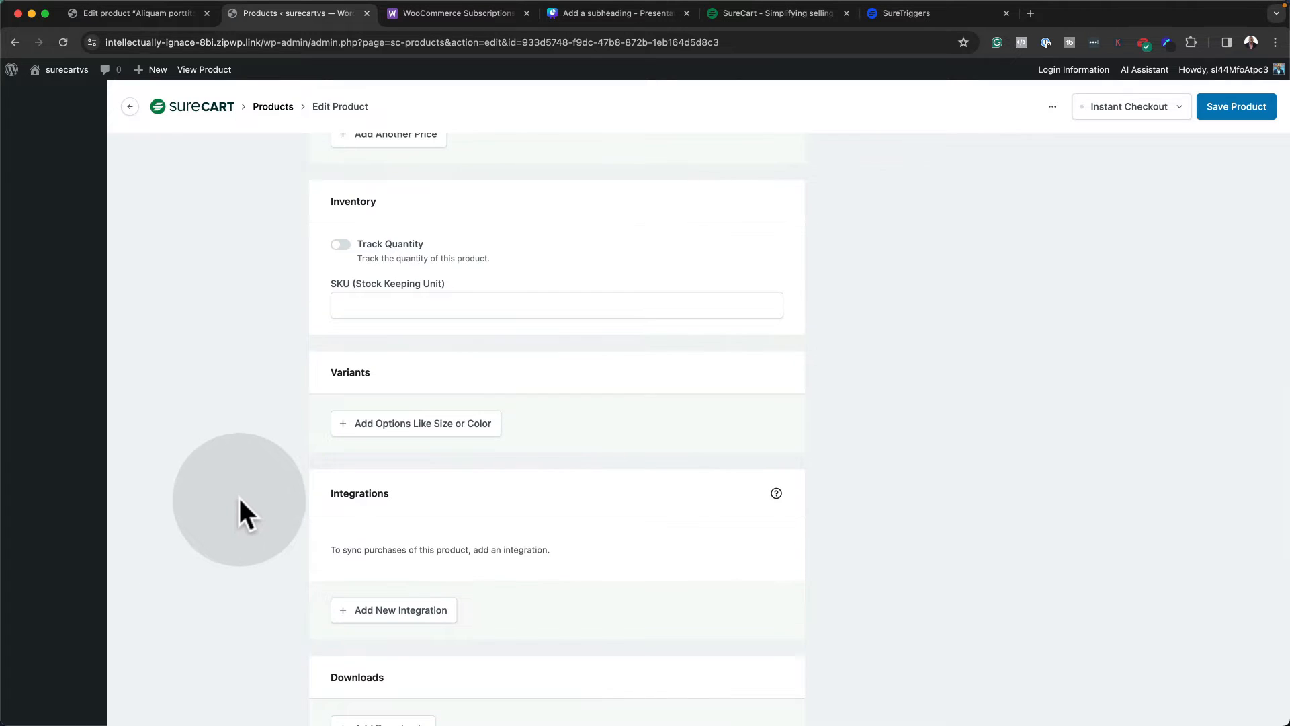
scroll("up", 3)
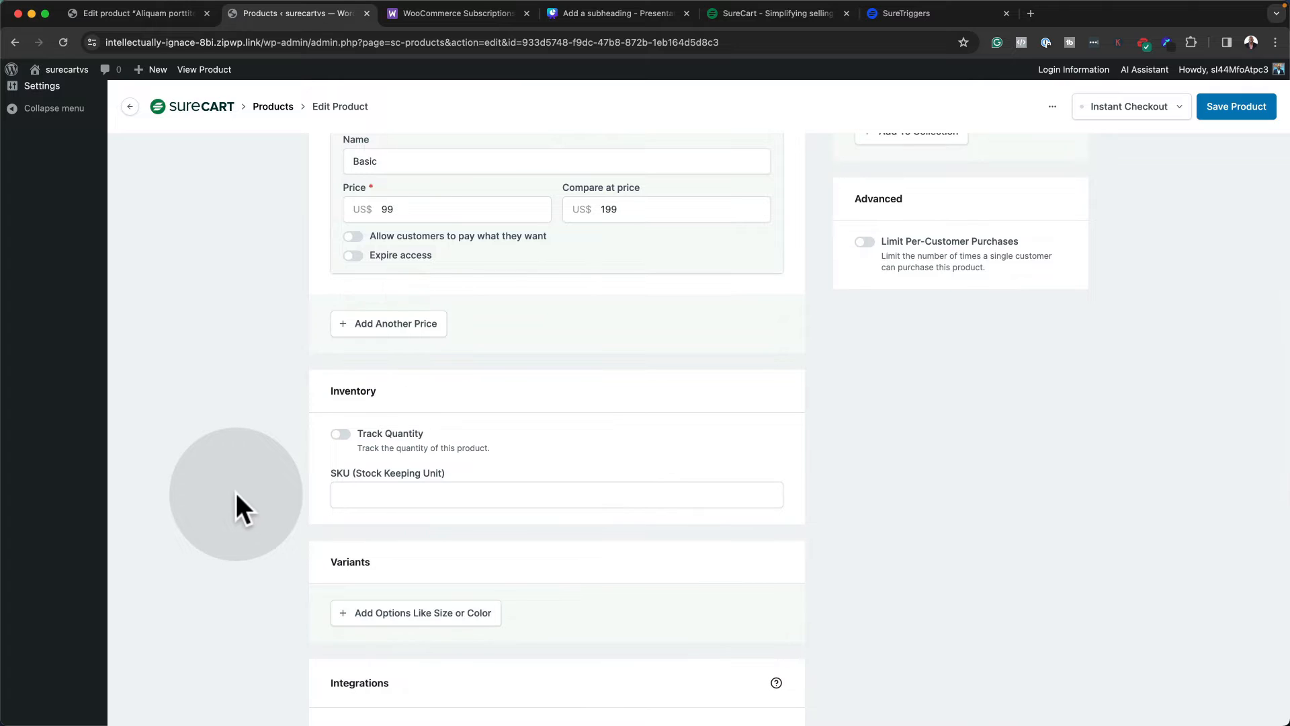
scroll("up", 3)
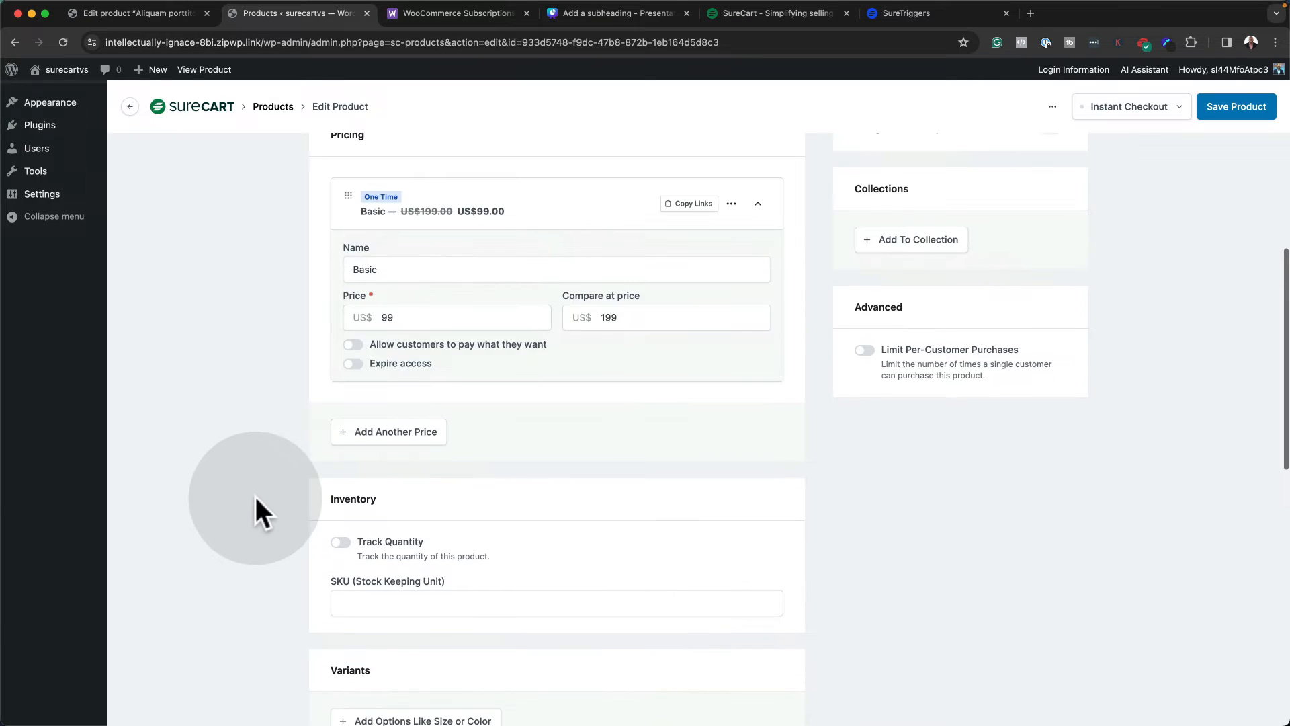
scroll("up", 3)
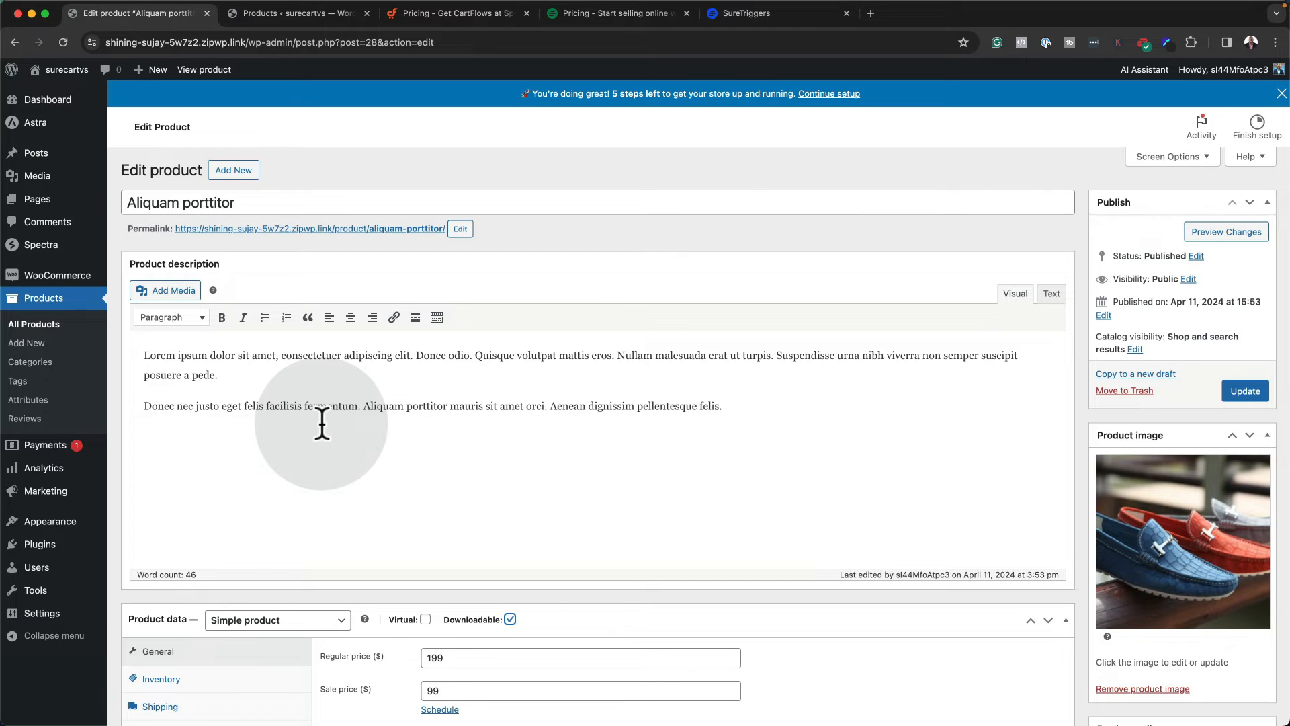
mouse_move(30, 361)
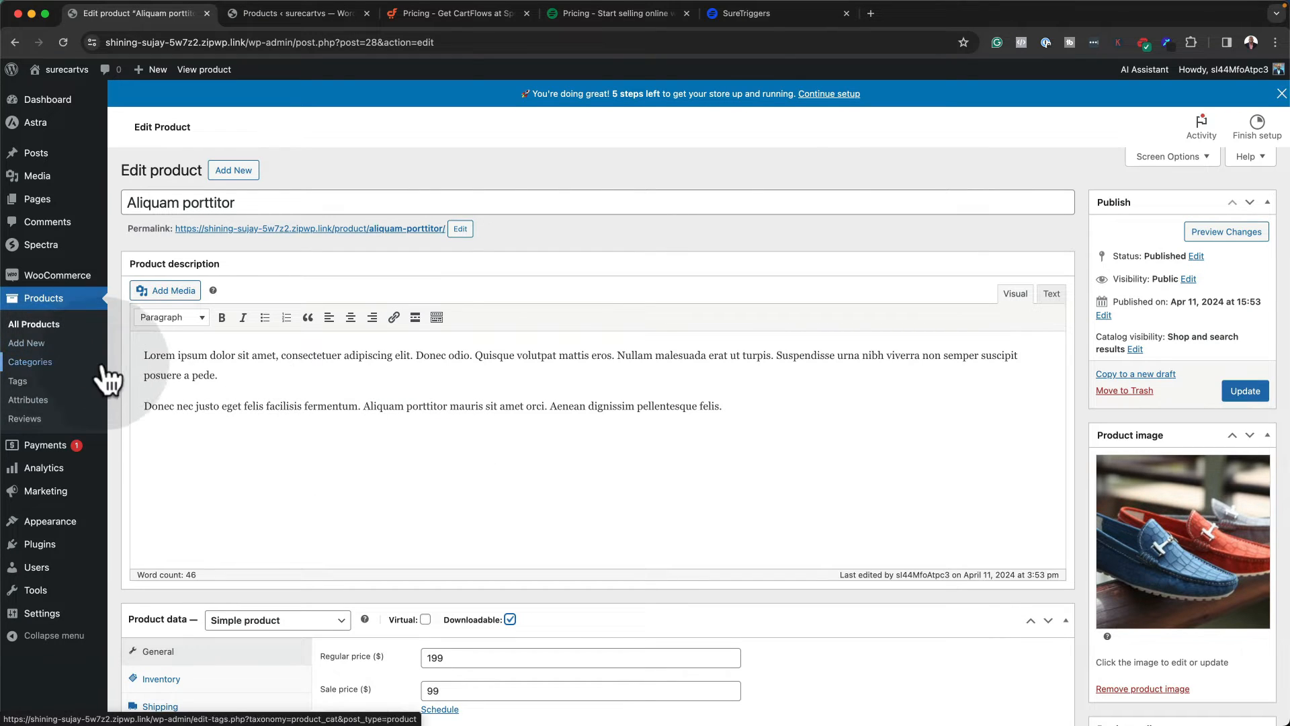
mouse_move(111, 531)
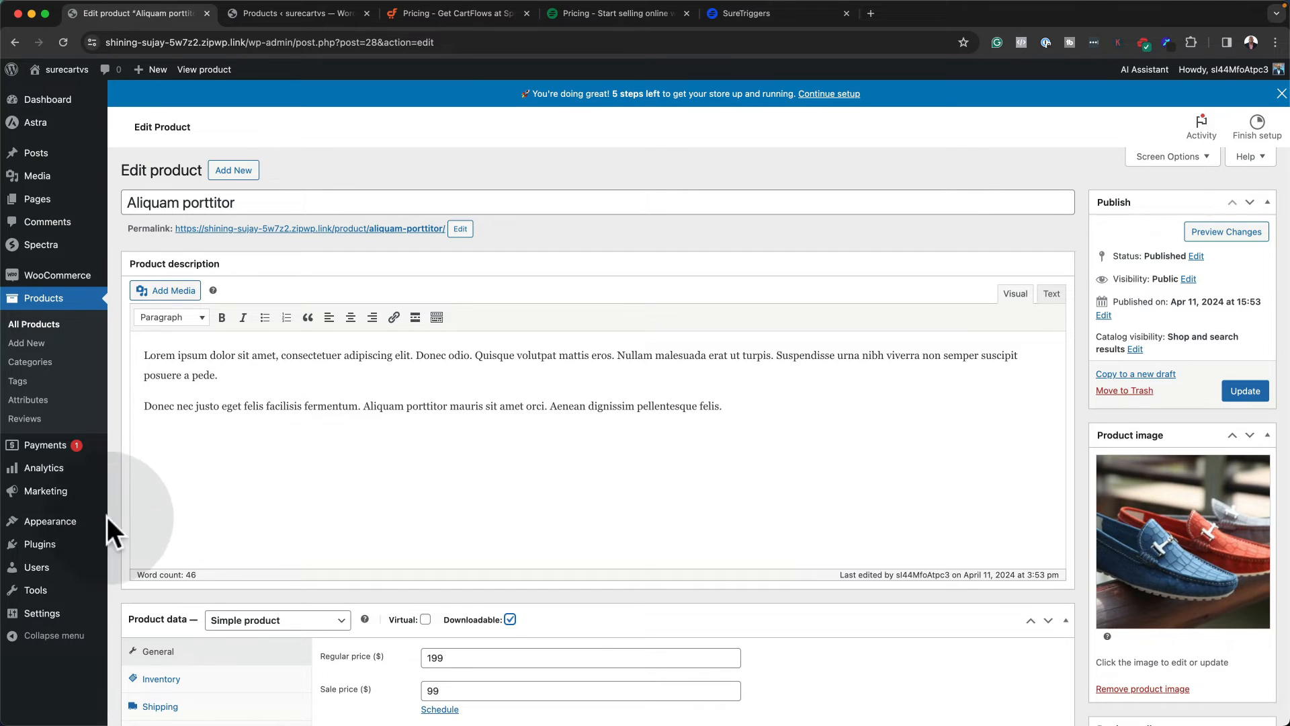
mouse_move(39, 544)
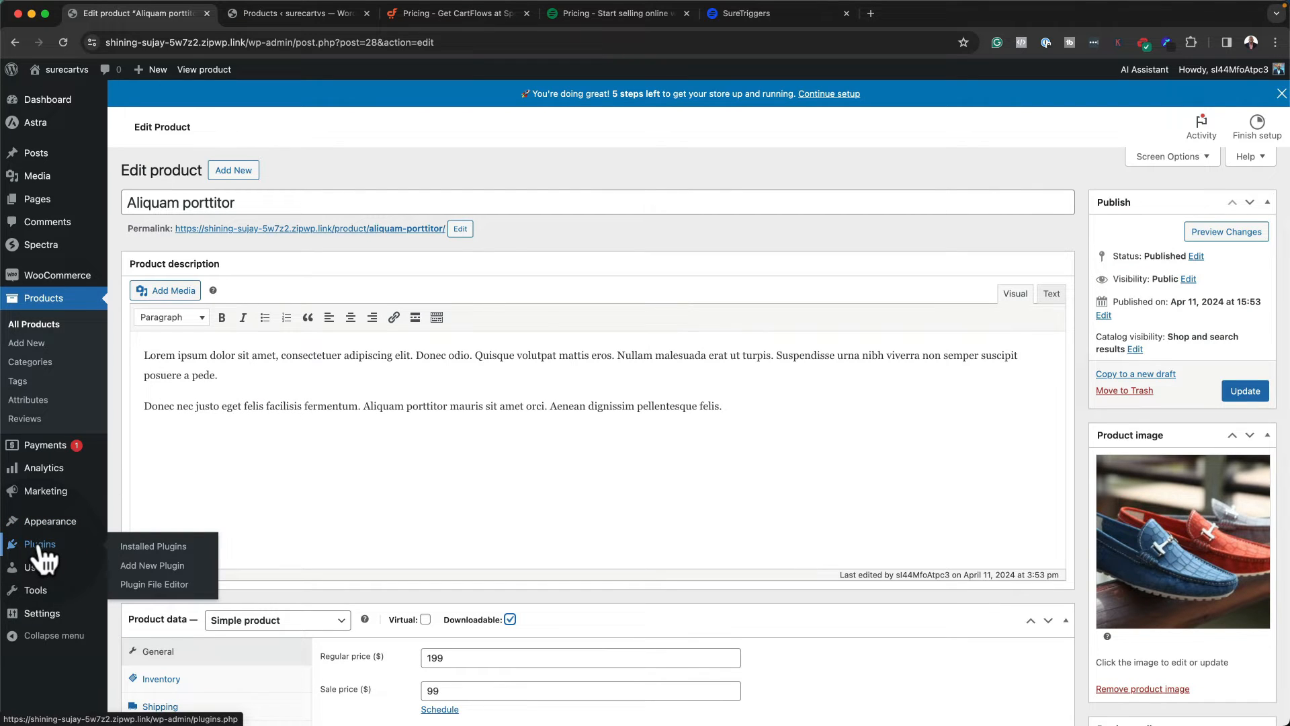
mouse_move(153, 565)
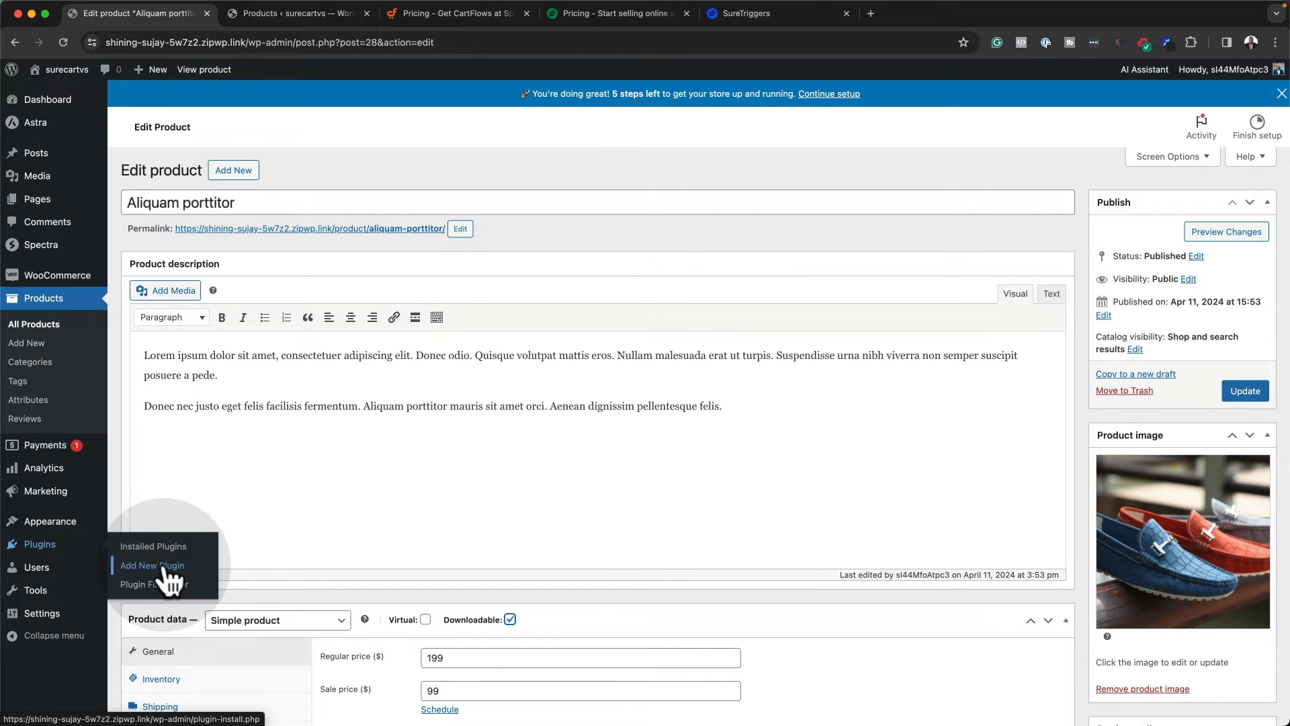
mouse_move(153, 546)
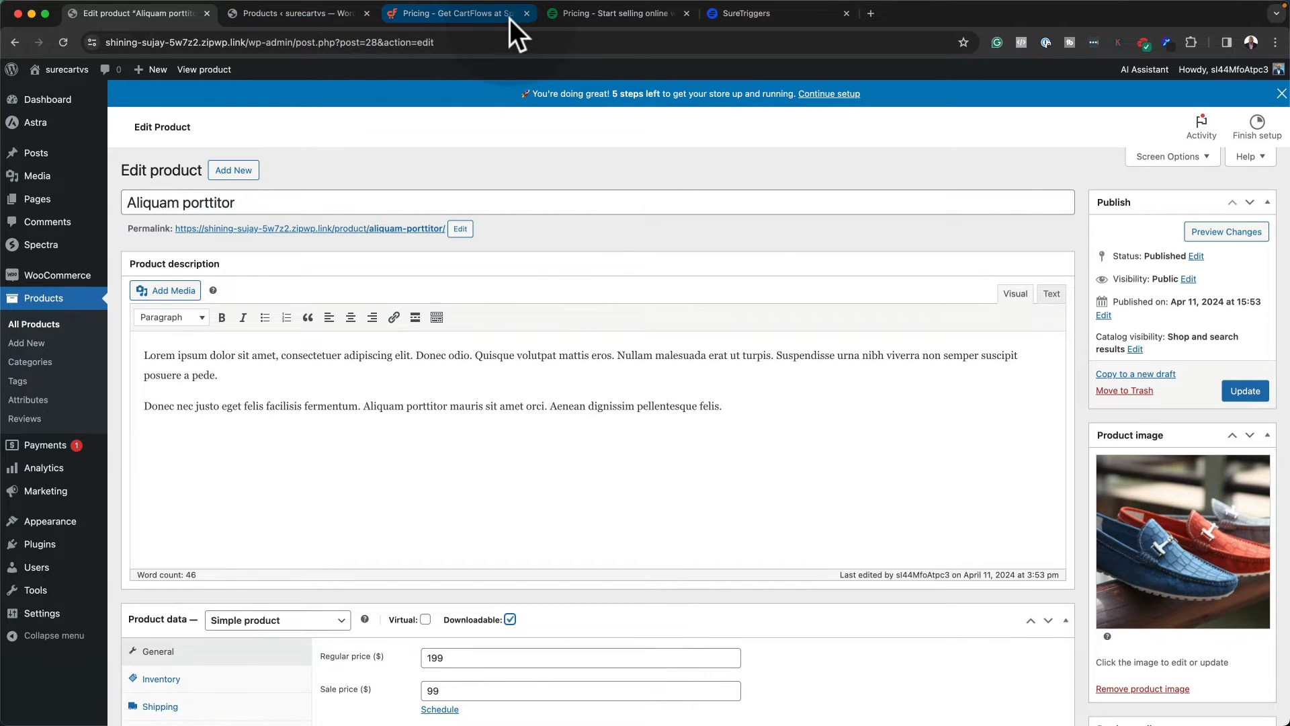
Show the CartFlows Starter, Plus and Pro plan cards and their features
left_click(457, 14)
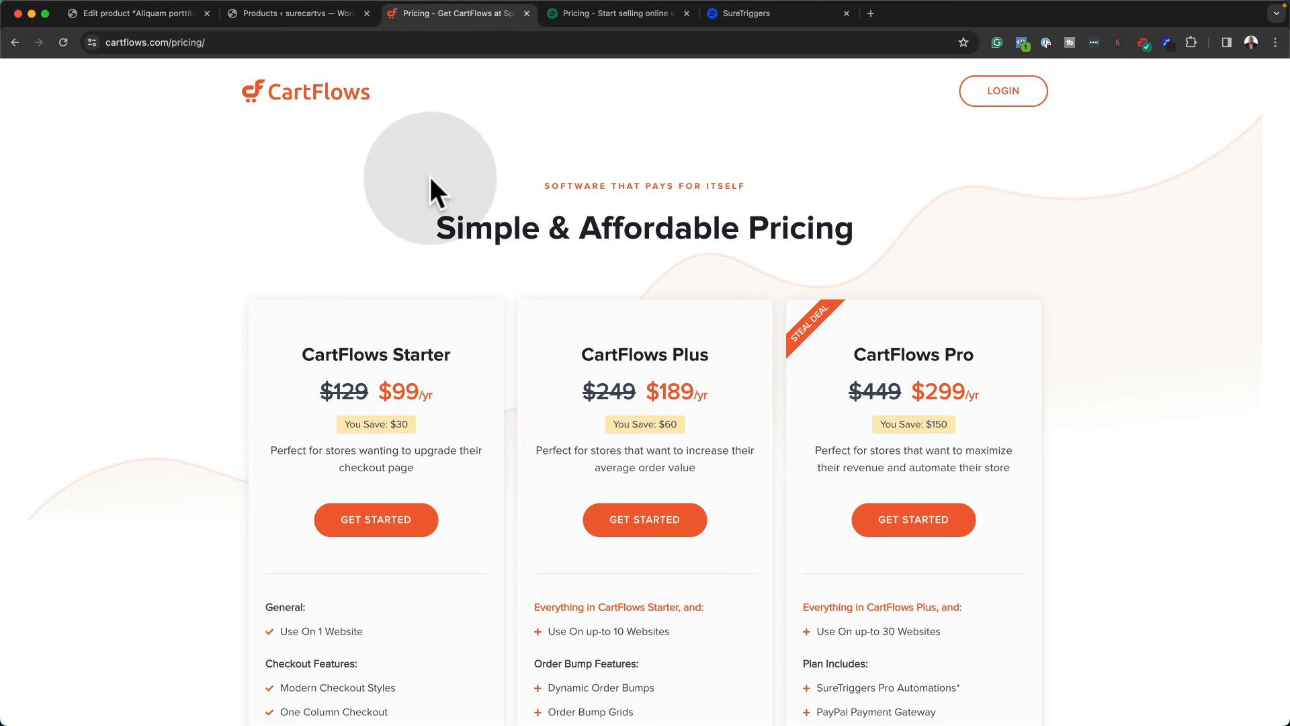
mouse_move(276, 107)
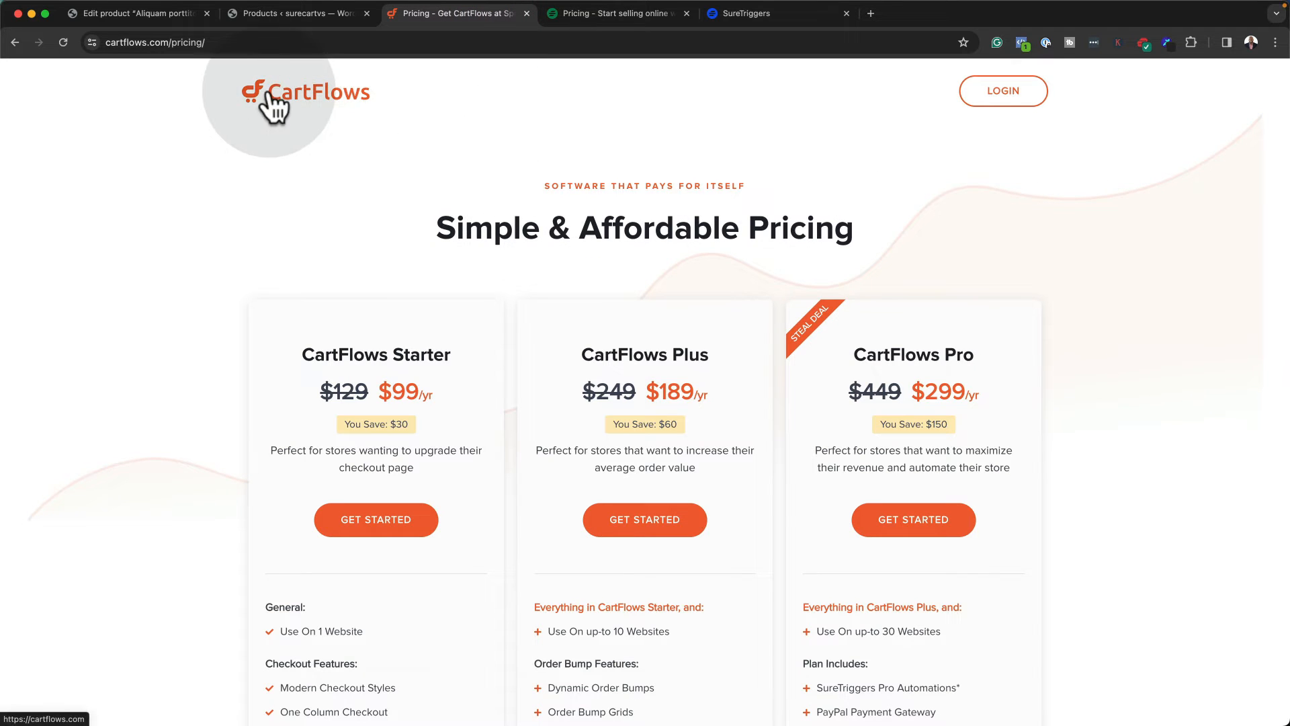
mouse_move(473, 437)
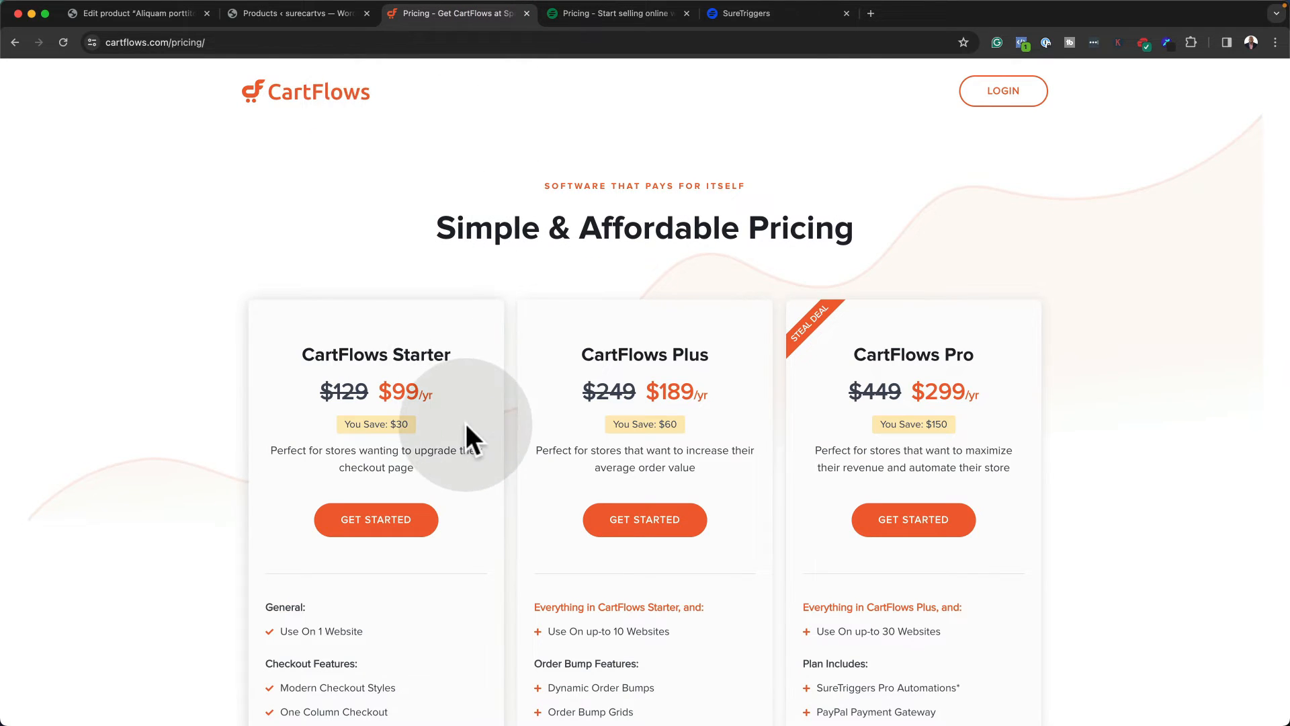
scroll("down", 3)
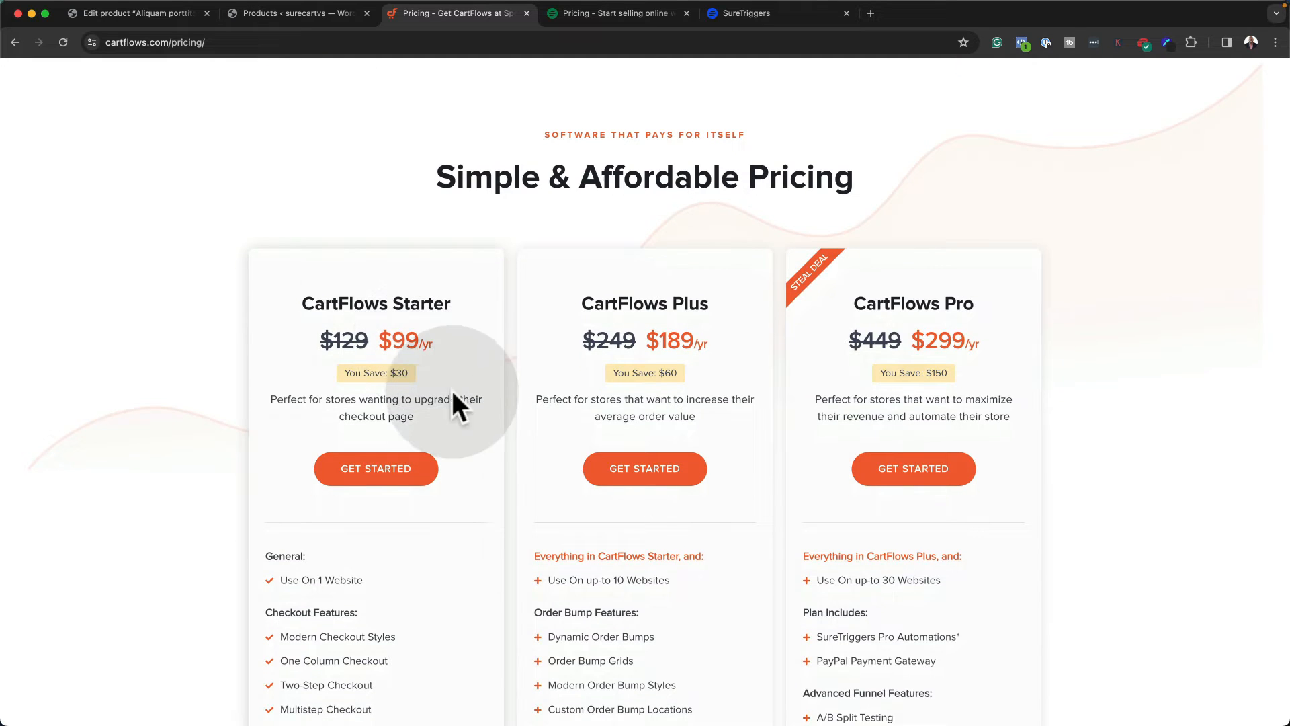
mouse_move(452, 505)
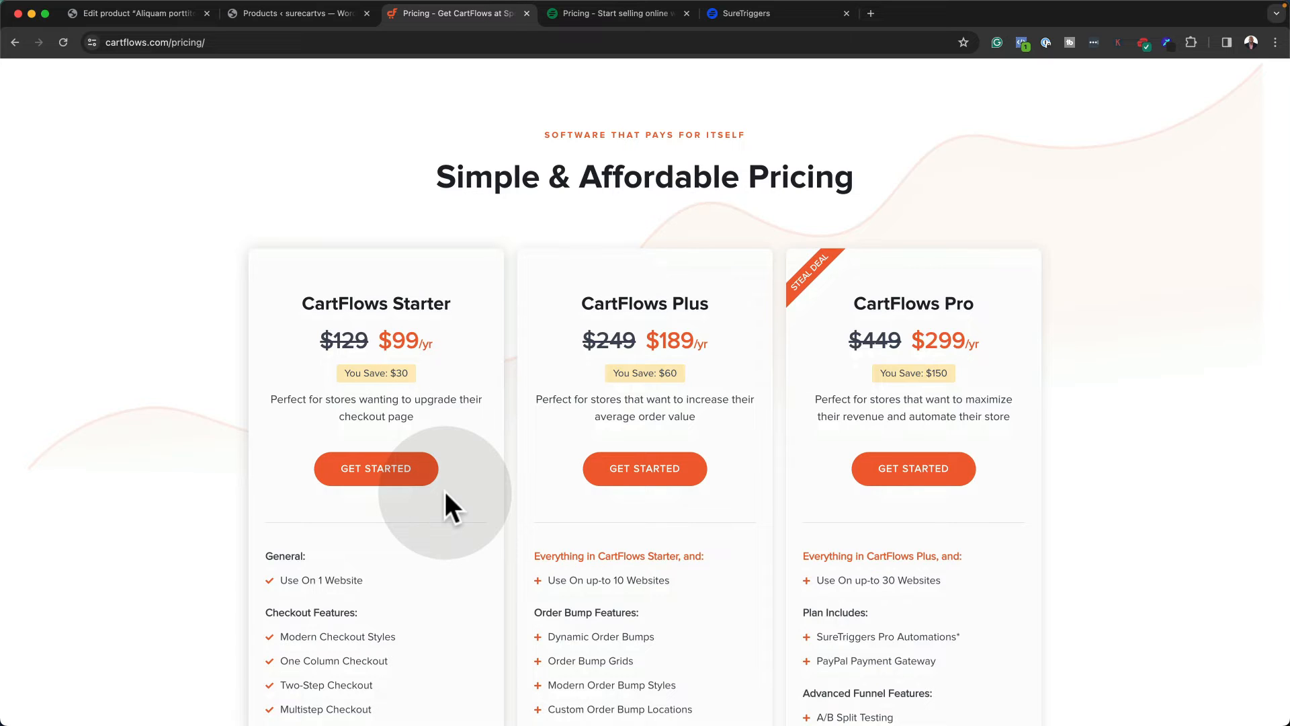
mouse_move(387, 152)
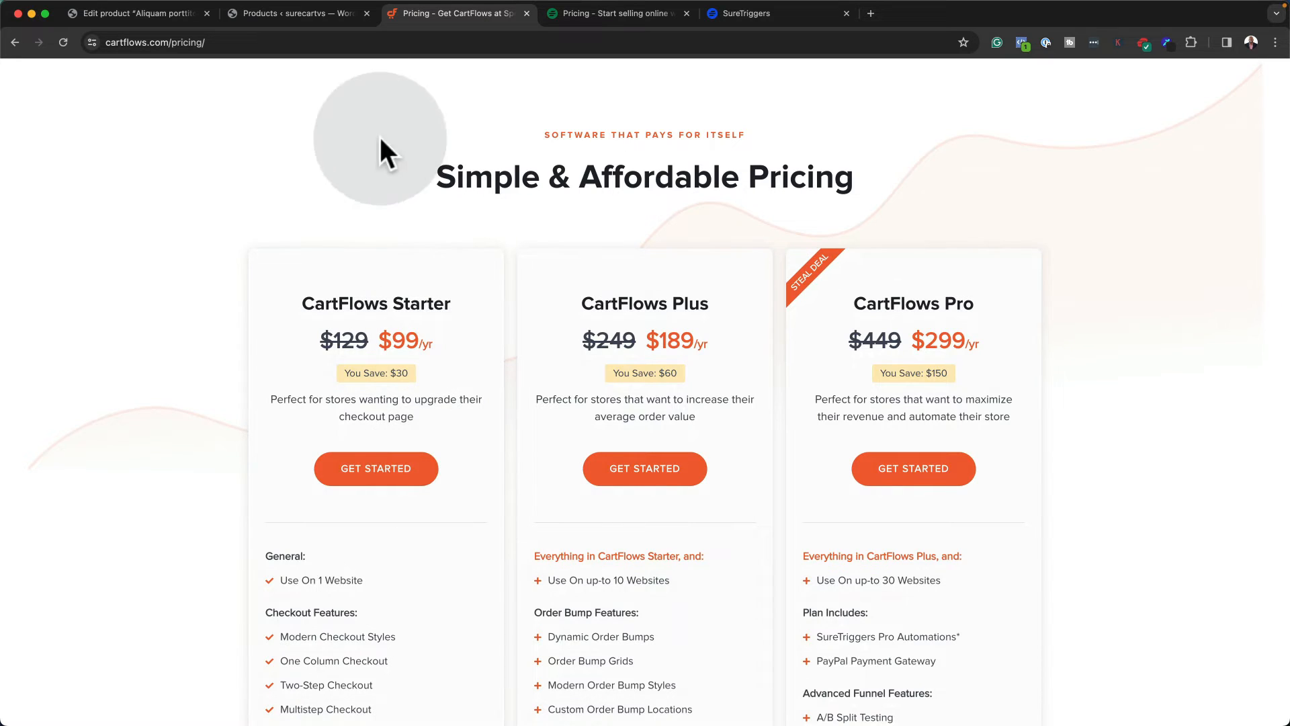
Show SureCart's yearly Launch $0, Grow $19 and Scale $49 plans with features
left_click(615, 14)
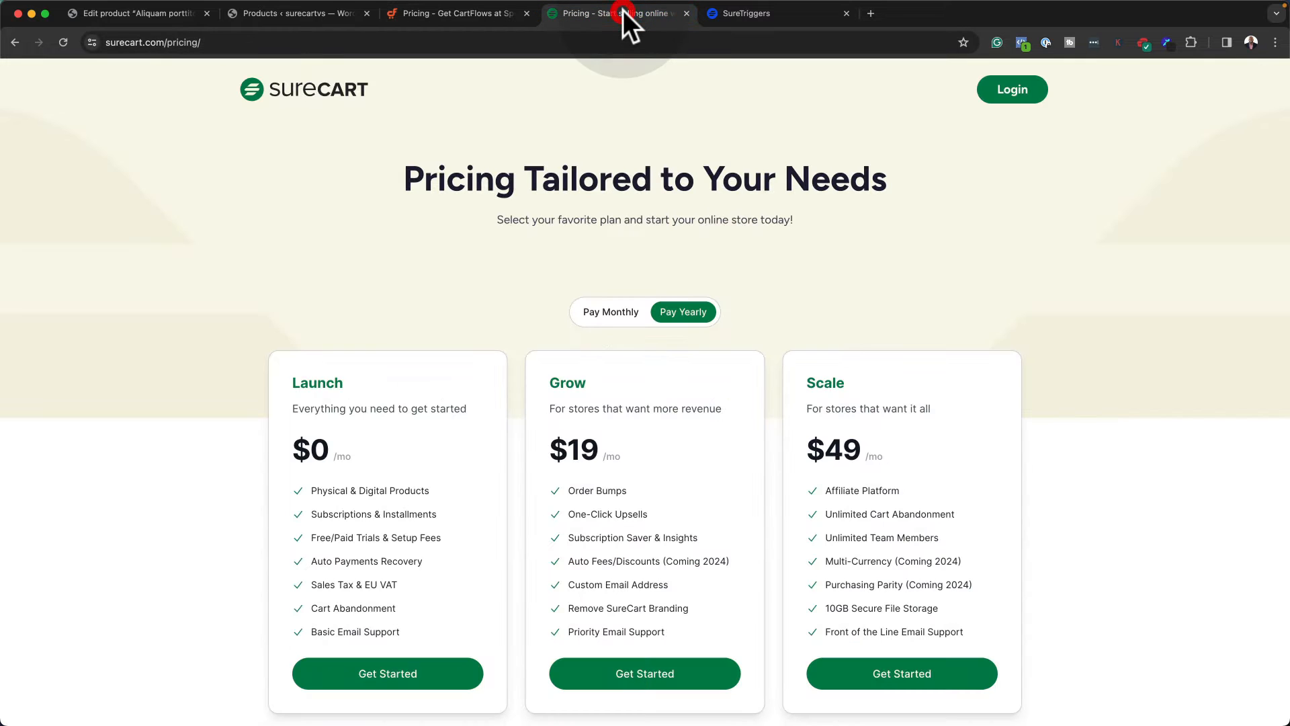
scroll("down", 3)
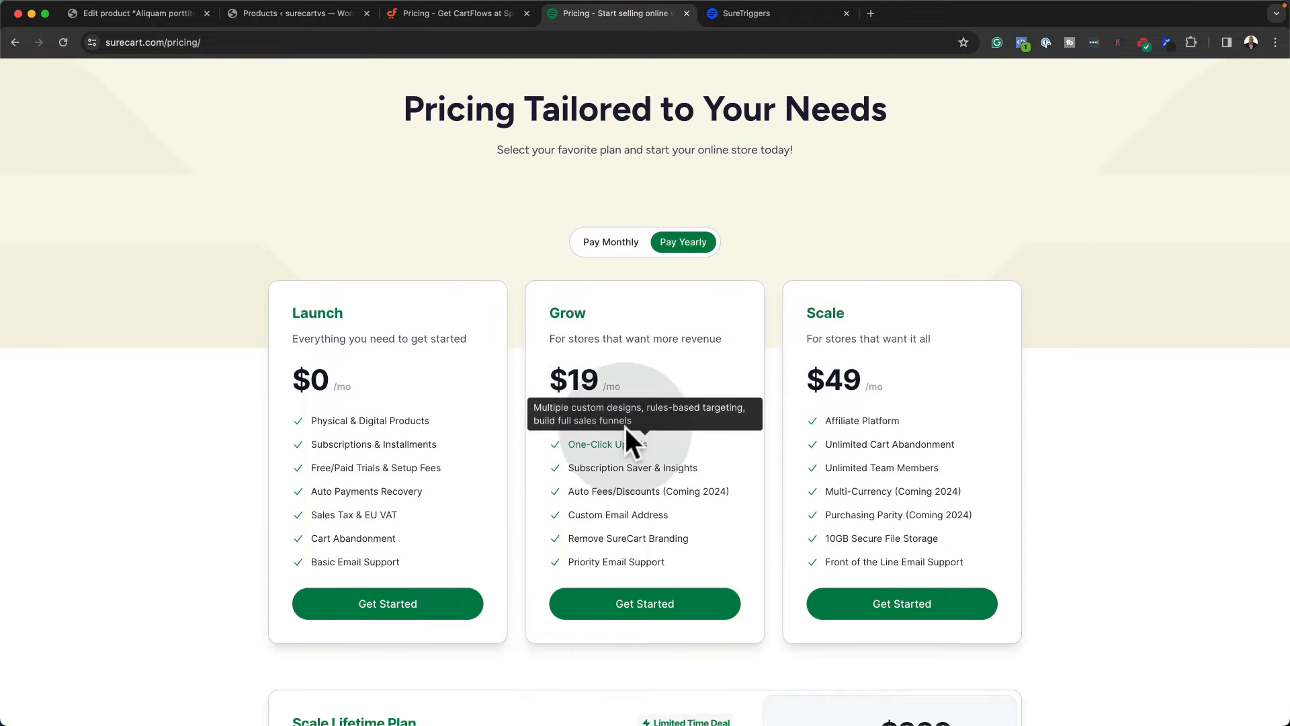
mouse_move(715, 437)
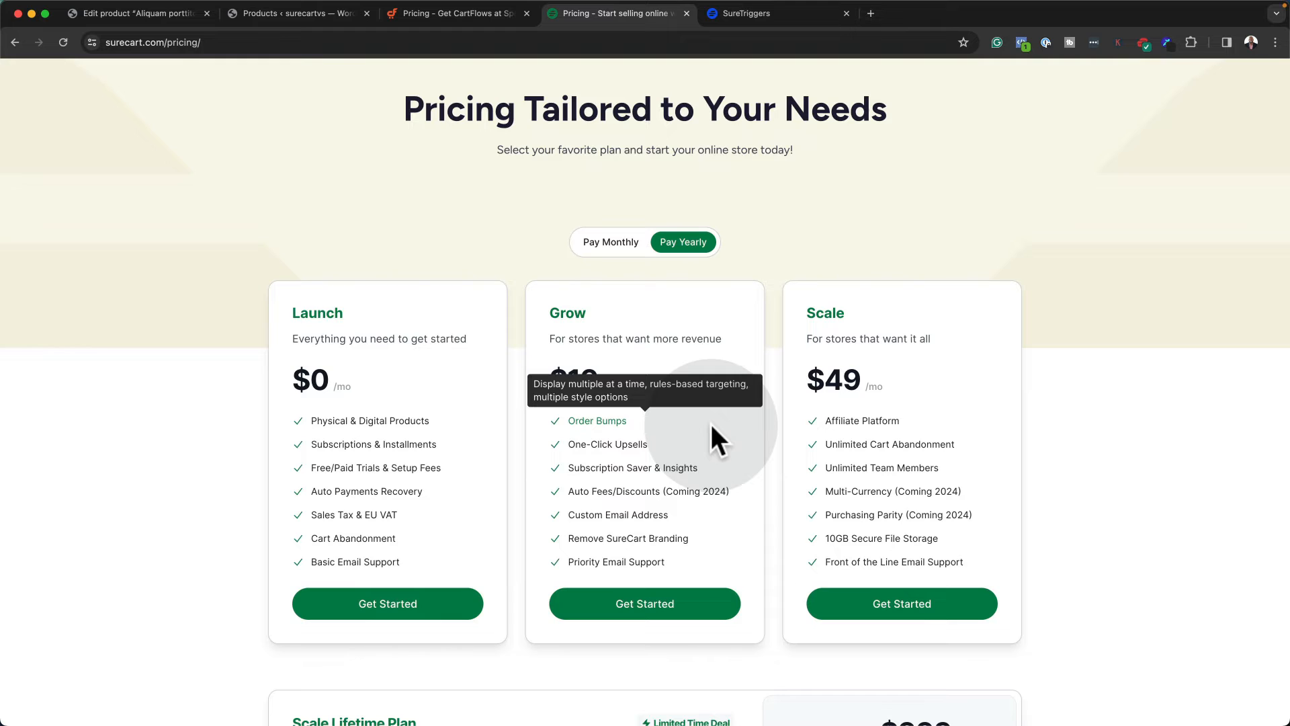
mouse_move(700, 556)
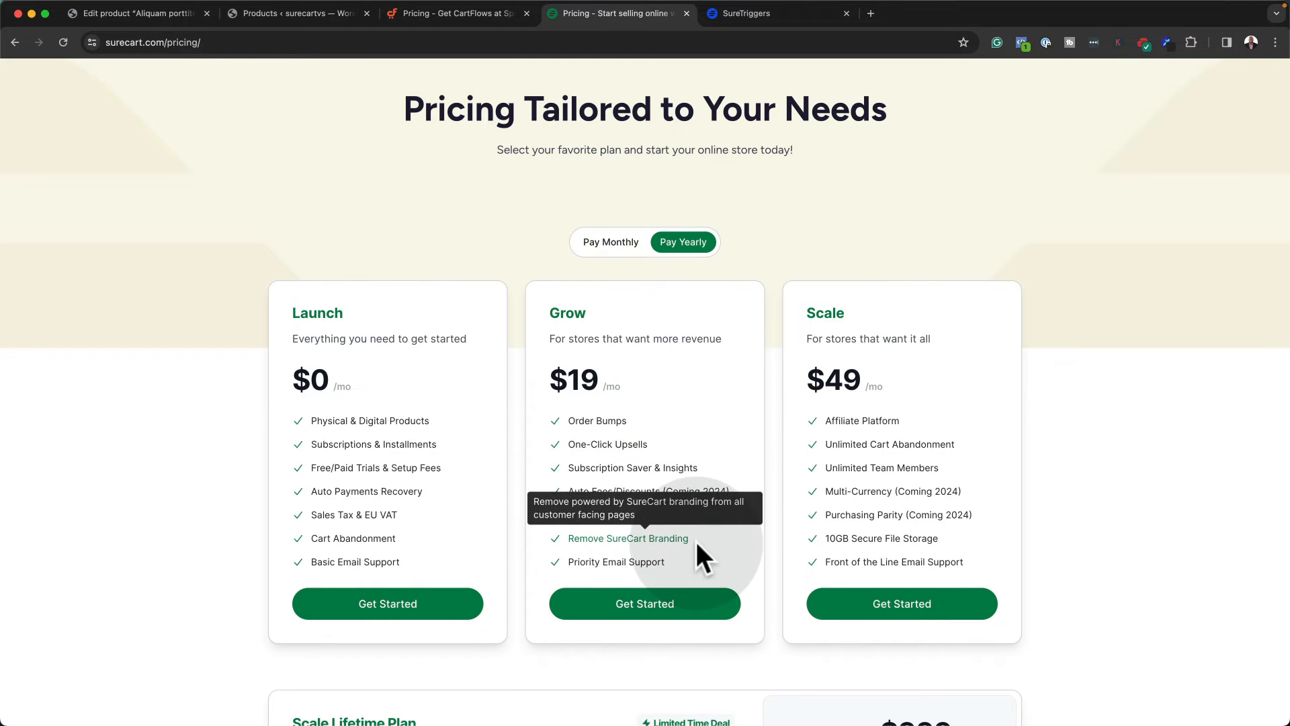
mouse_move(723, 560)
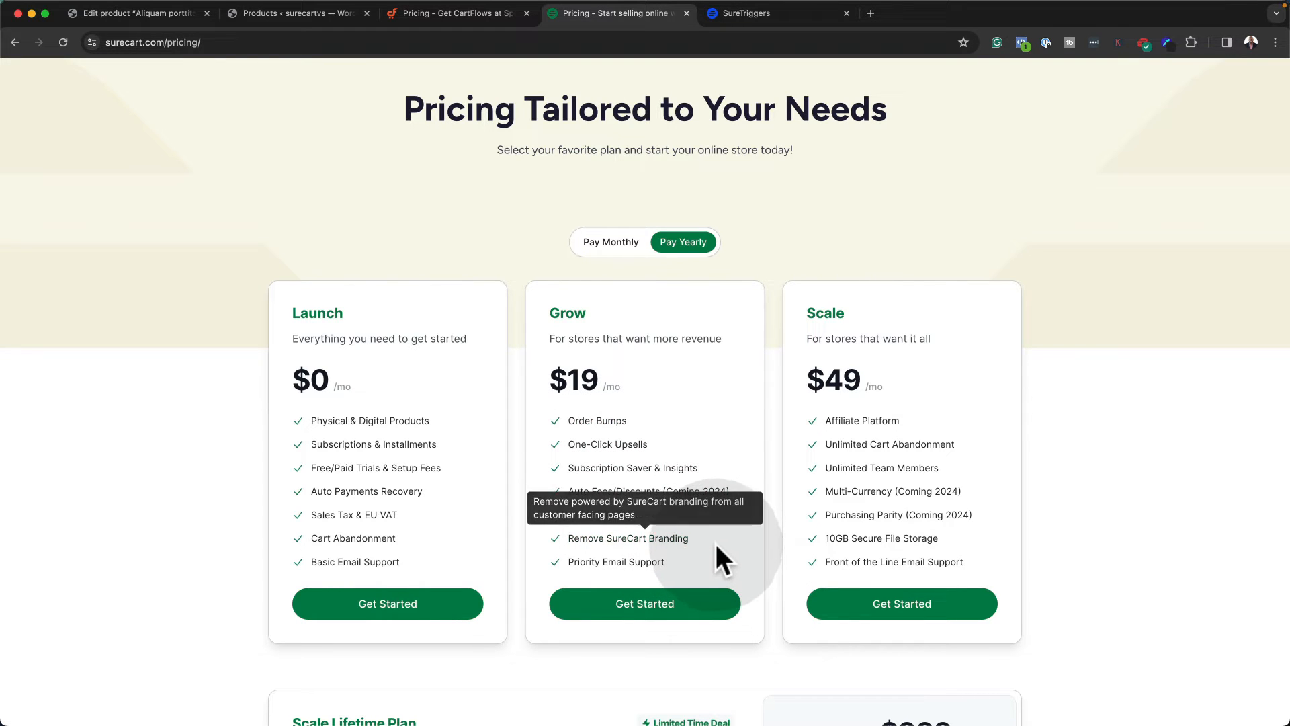
mouse_move(371, 695)
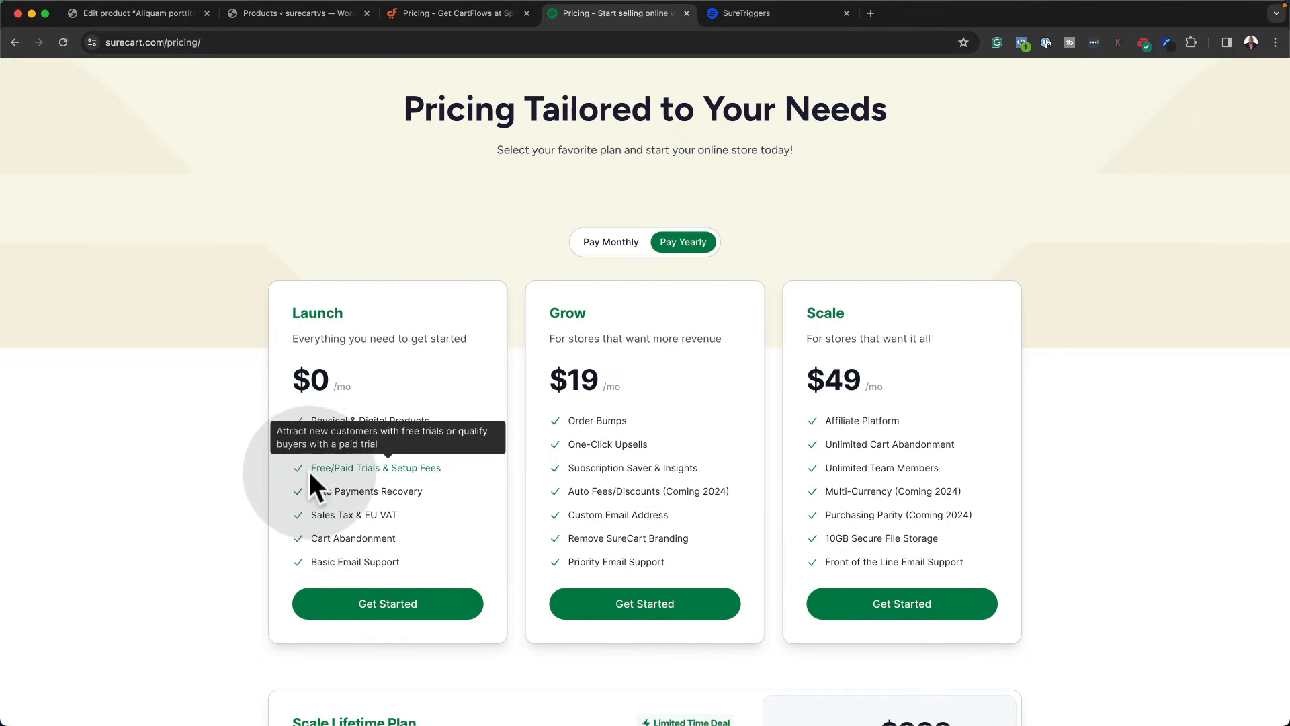
mouse_move(229, 485)
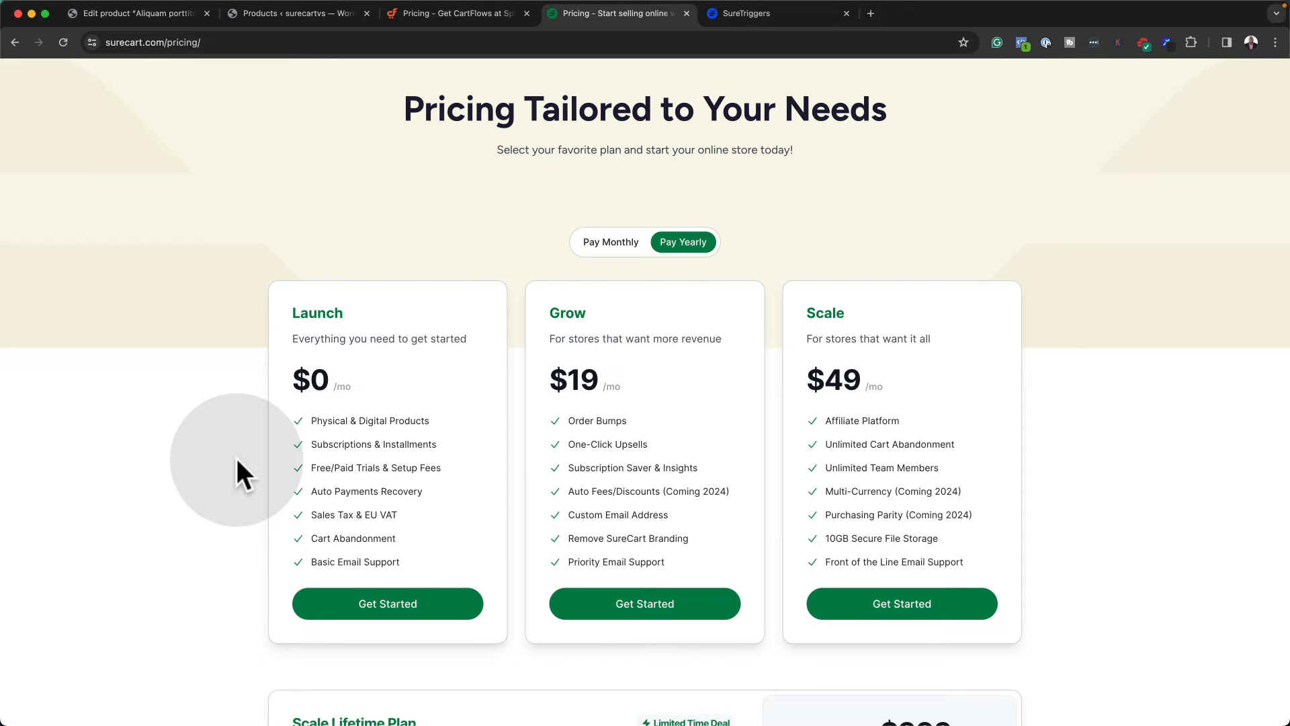
mouse_move(351, 538)
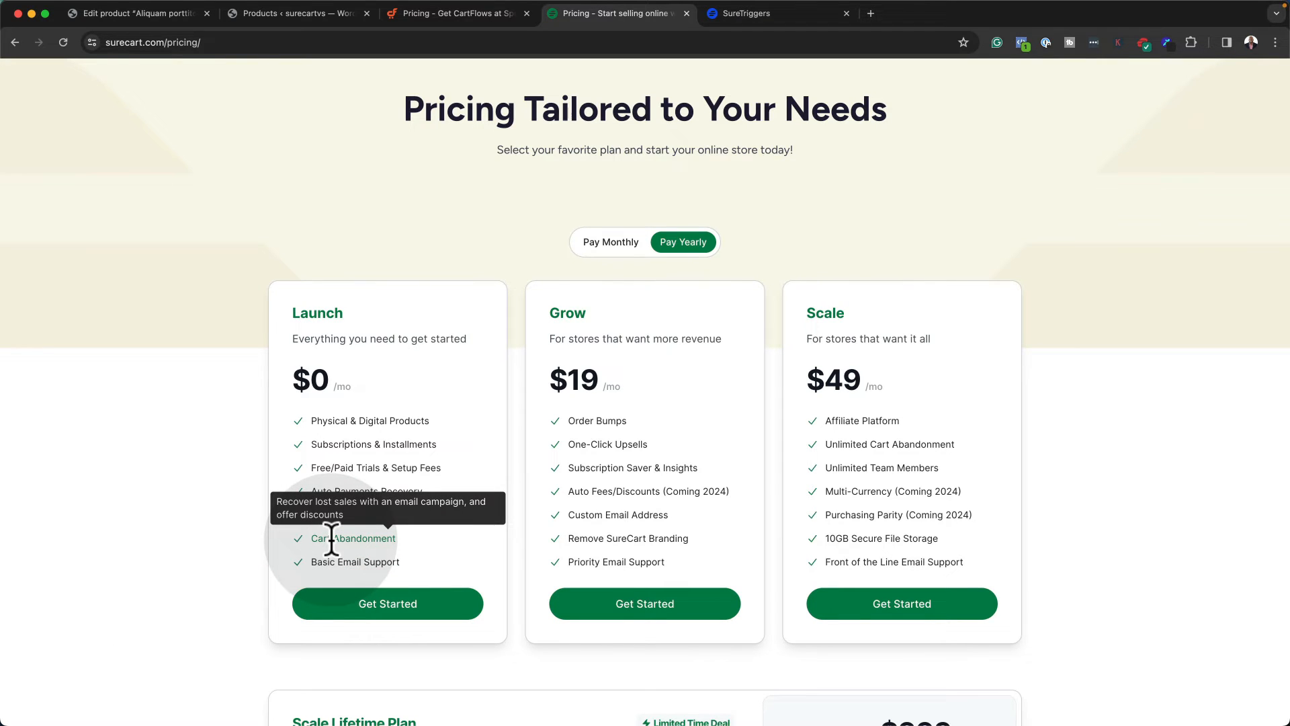
mouse_move(264, 115)
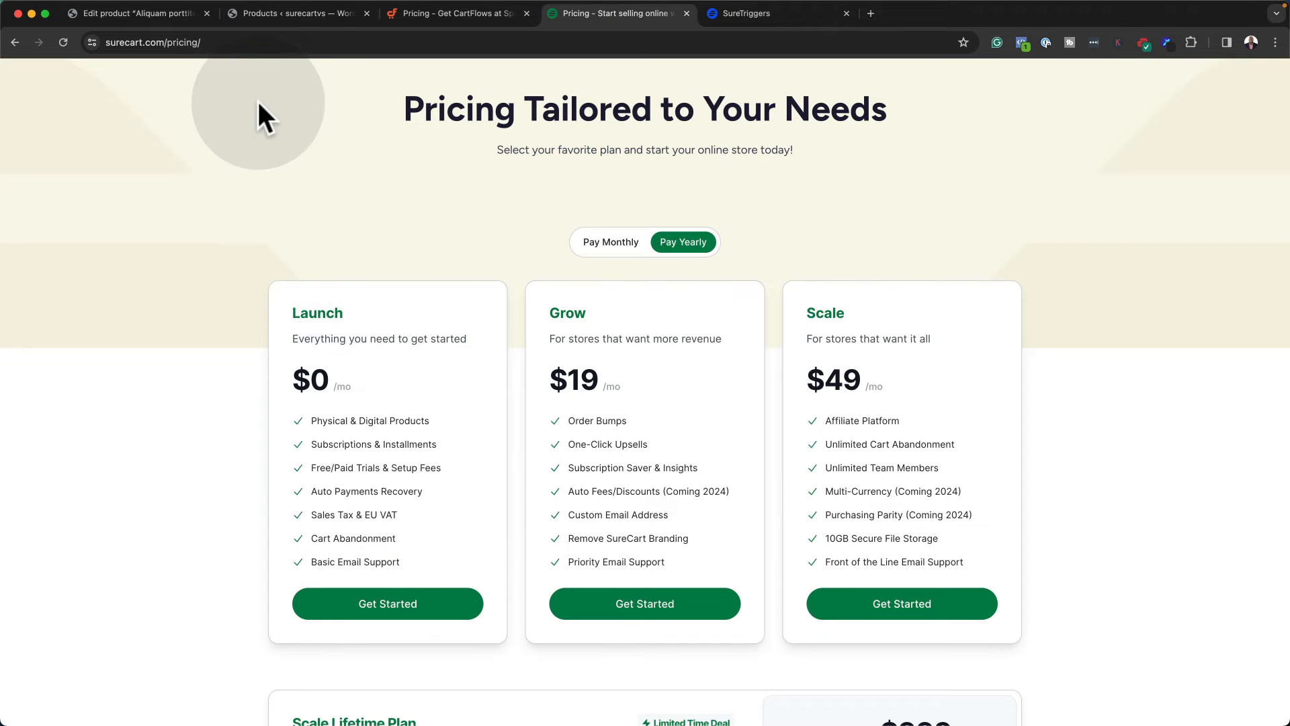
mouse_move(274, 107)
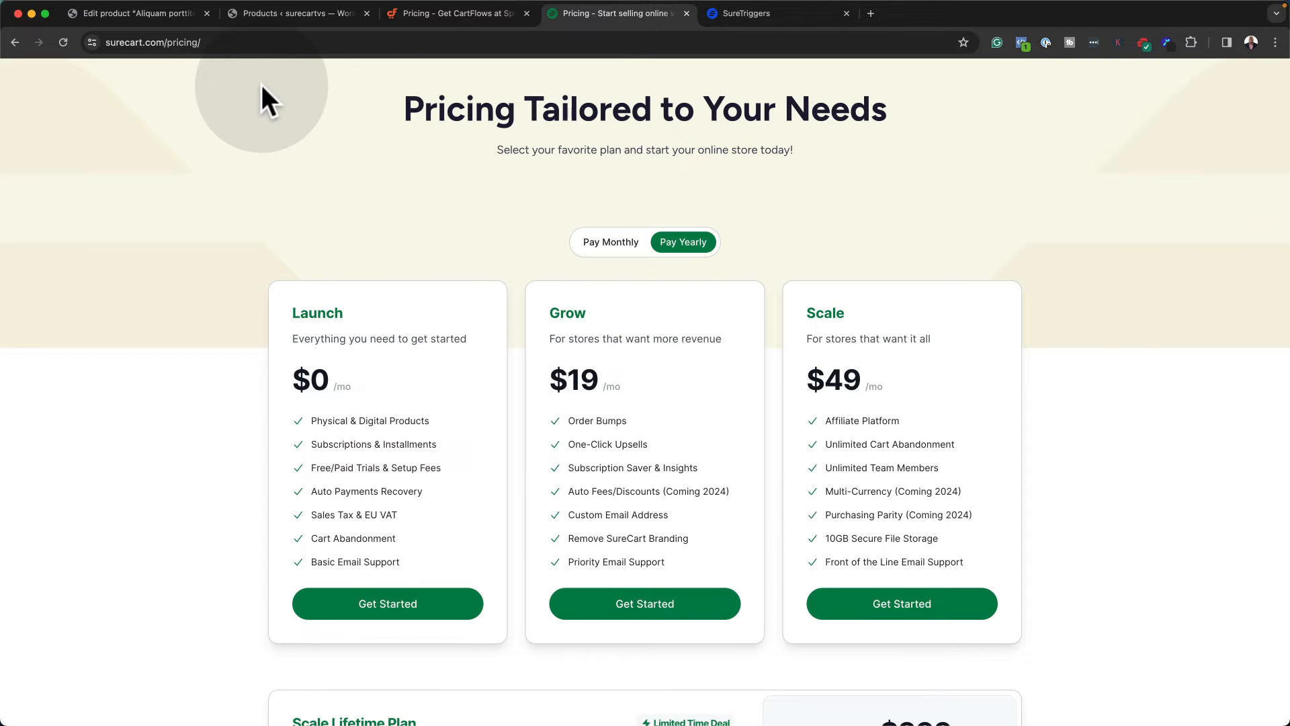
left_click(296, 14)
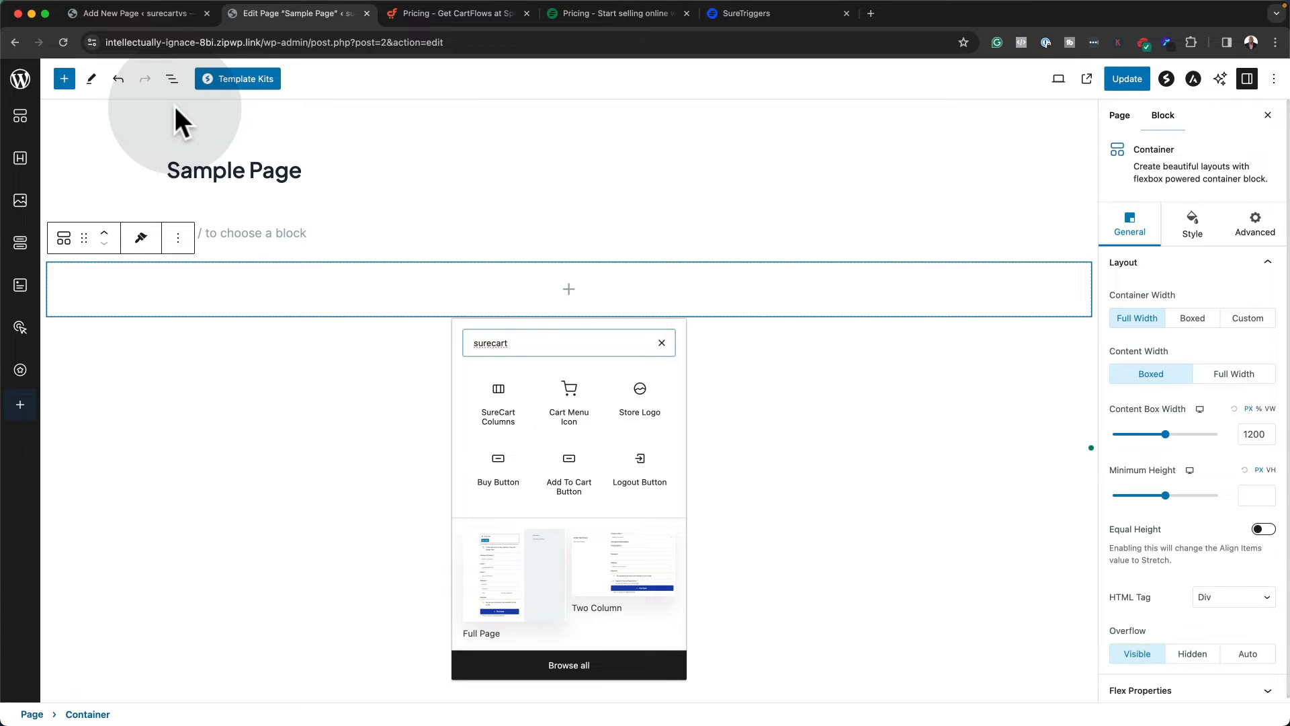
mouse_move(337, 242)
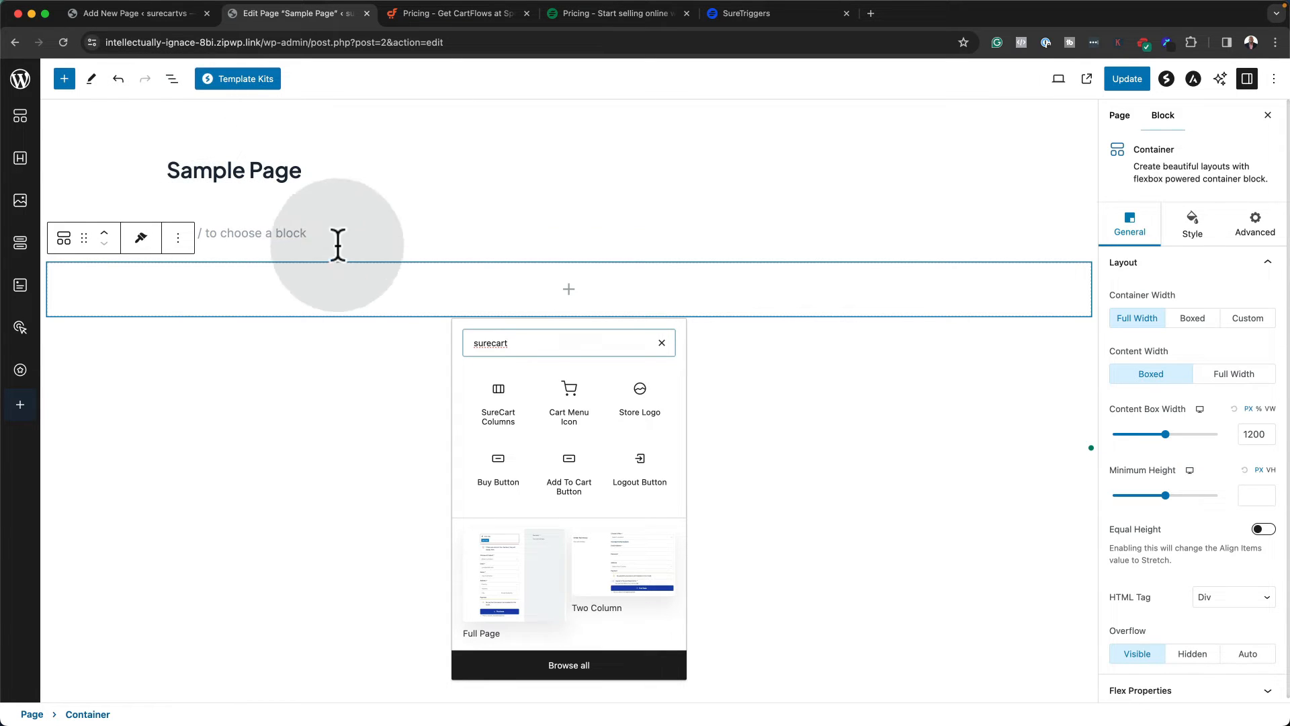
mouse_move(605, 436)
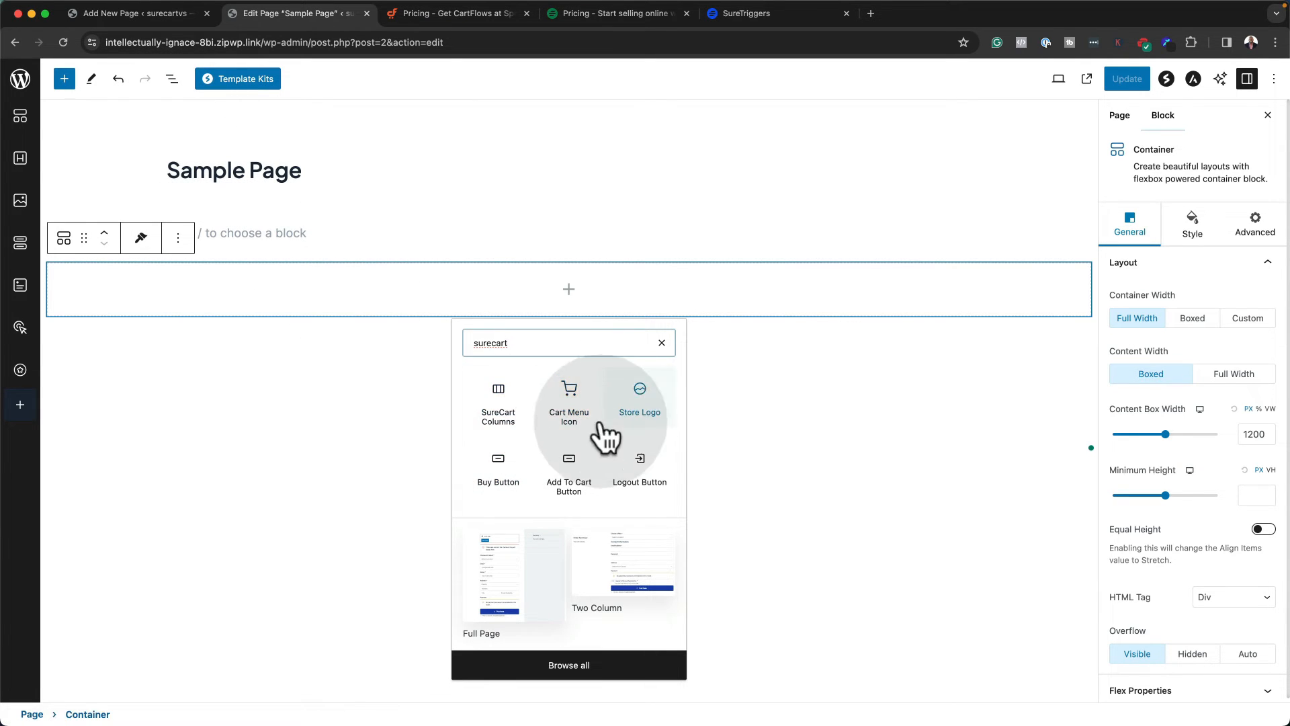
mouse_move(510, 461)
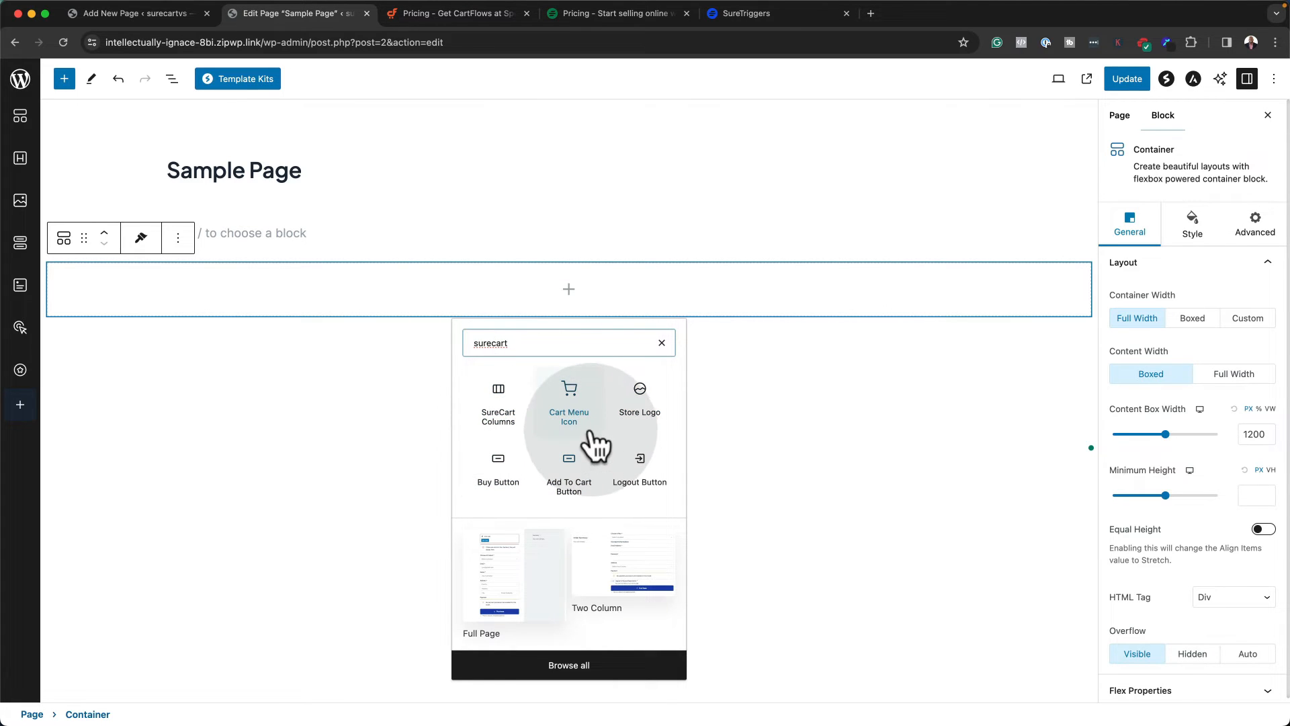
mouse_move(498, 470)
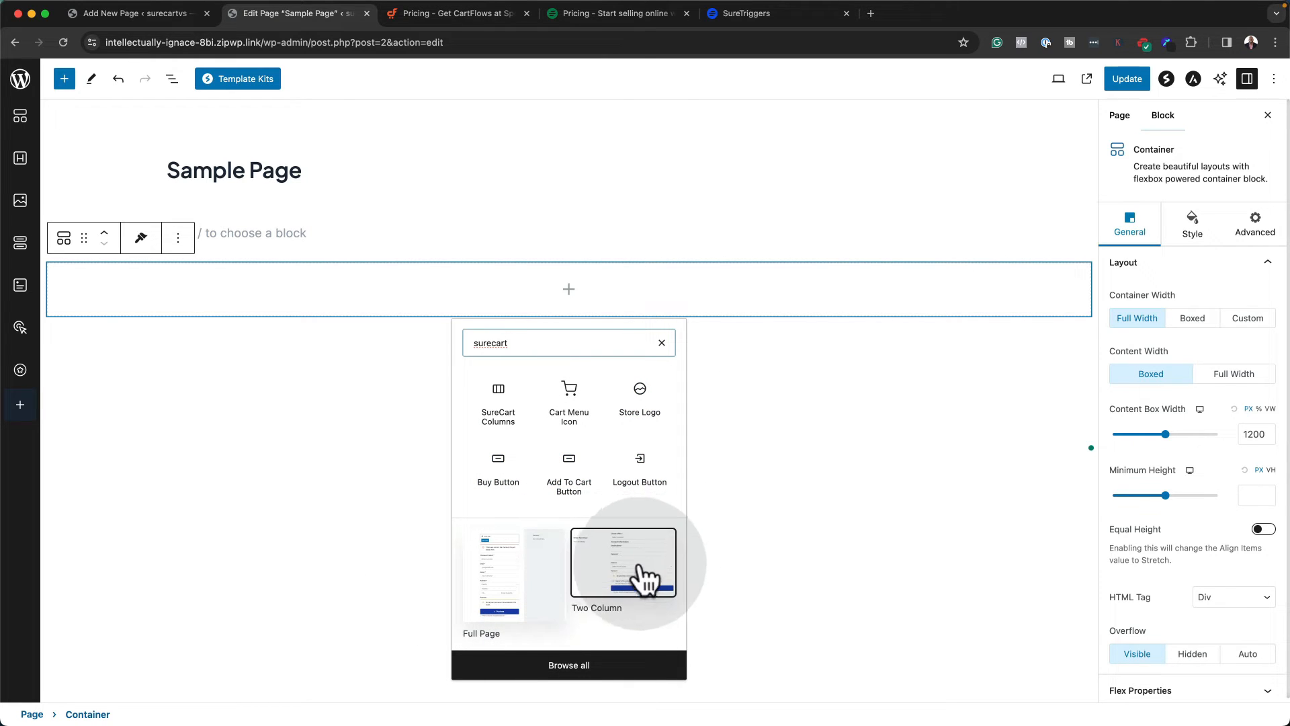
mouse_move(568, 469)
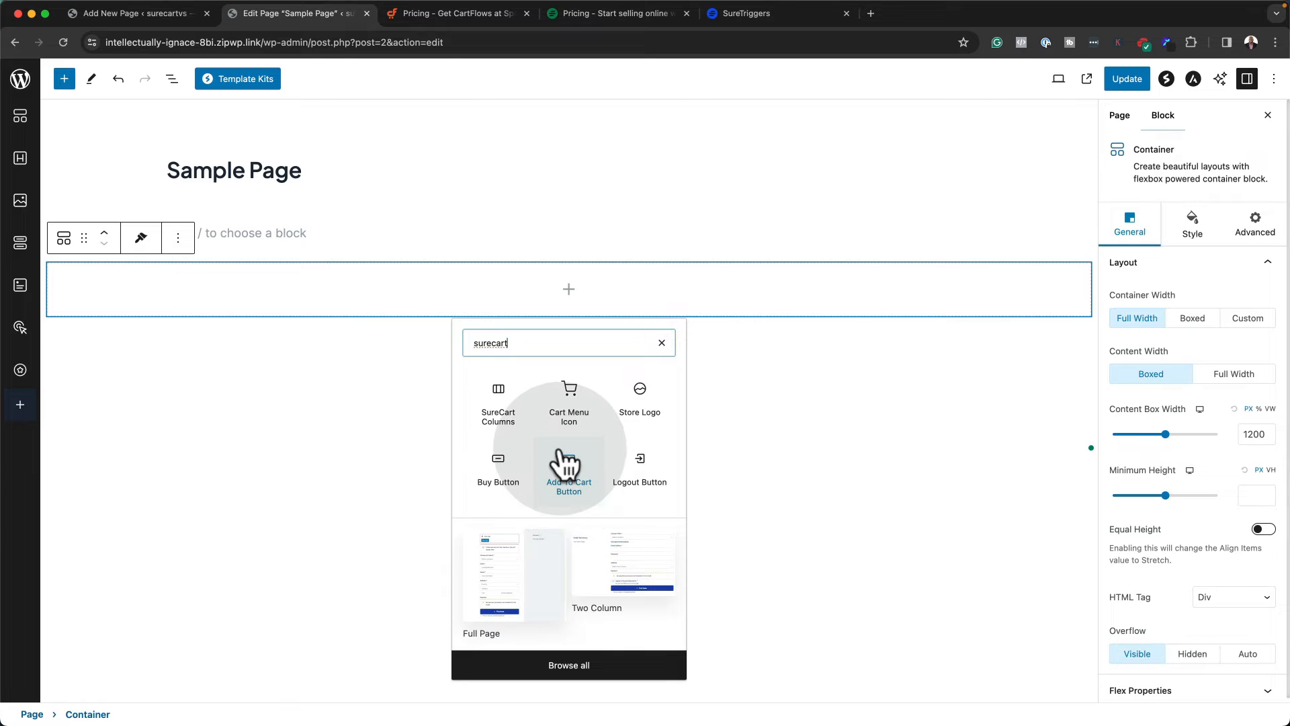
mouse_move(569, 412)
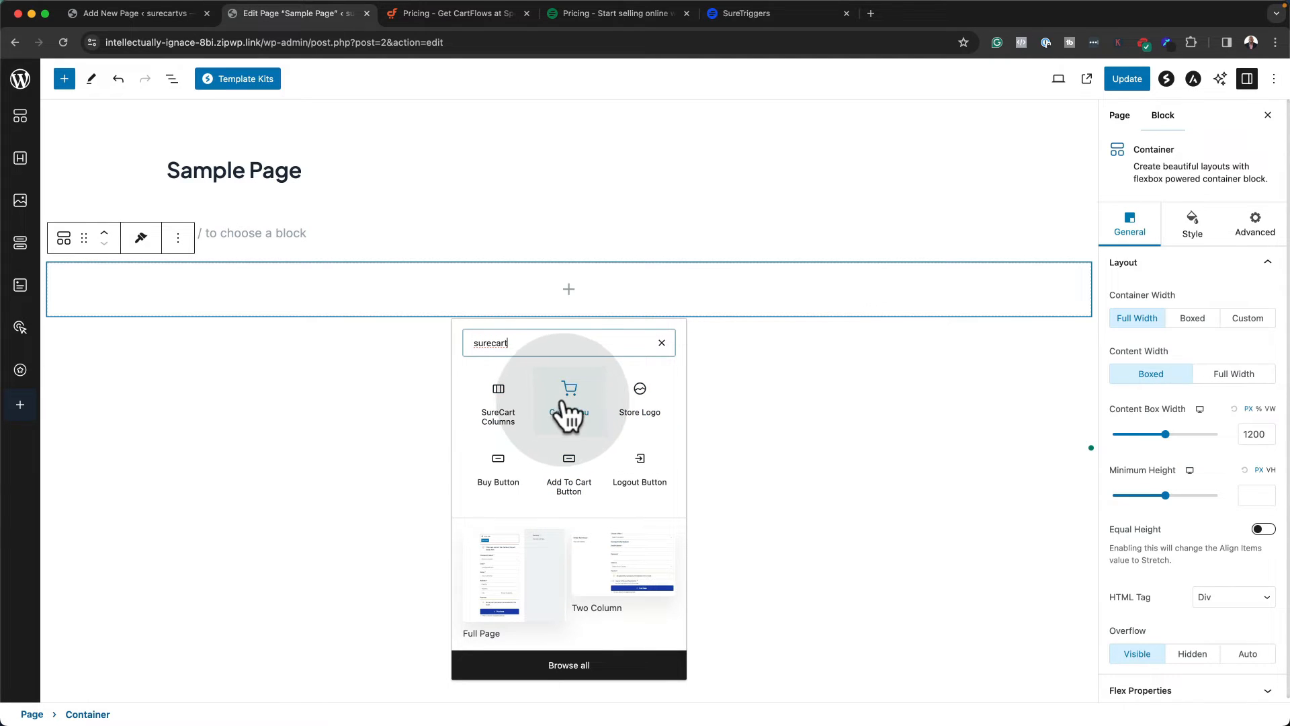
mouse_move(162, 45)
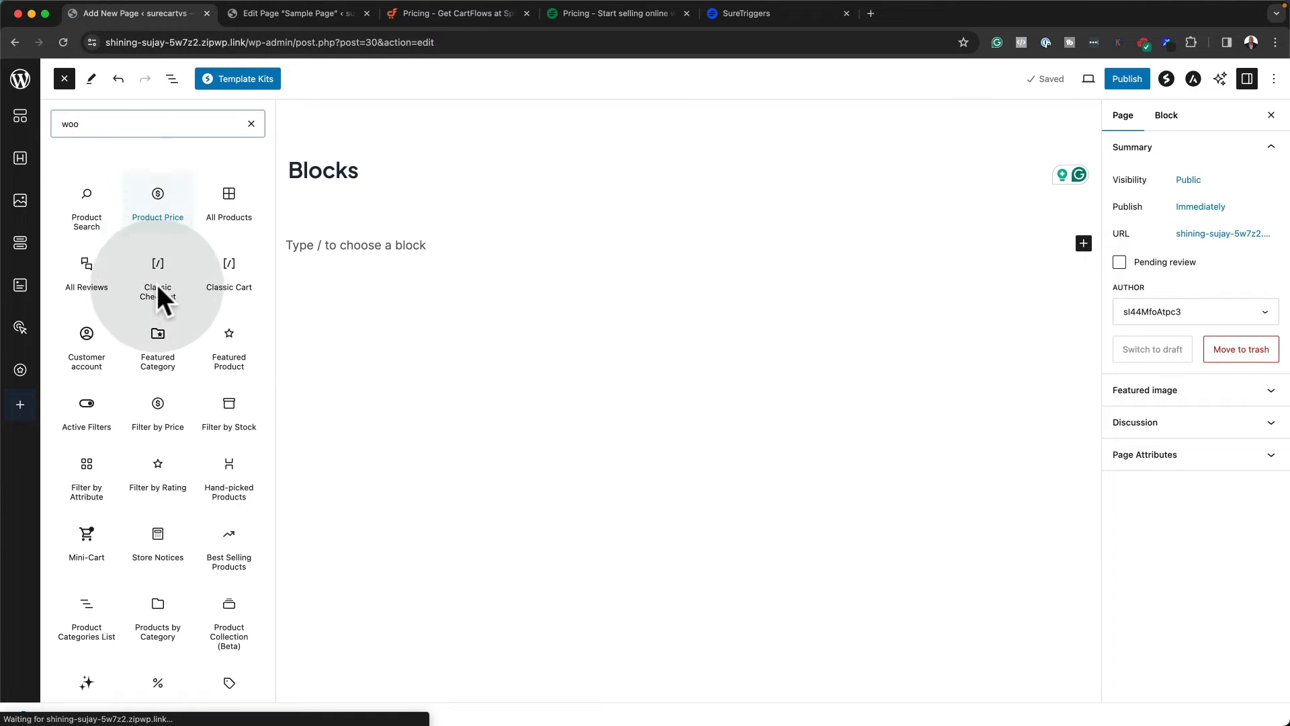
mouse_move(132, 247)
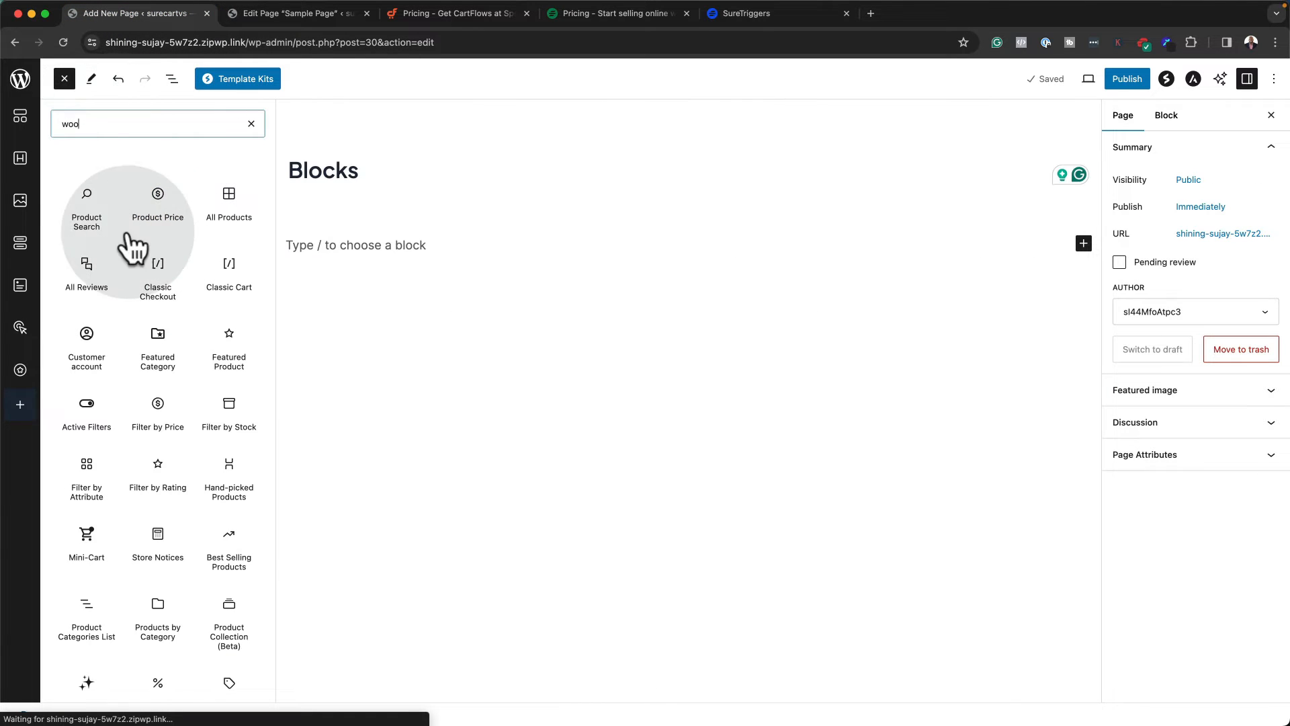
mouse_move(158, 204)
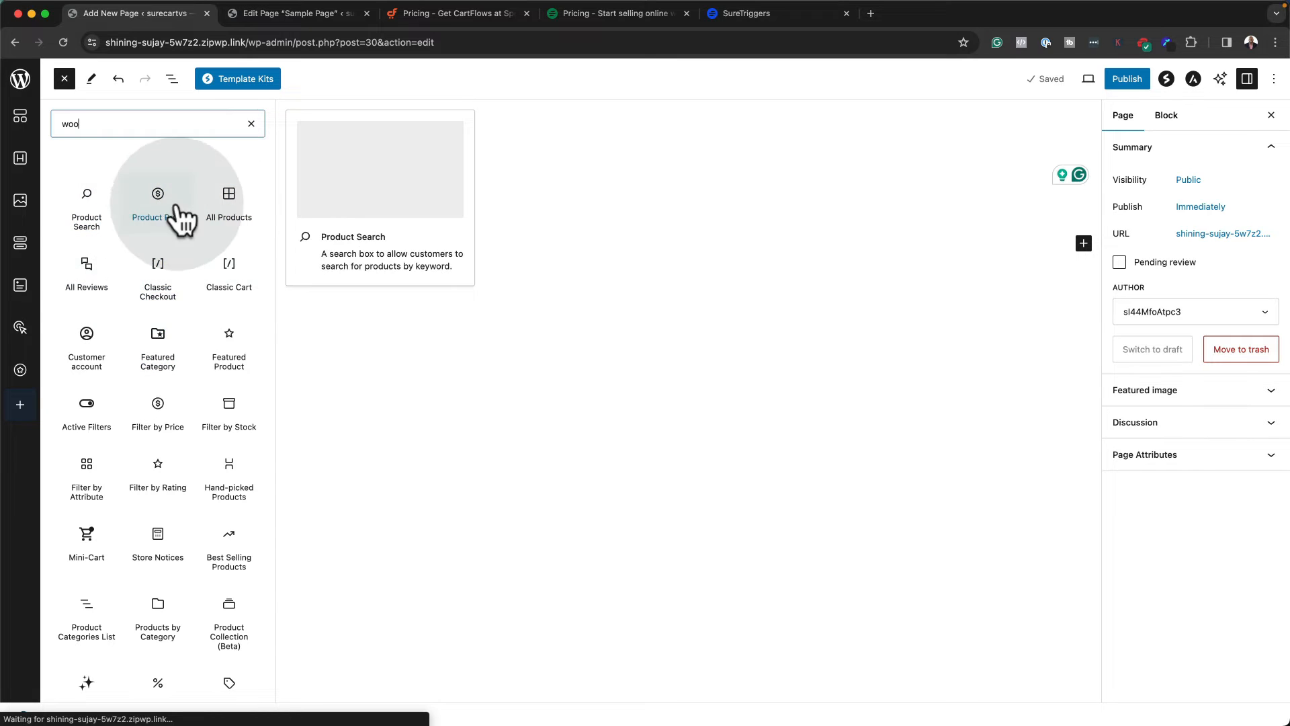
mouse_move(157, 473)
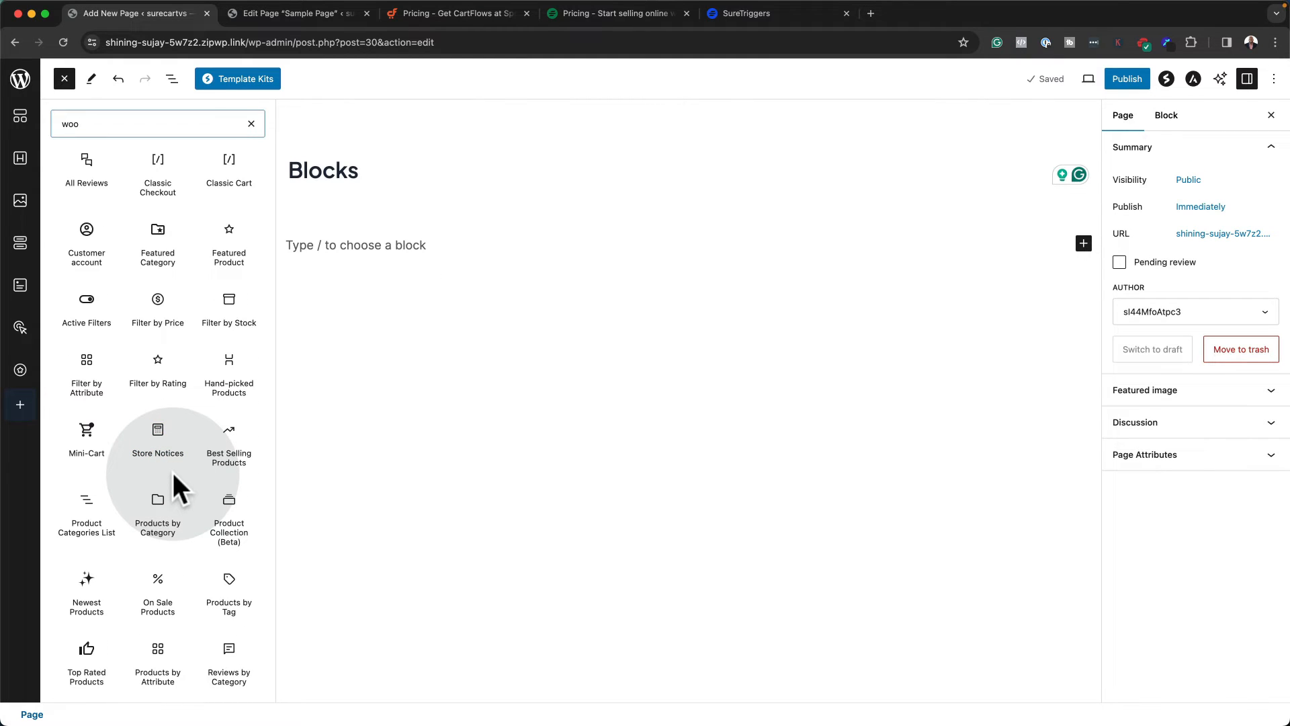
mouse_move(85, 591)
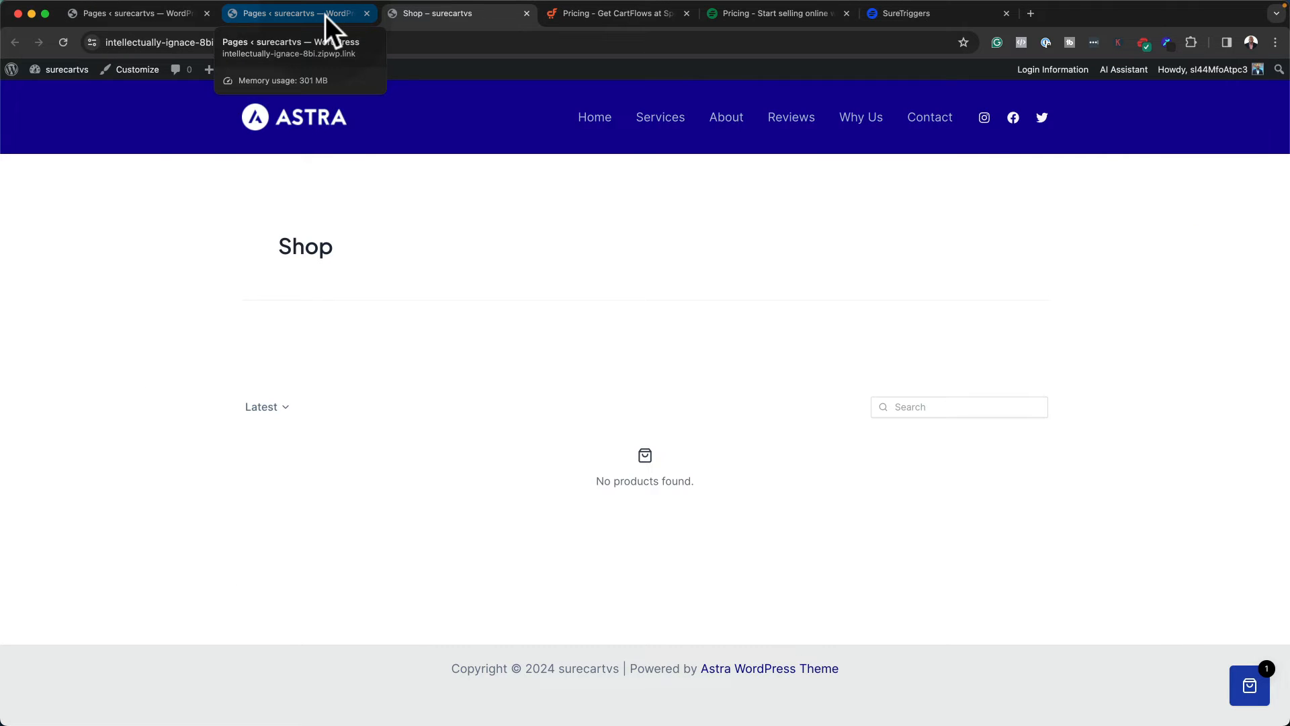
Review SureCart's default pages, then view its Shop page reporting 'No products found'
left_click(458, 14)
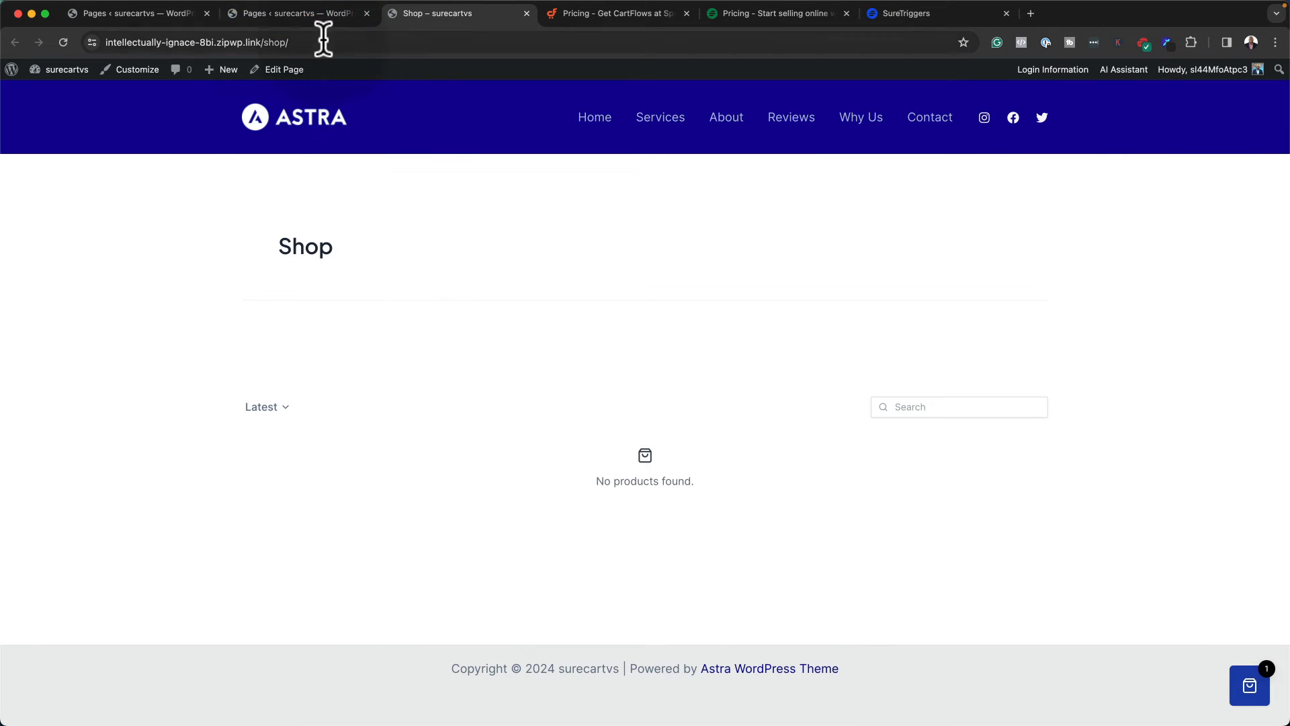
left_click(296, 13)
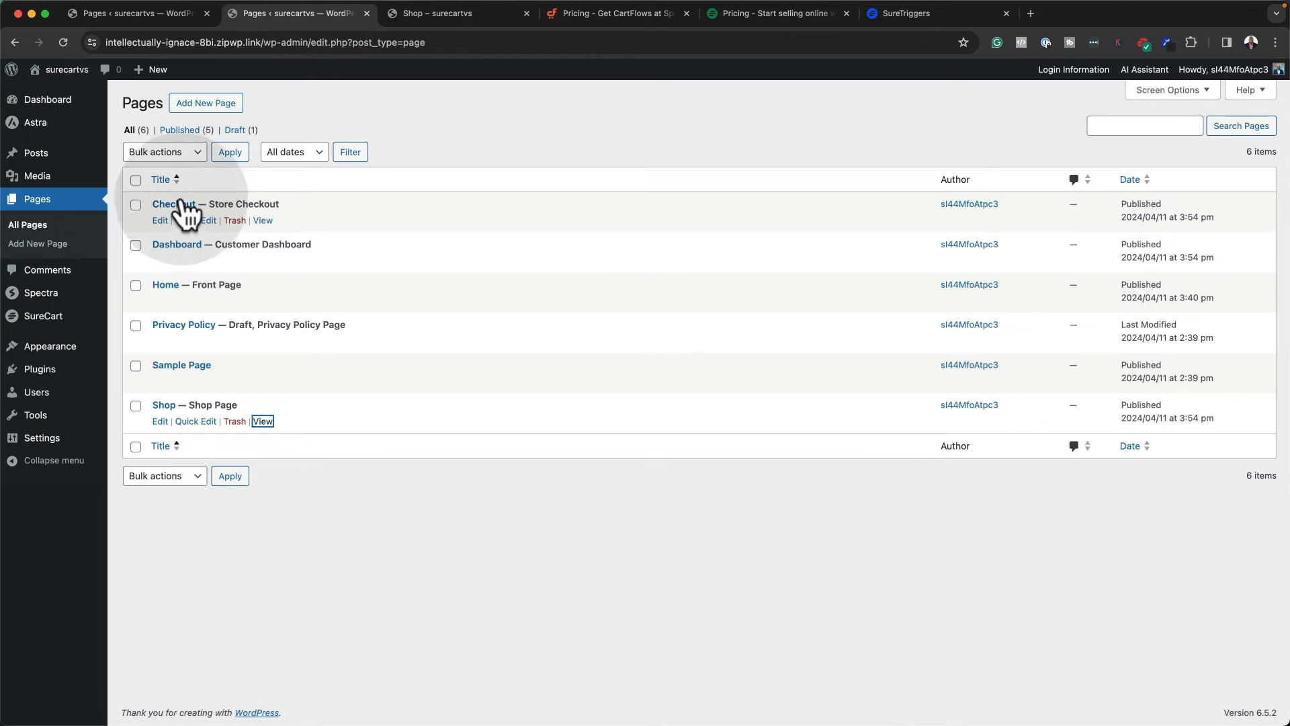
mouse_move(245, 372)
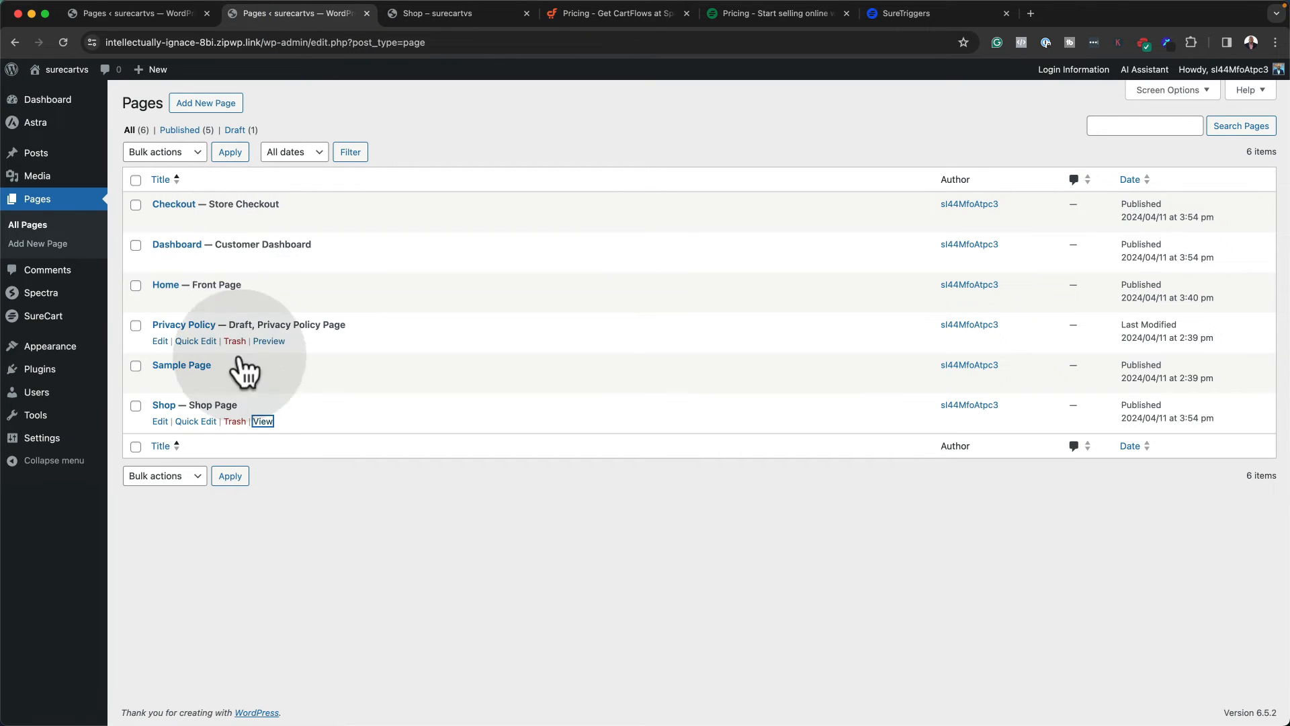
mouse_move(230, 432)
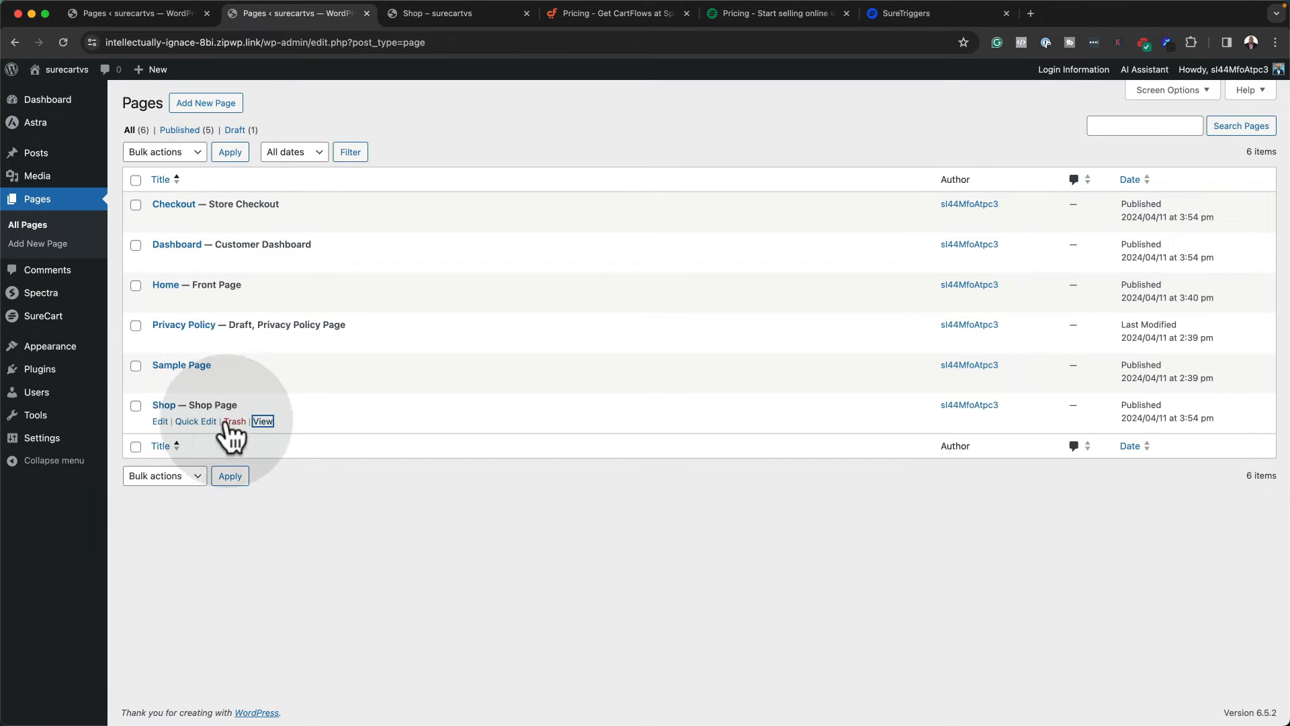
mouse_move(209, 404)
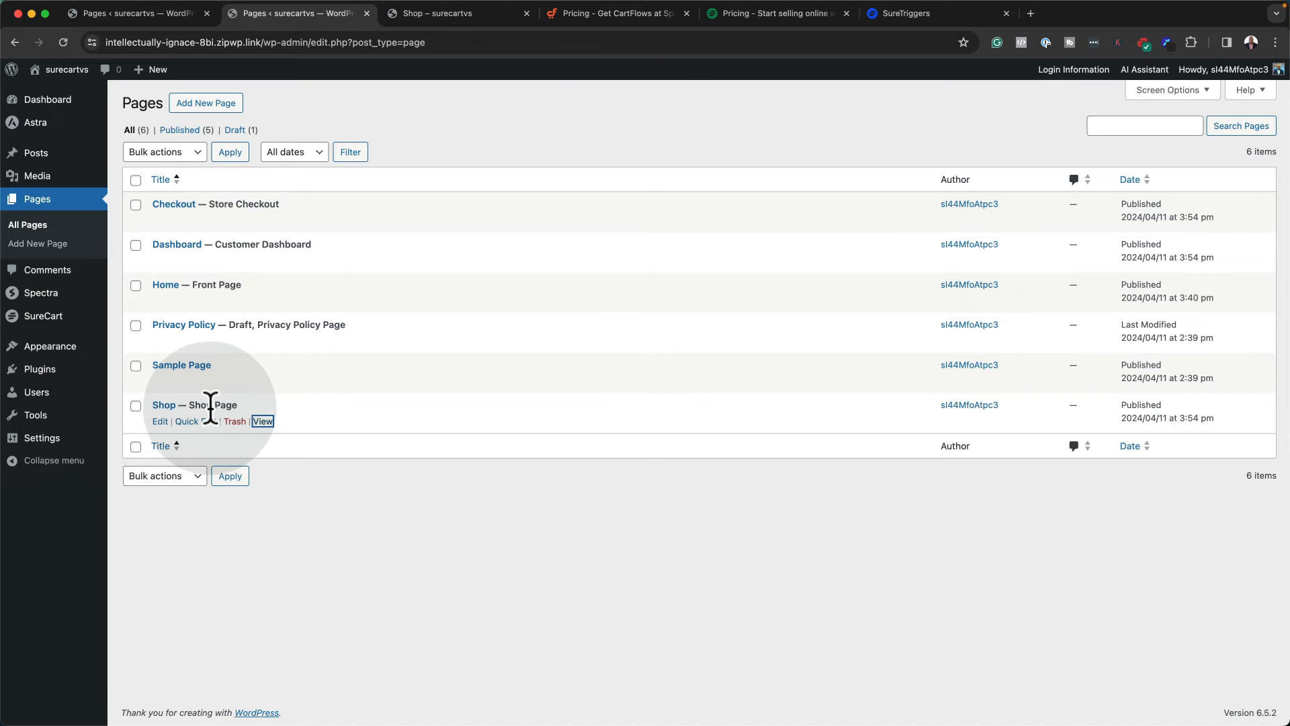
left_click(457, 14)
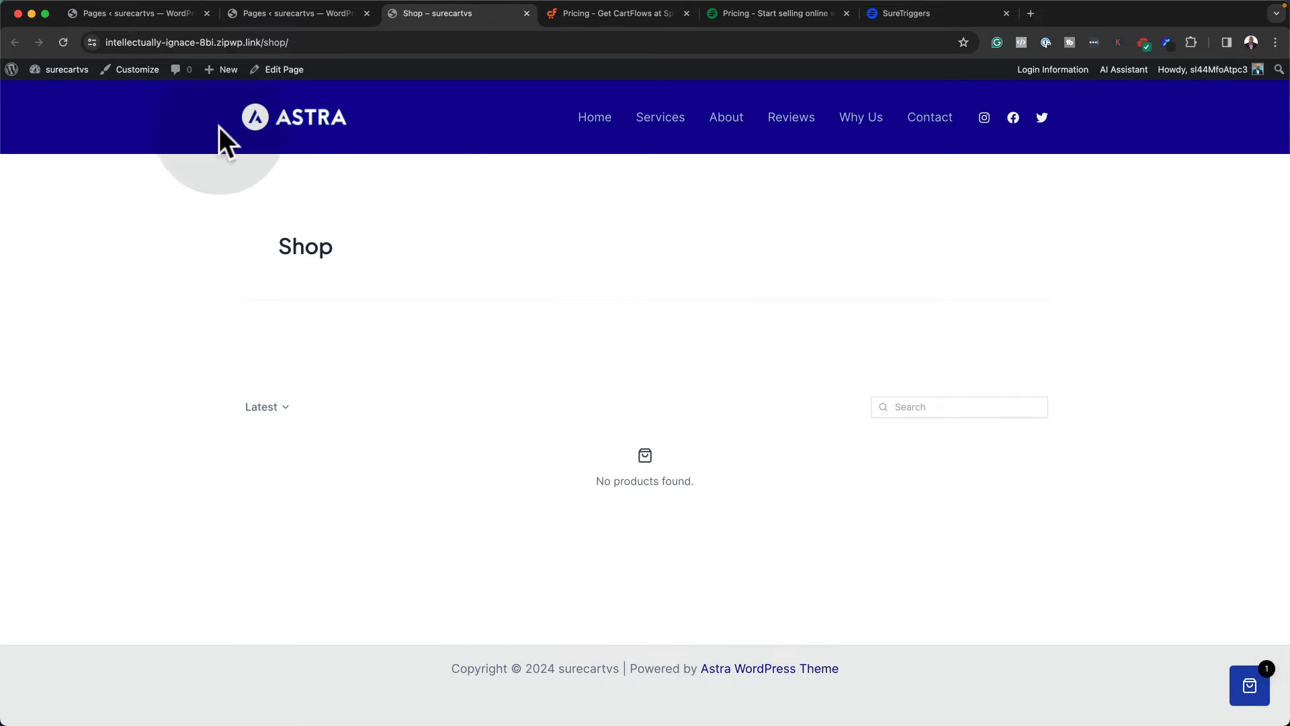
View WooCommerce's Shop page from Pages, showing Aliquam porttitor on sale for $99
left_click(132, 13)
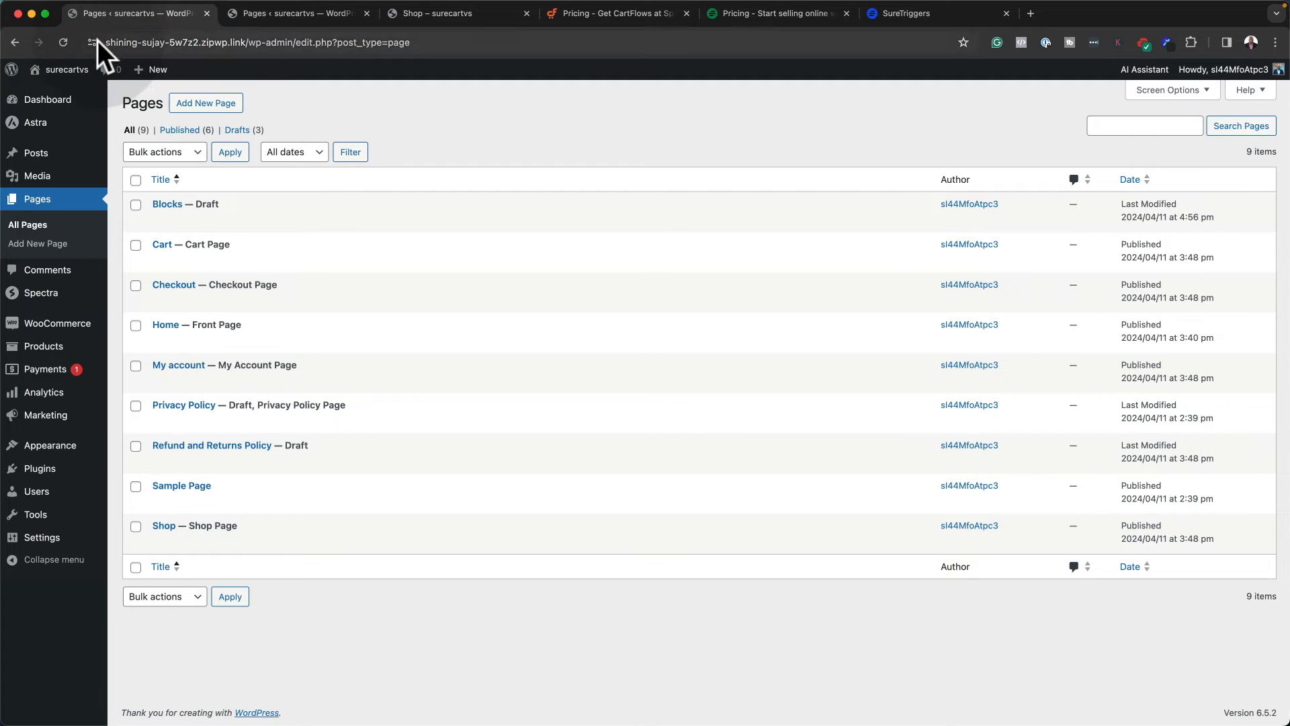
mouse_move(189, 306)
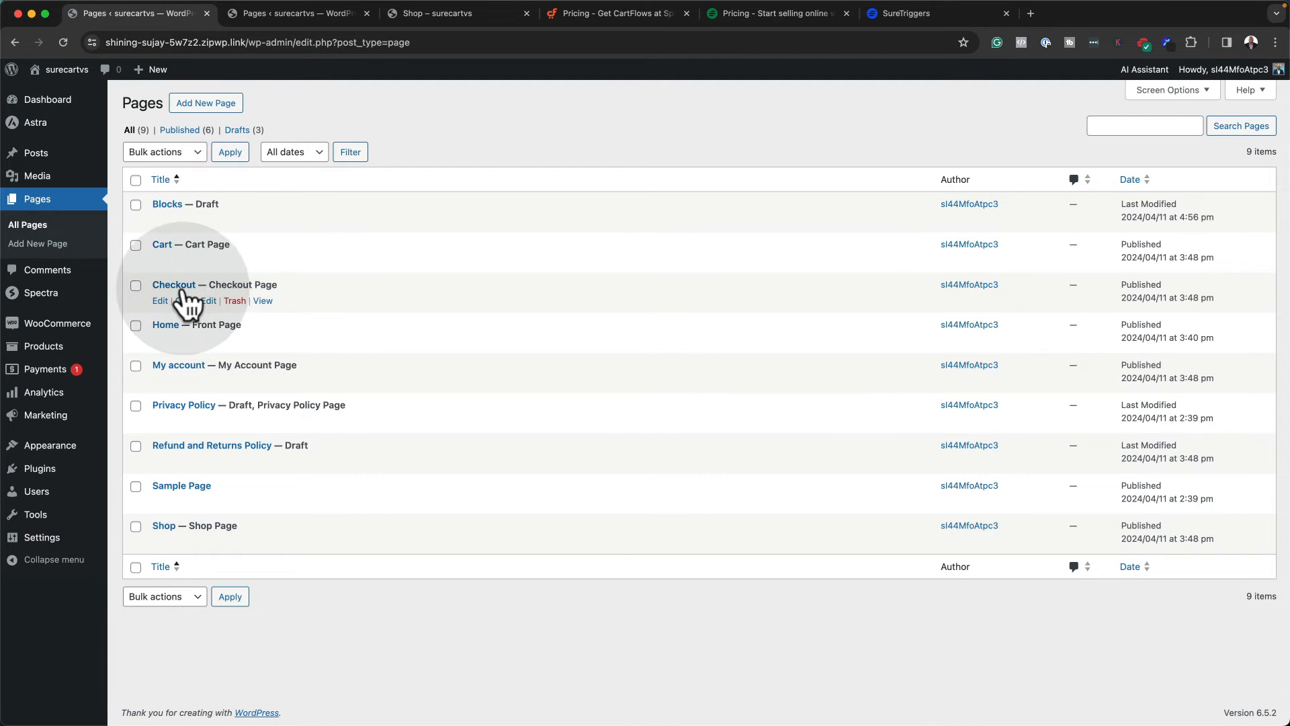
mouse_move(235, 468)
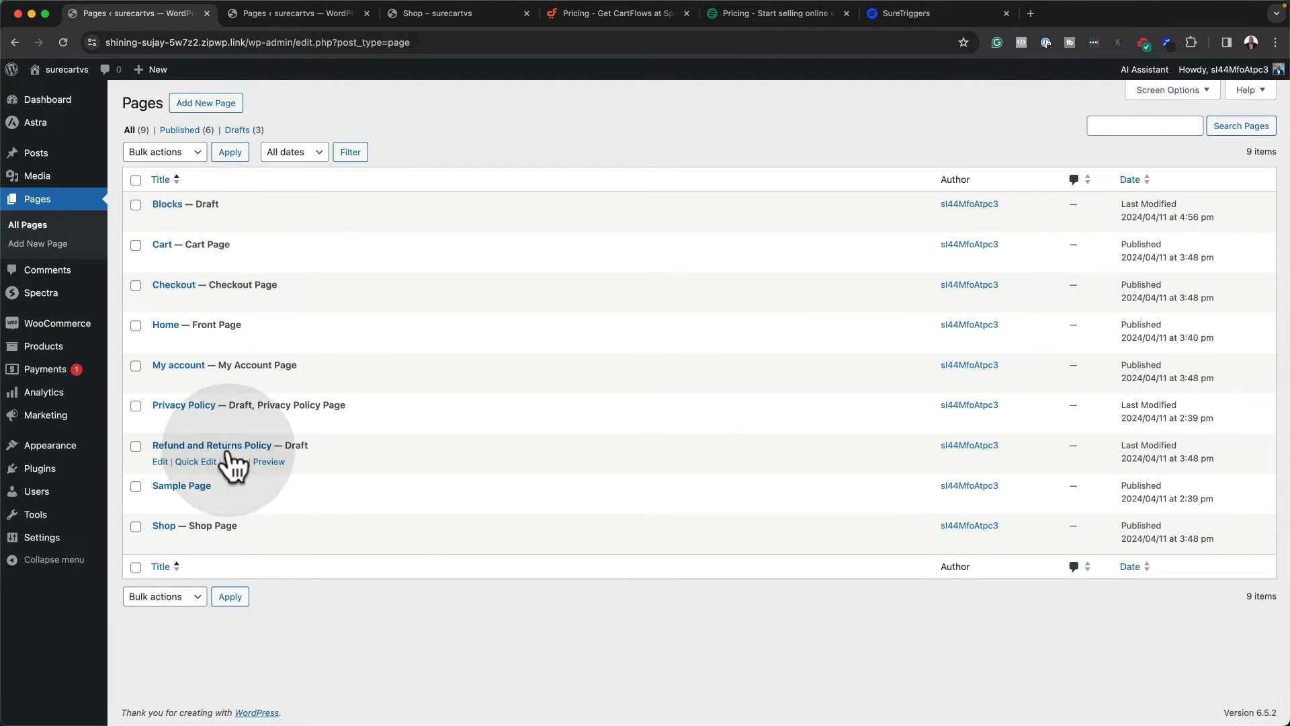
mouse_move(271, 551)
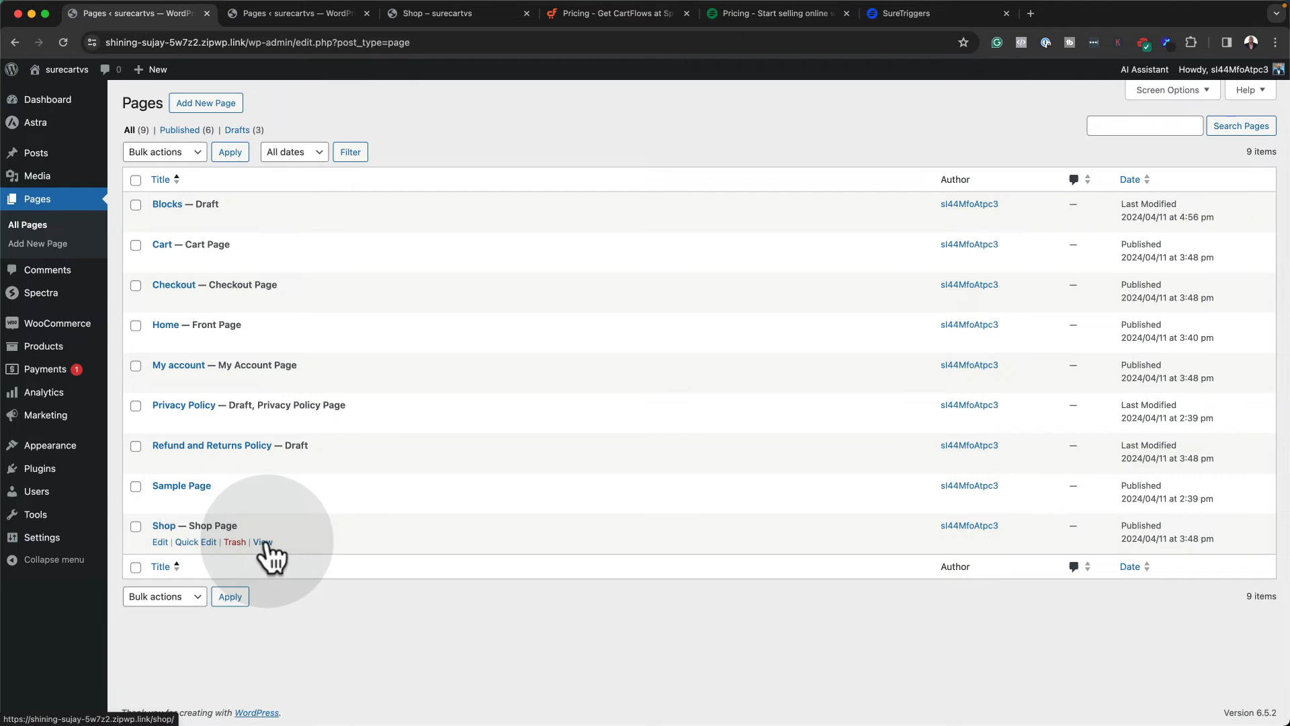
left_click(263, 542)
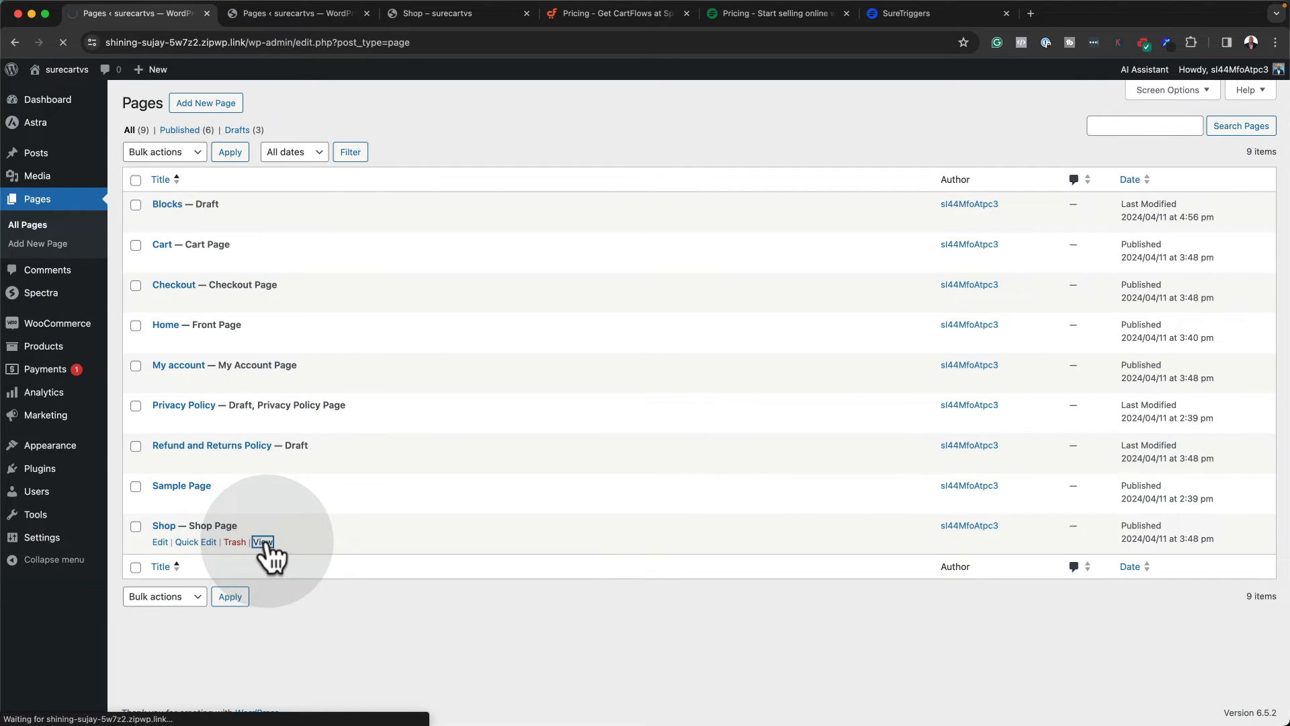
left_click(262, 542)
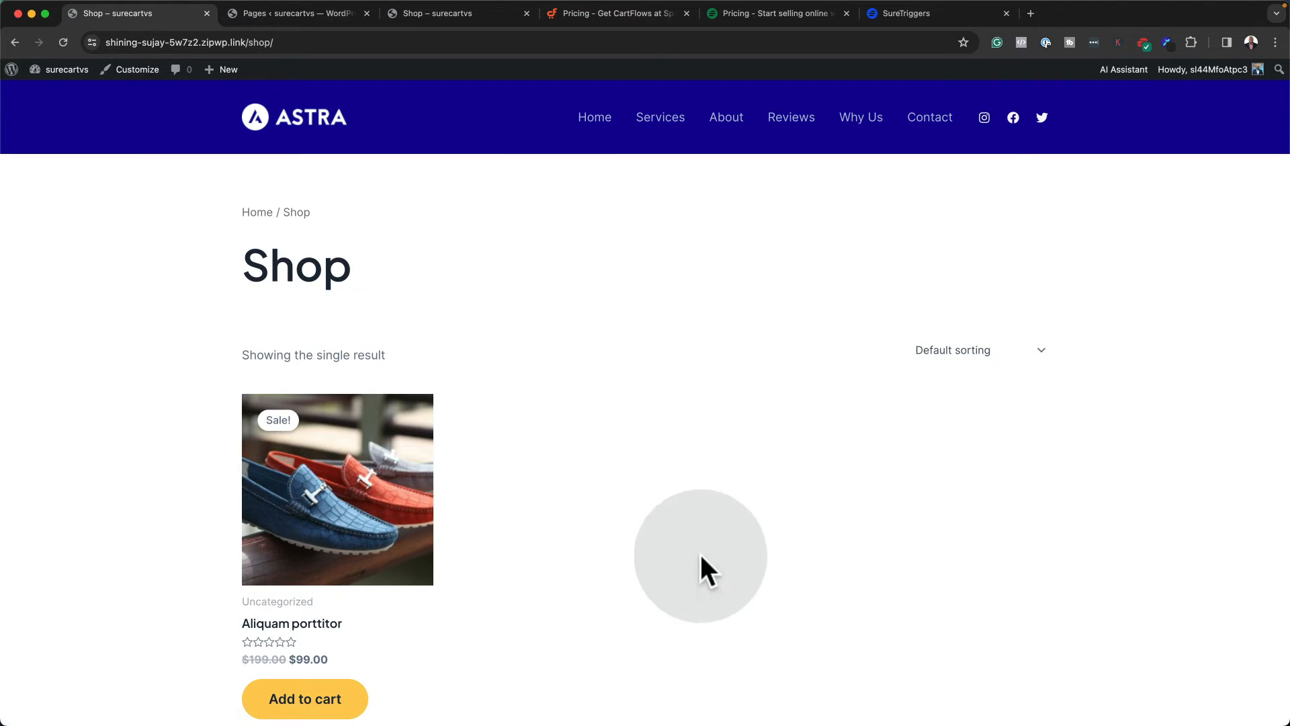
scroll("down", 3)
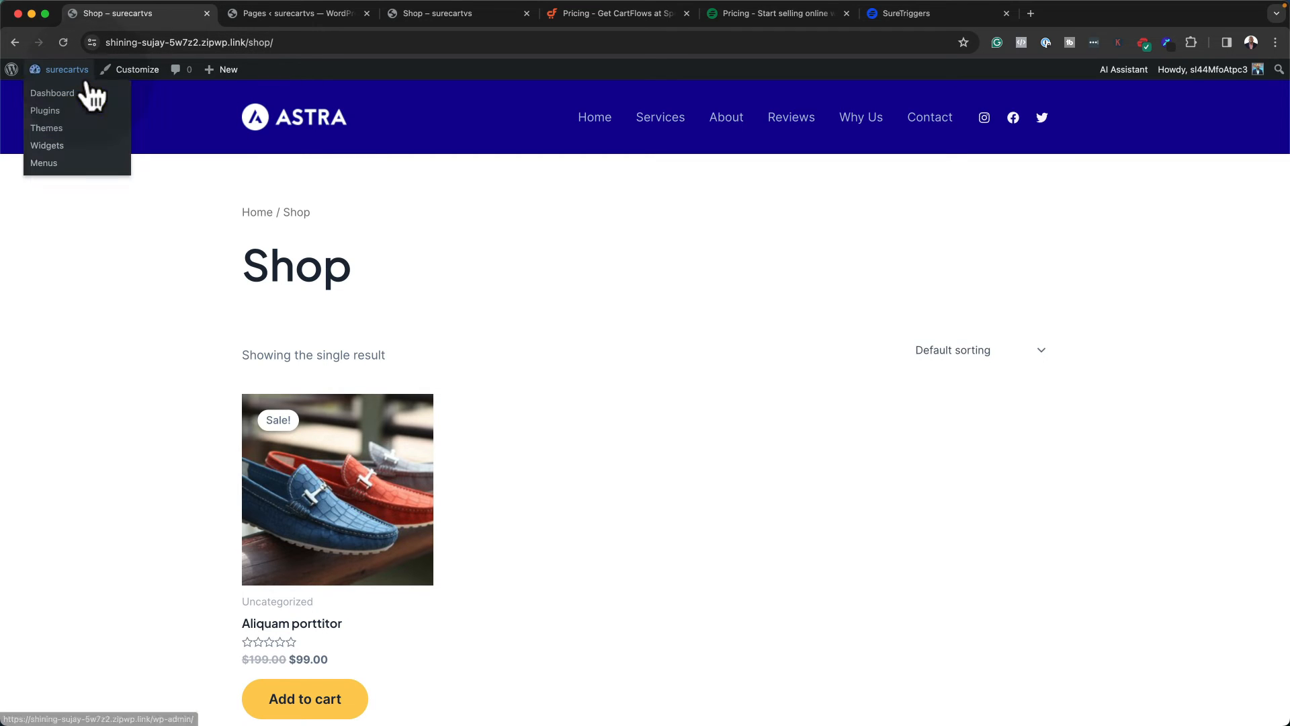
From the WooCommerce site's dashboard, reach the Add Plugins page via the Plugins menu
left_click(52, 92)
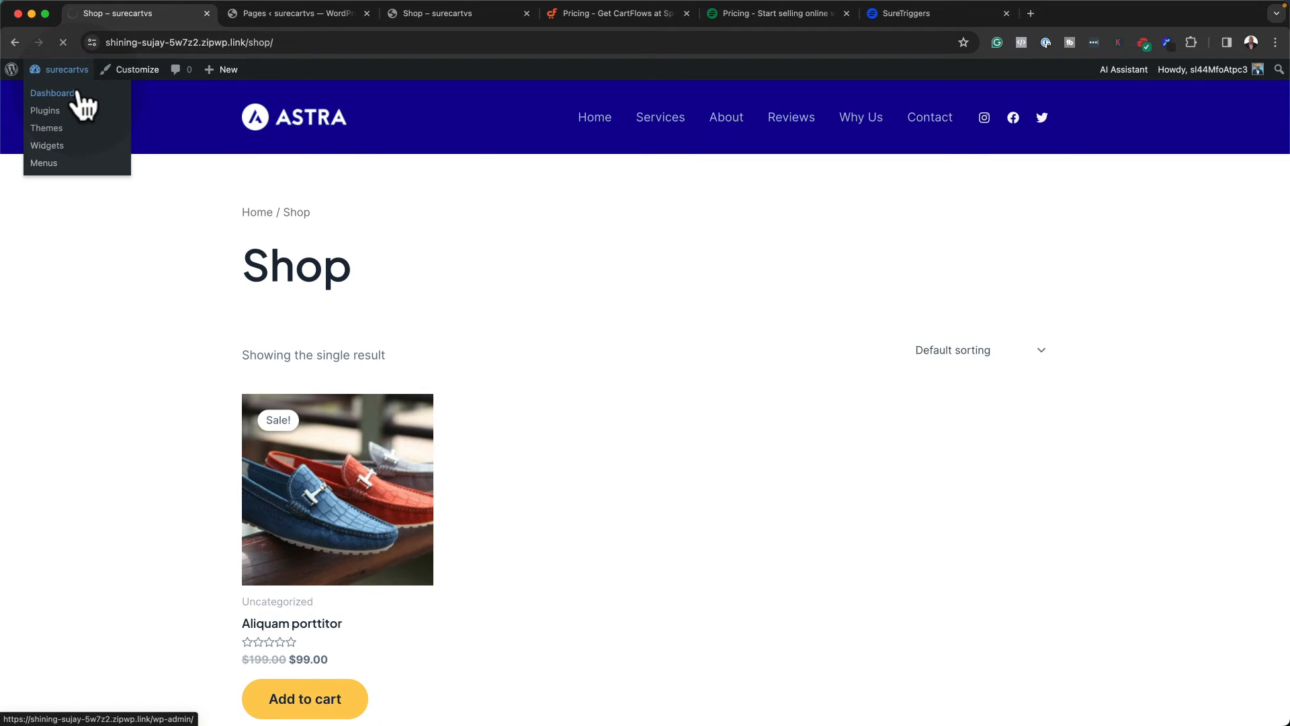
left_click(53, 92)
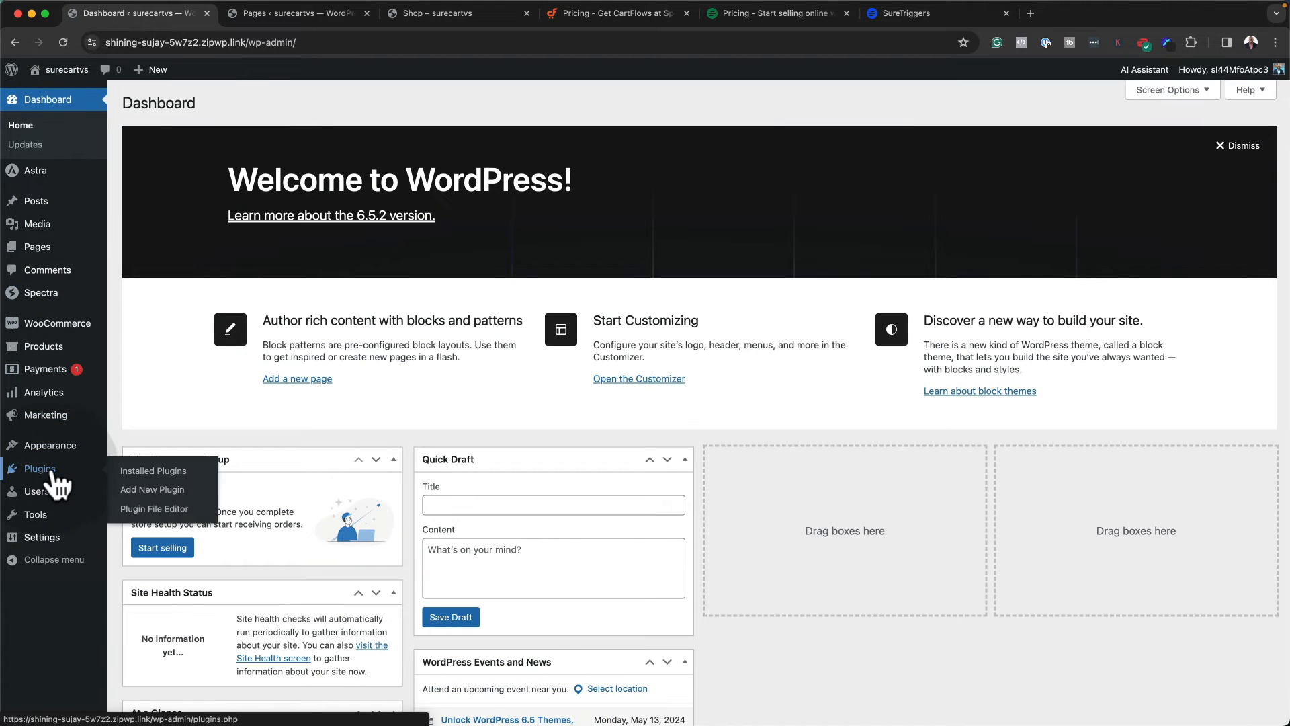
mouse_move(153, 489)
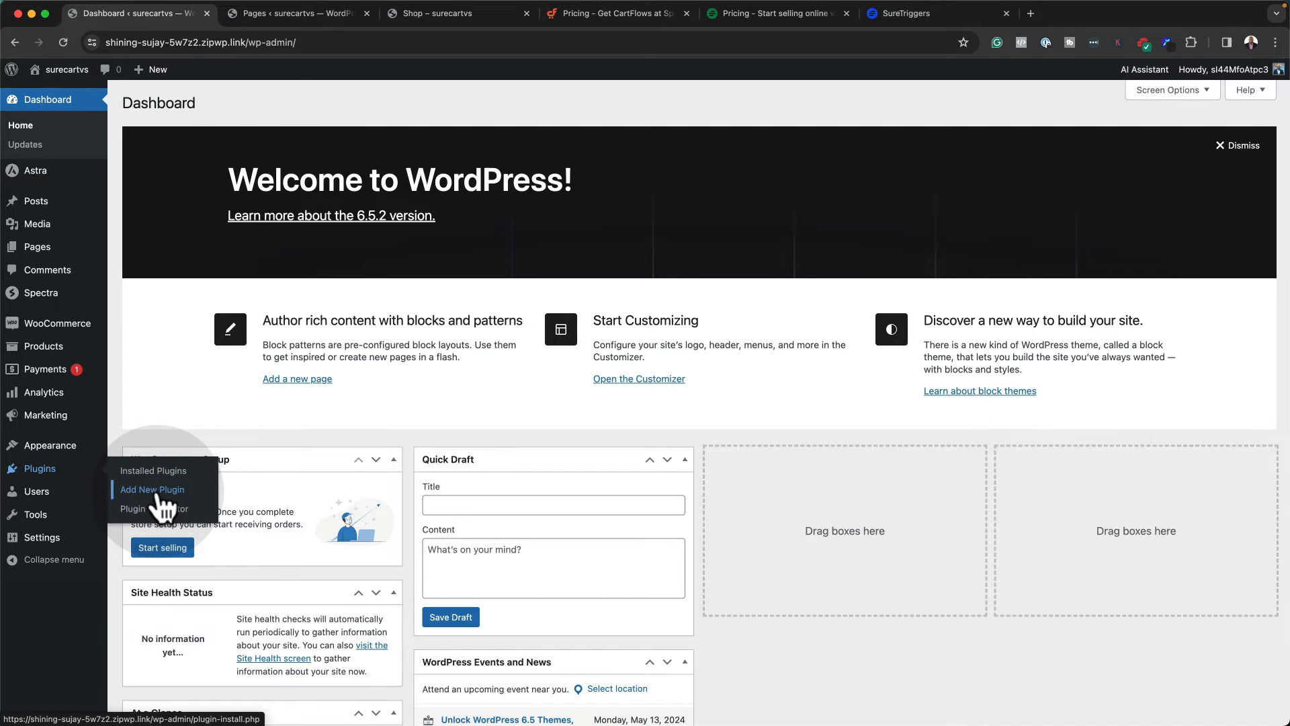
left_click(905, 14)
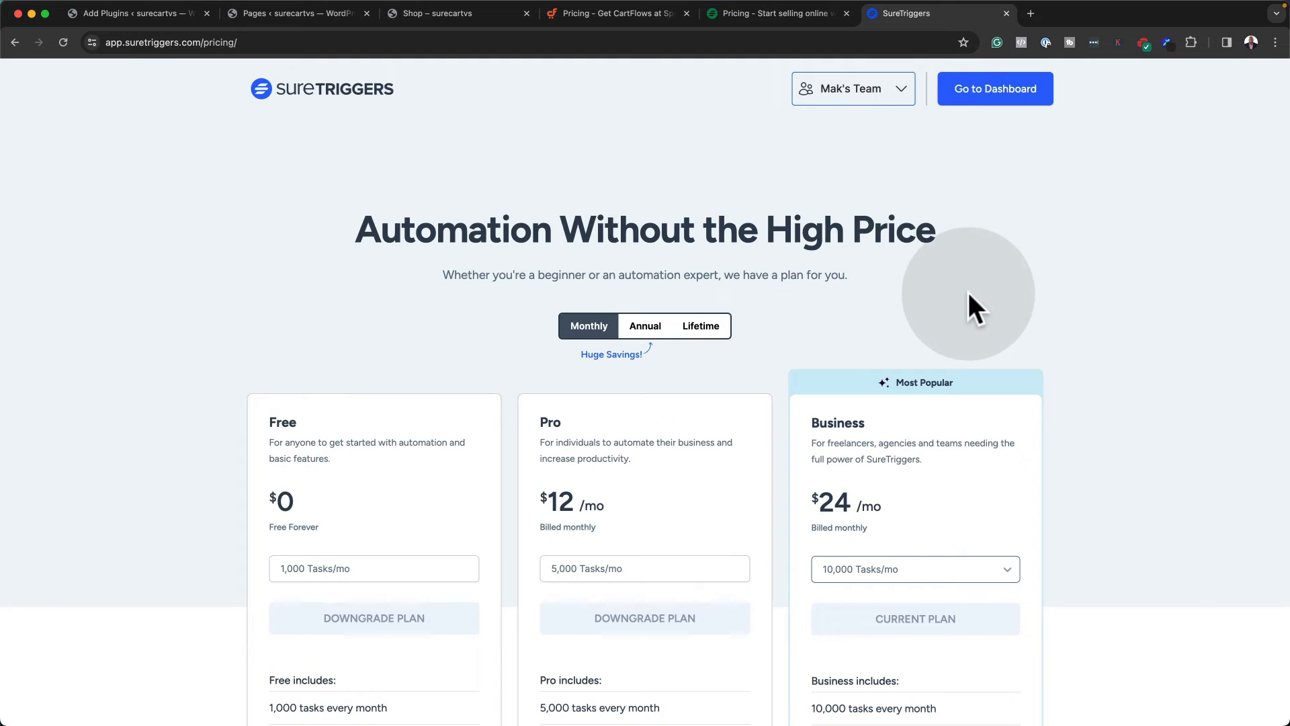
mouse_move(930, 165)
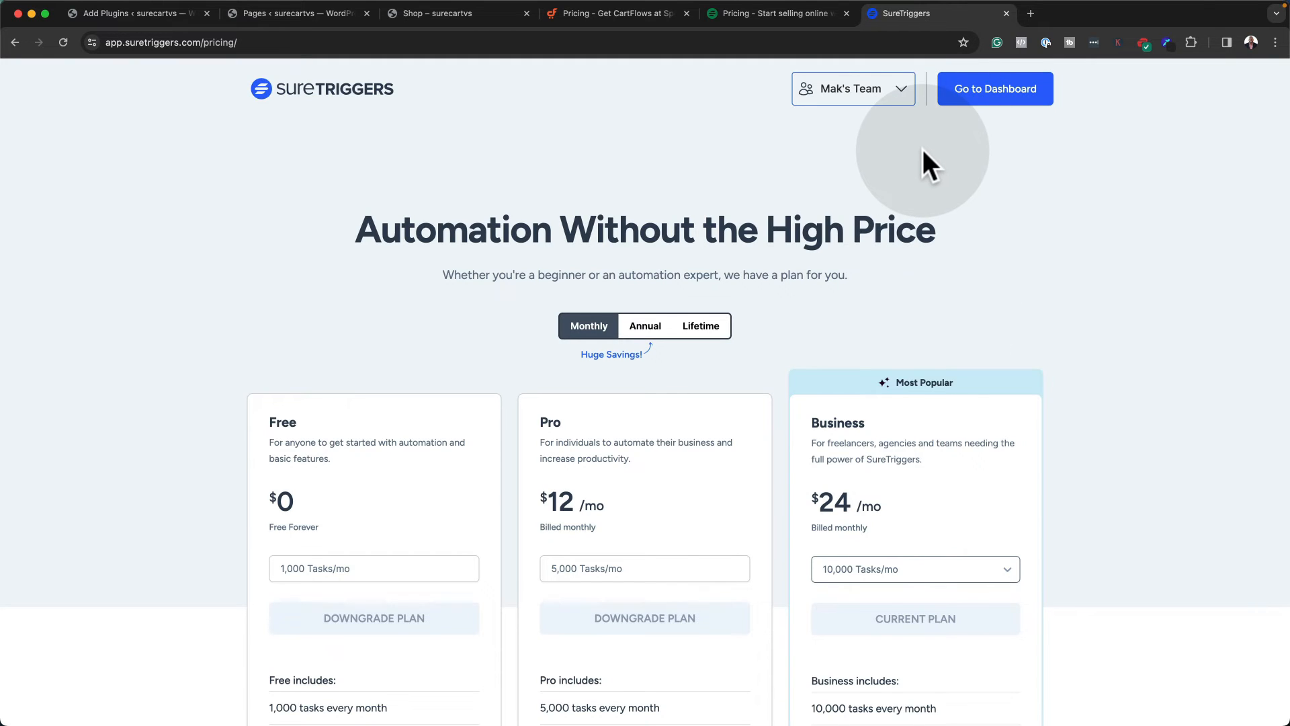
mouse_move(296, 205)
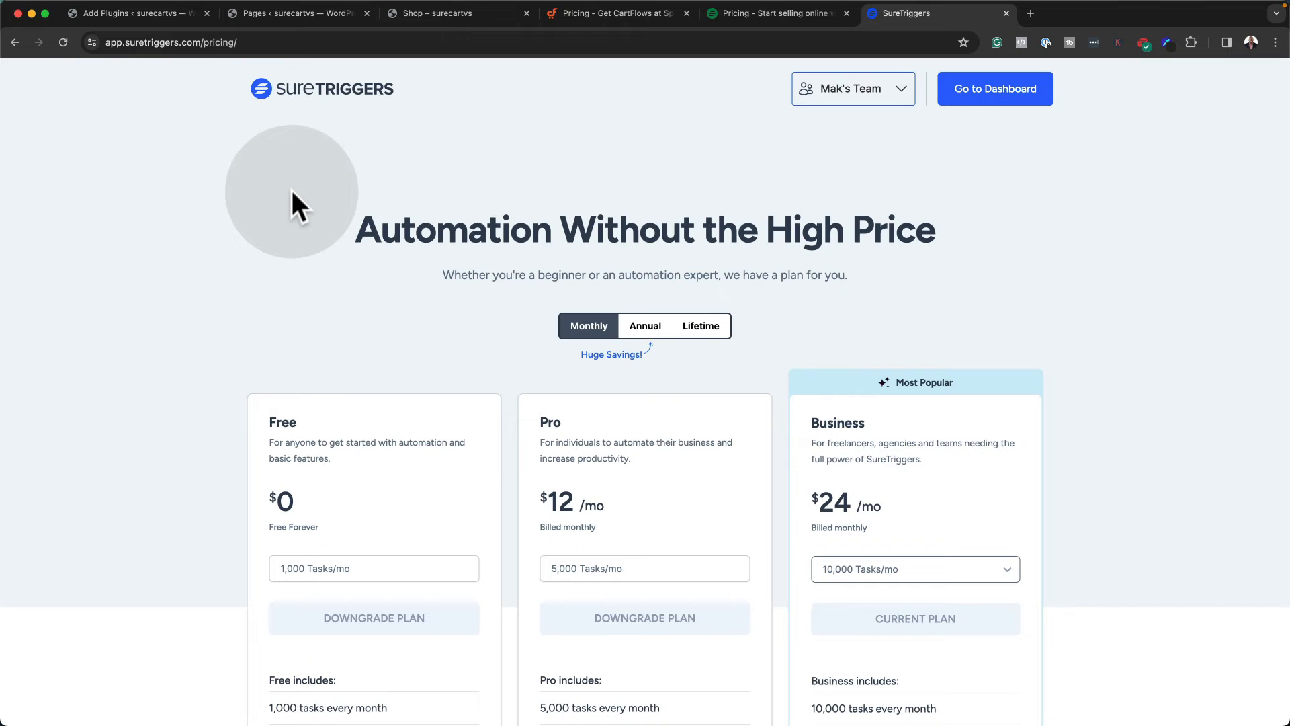
mouse_move(354, 293)
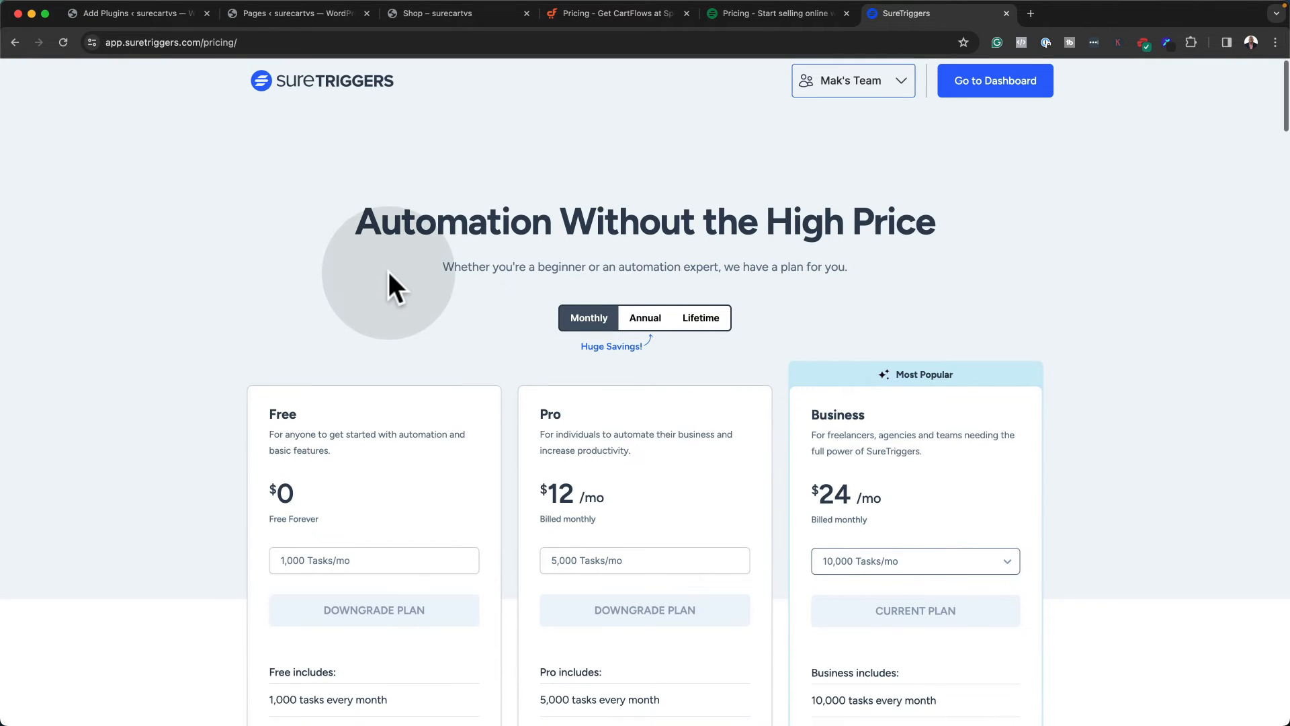
scroll("down", 3)
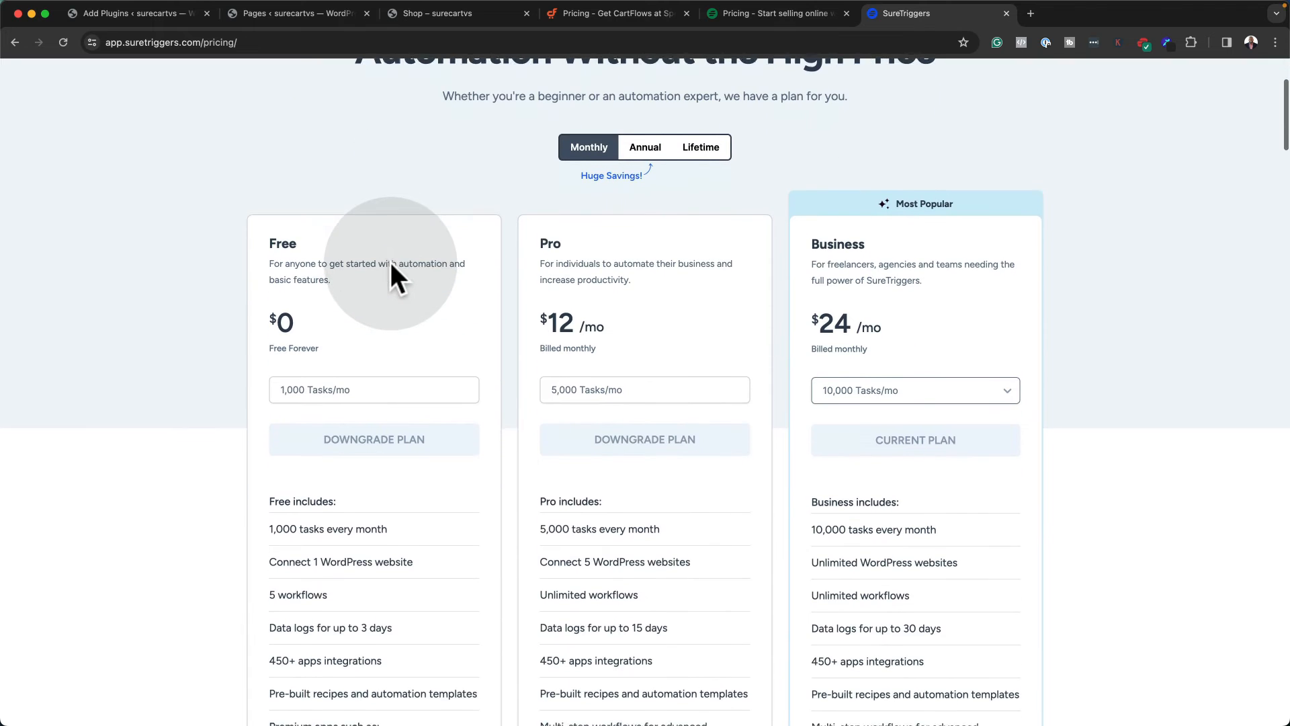
scroll("down", 3)
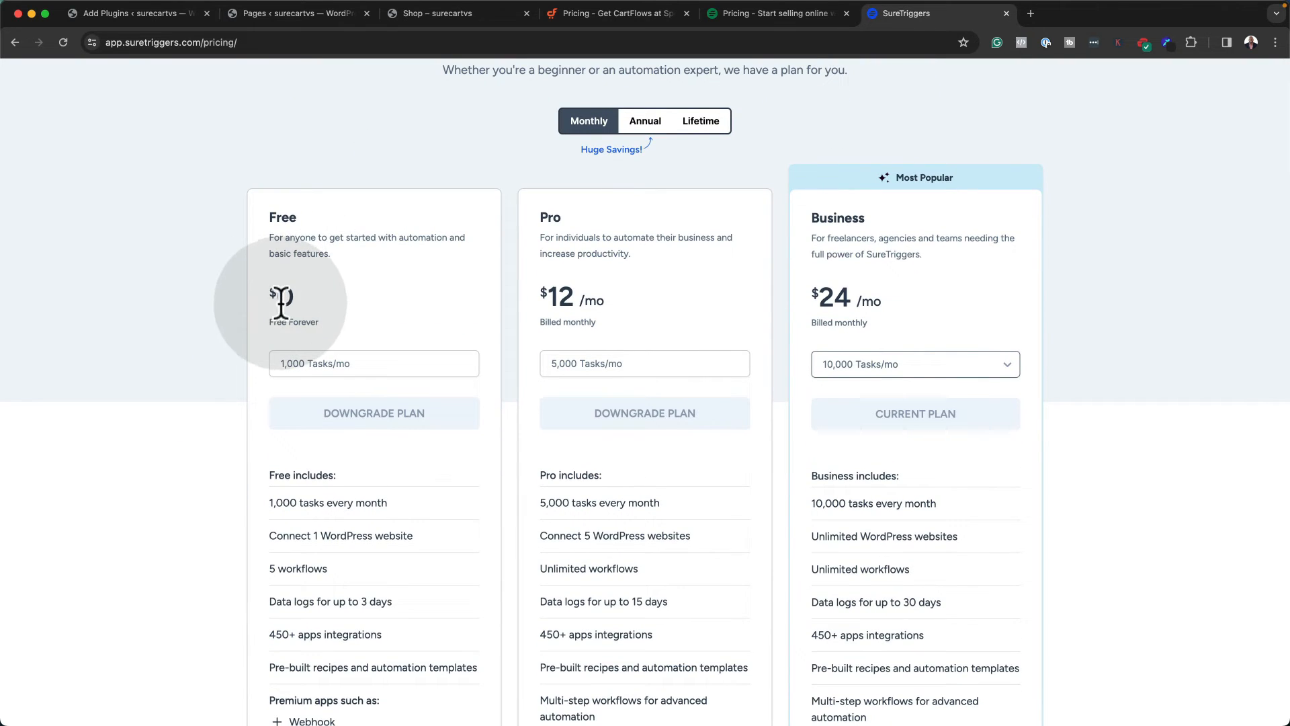
mouse_move(289, 375)
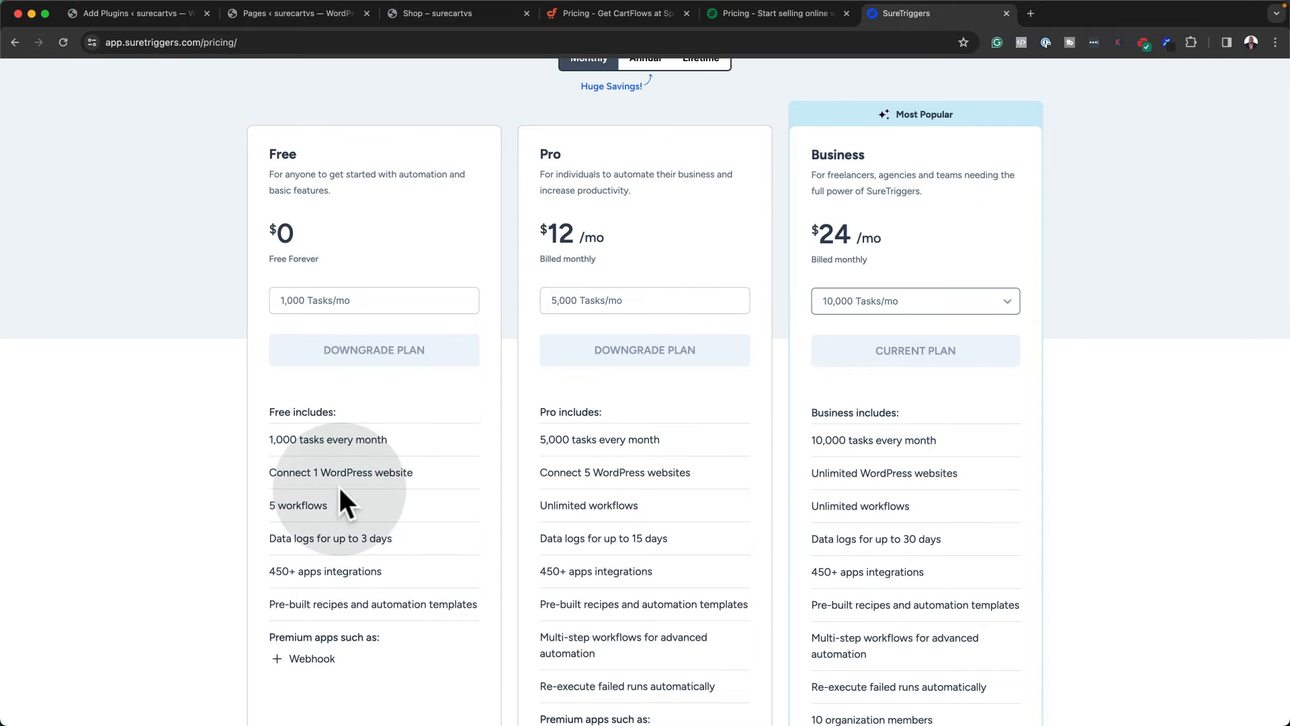
mouse_move(359, 498)
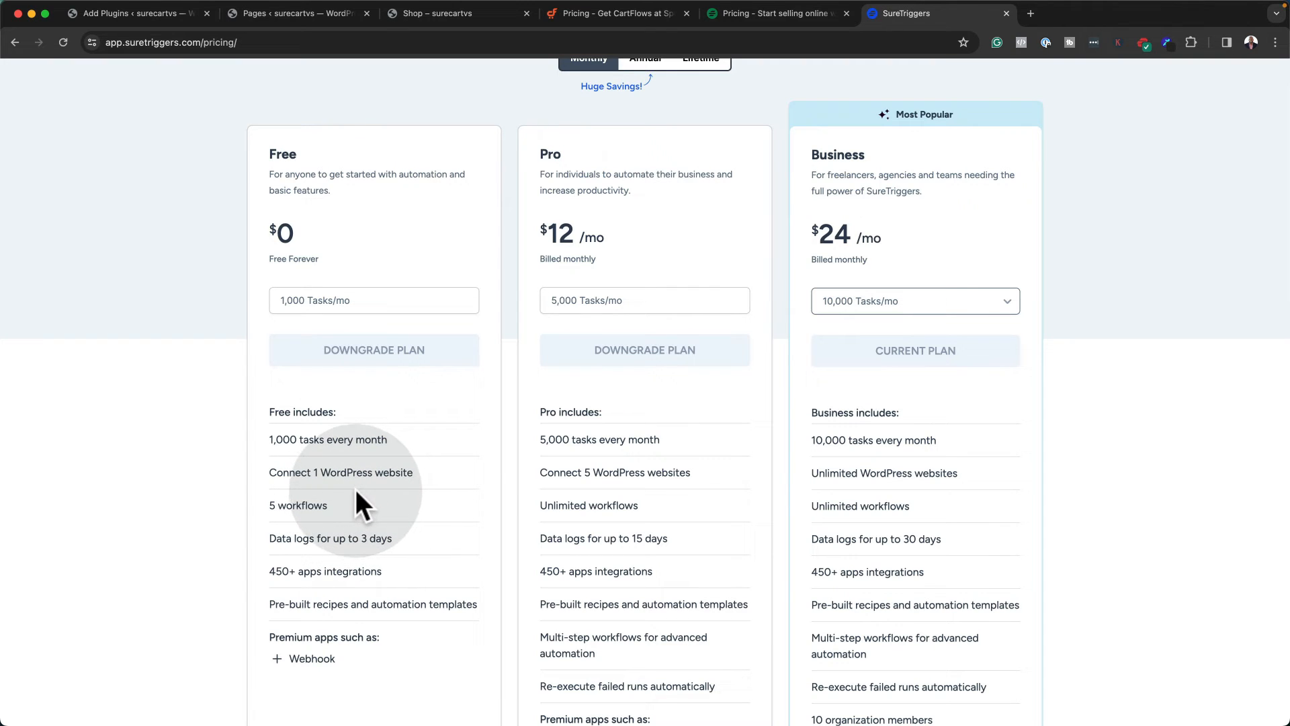
mouse_move(613, 261)
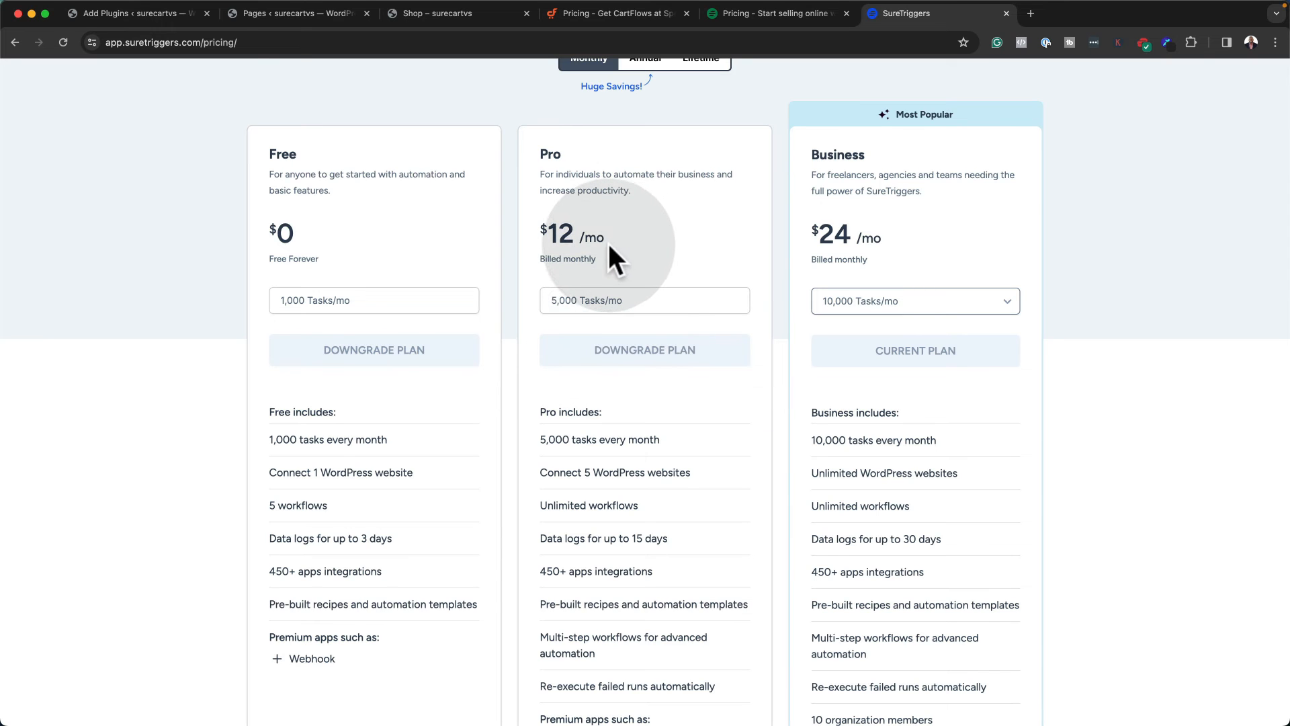
scroll("up", 3)
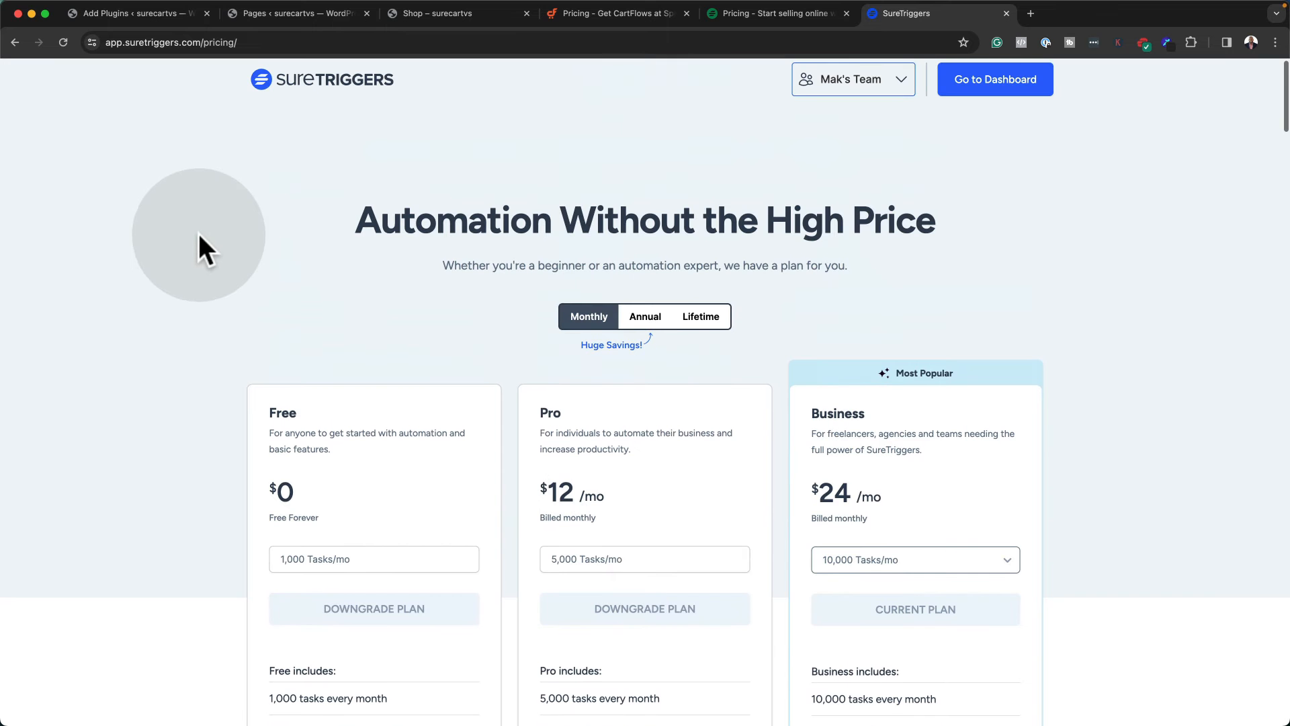
scroll("down", 3)
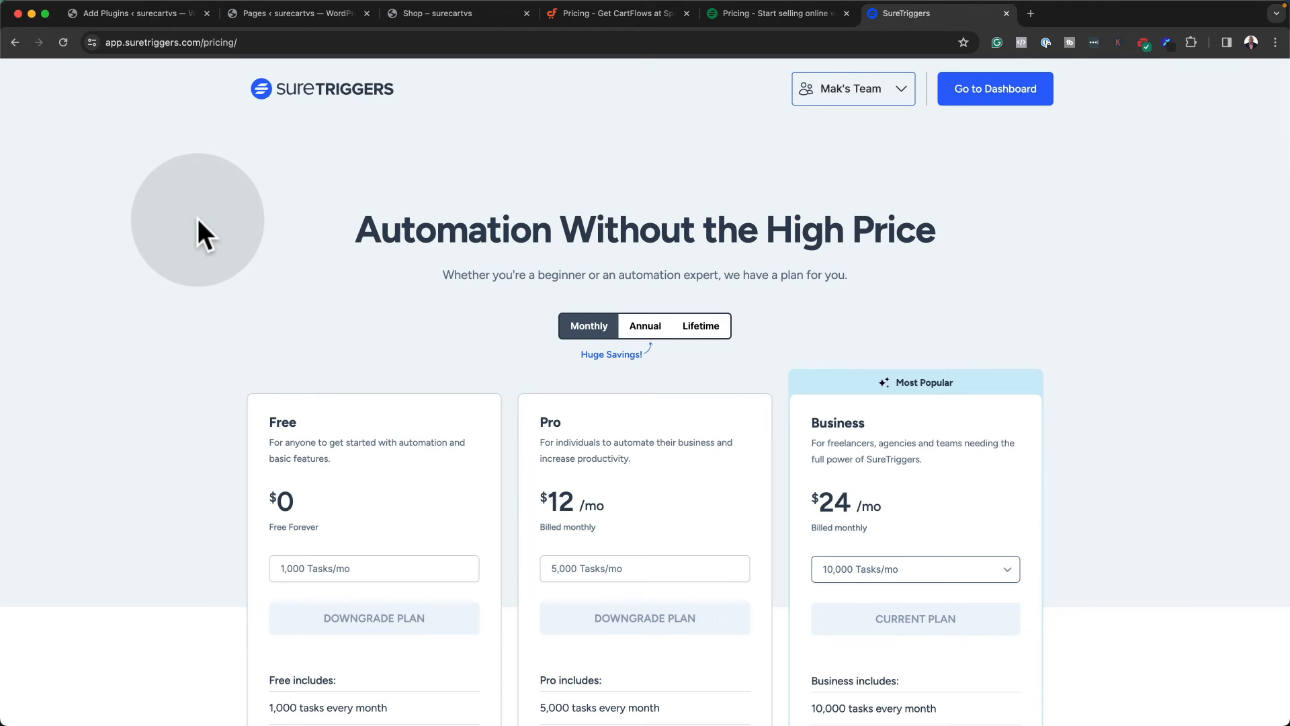
mouse_move(286, 211)
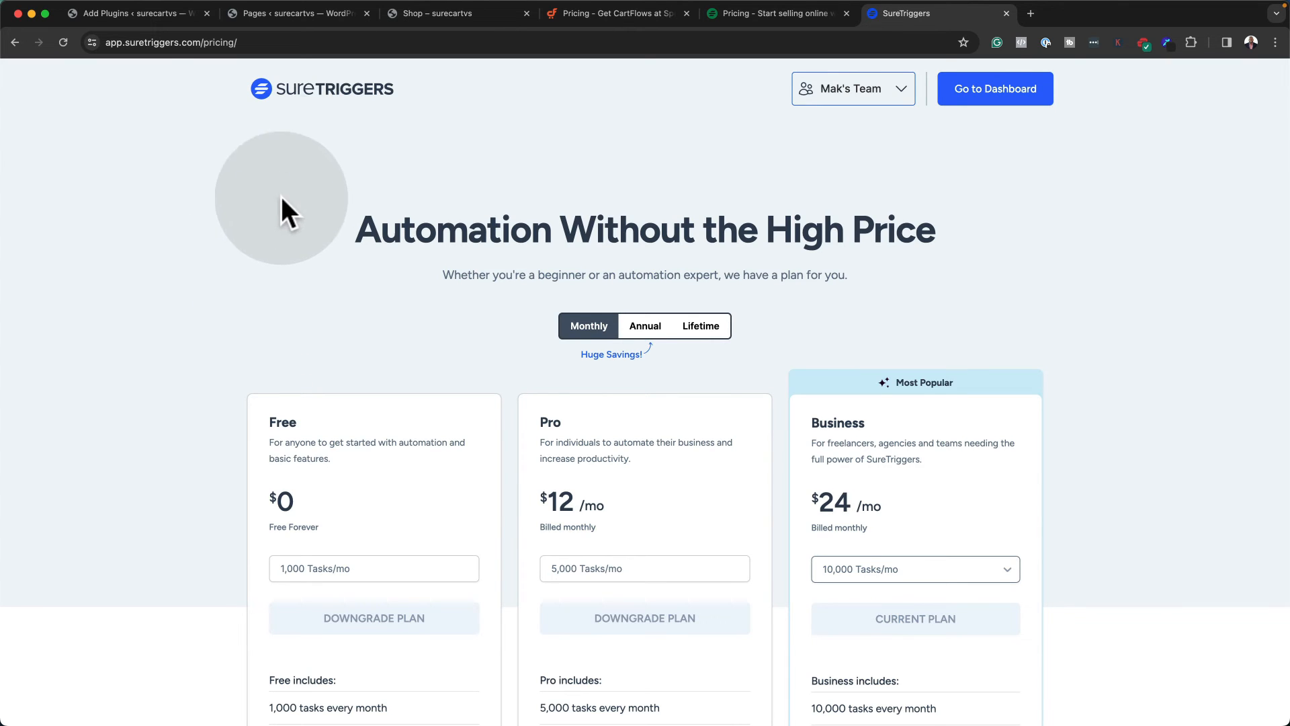
Browse recommended SureCart recipes like Google Sheets, FluentCRM and MailerLite on the SureTriggers dashboard
left_click(994, 88)
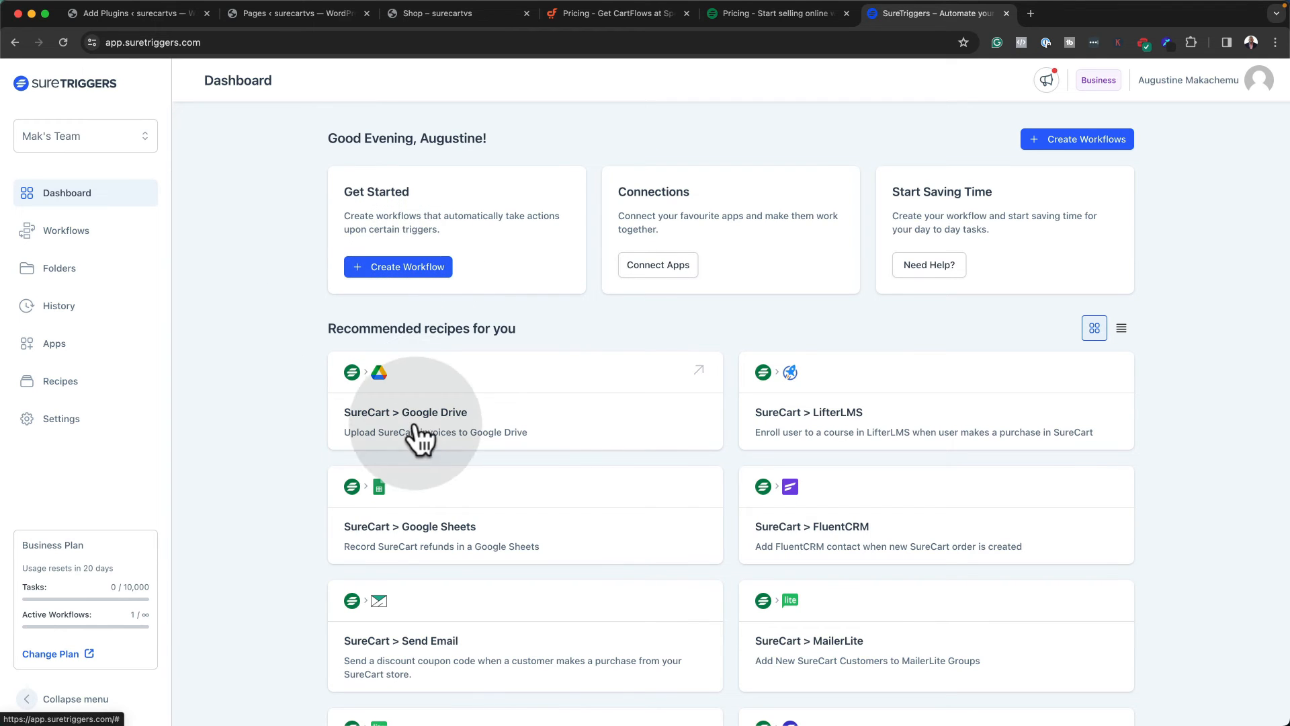
mouse_move(599, 421)
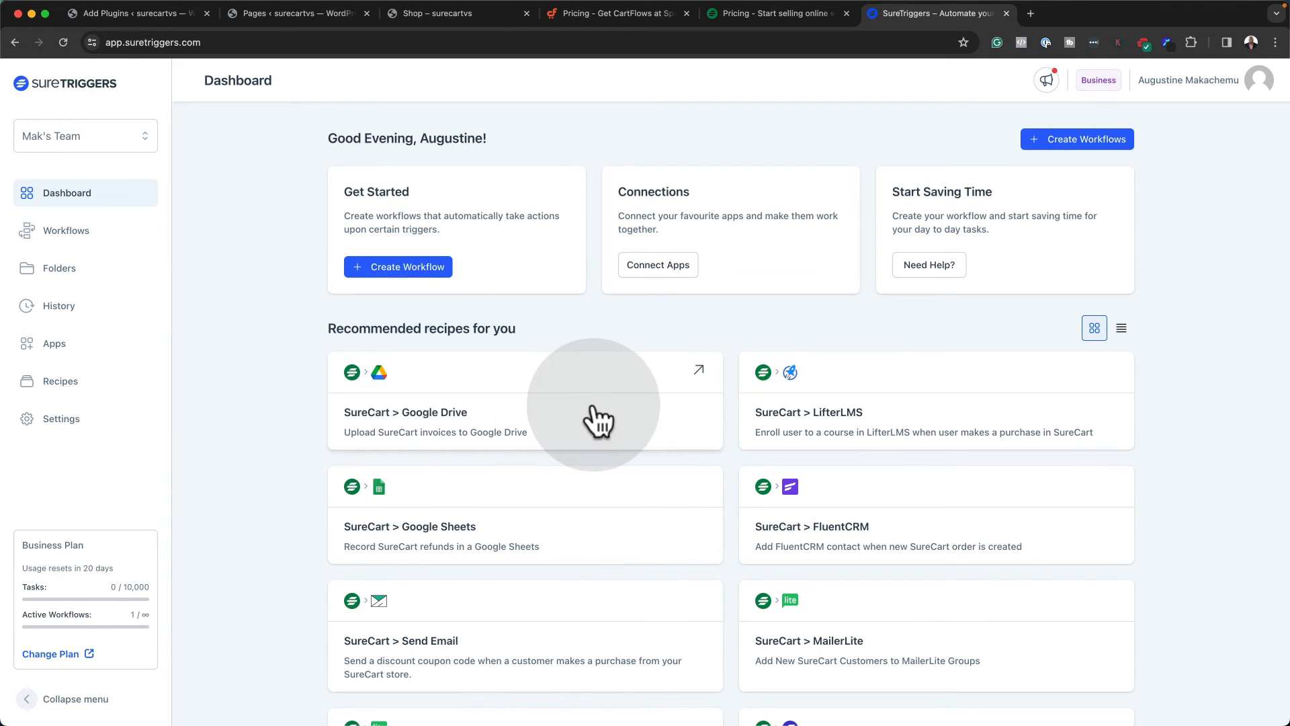
mouse_move(428, 589)
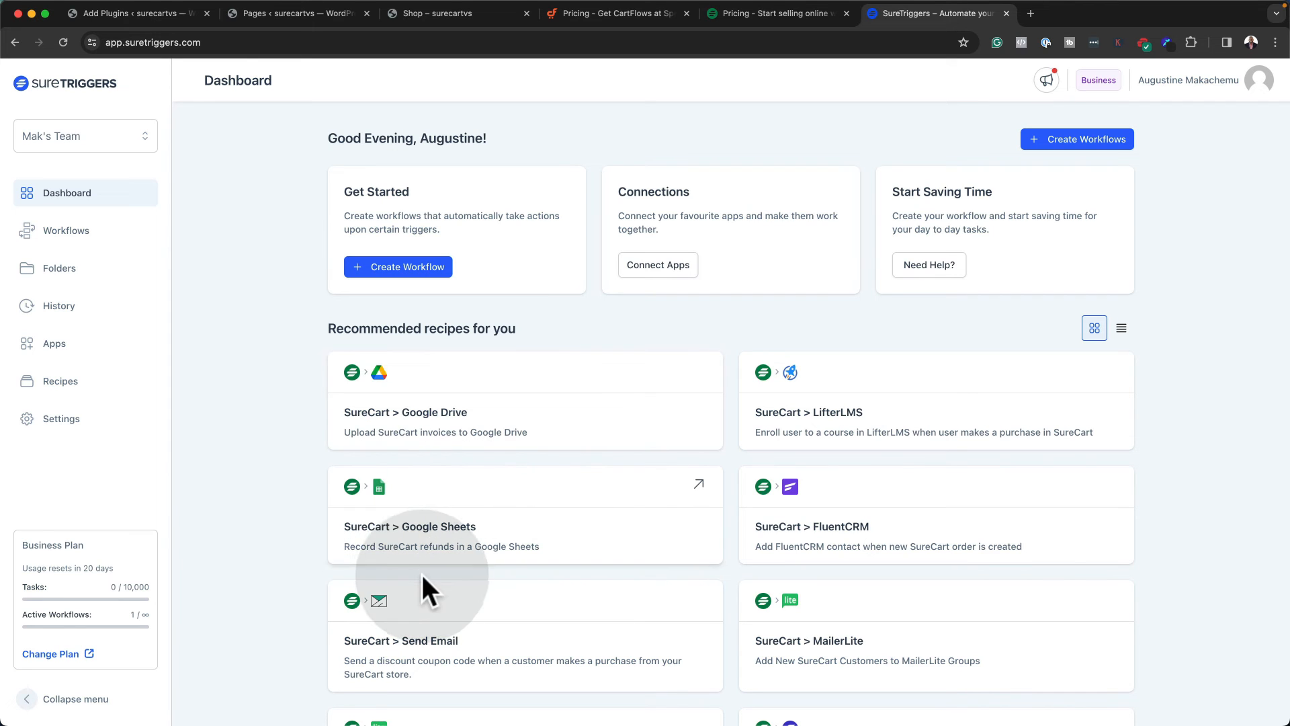
mouse_move(466, 547)
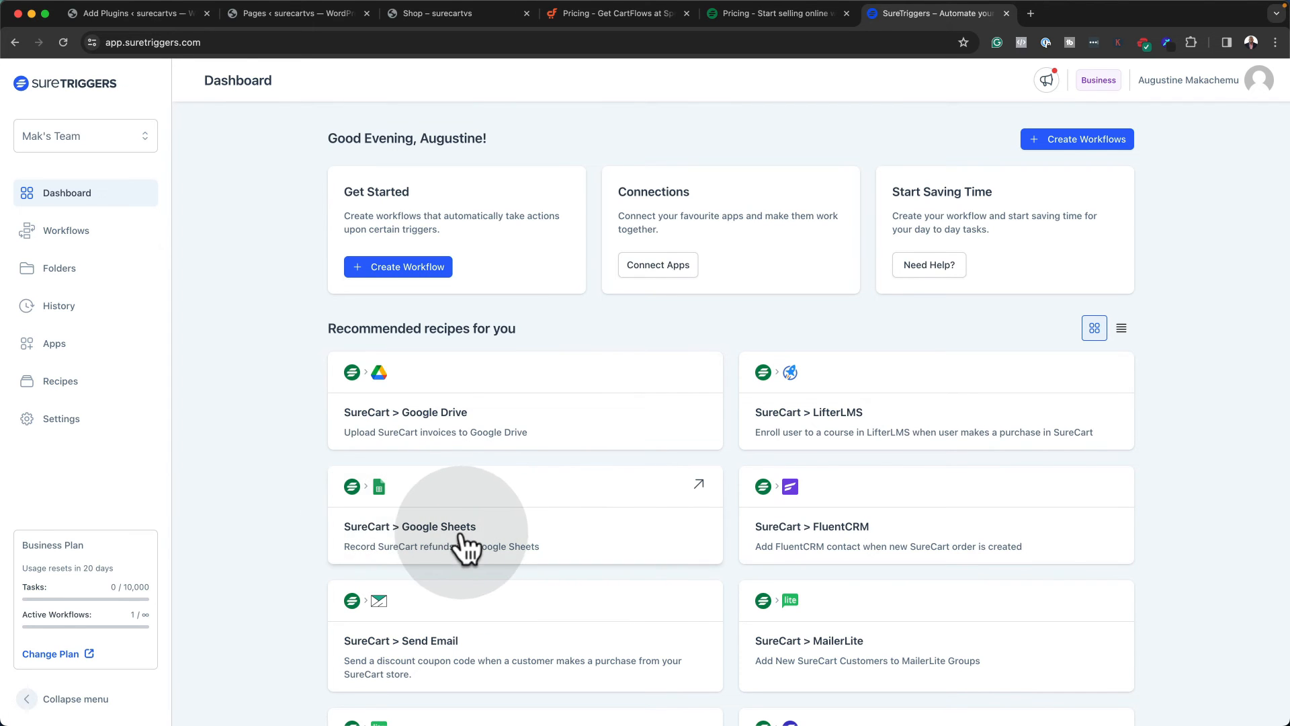
mouse_move(875, 539)
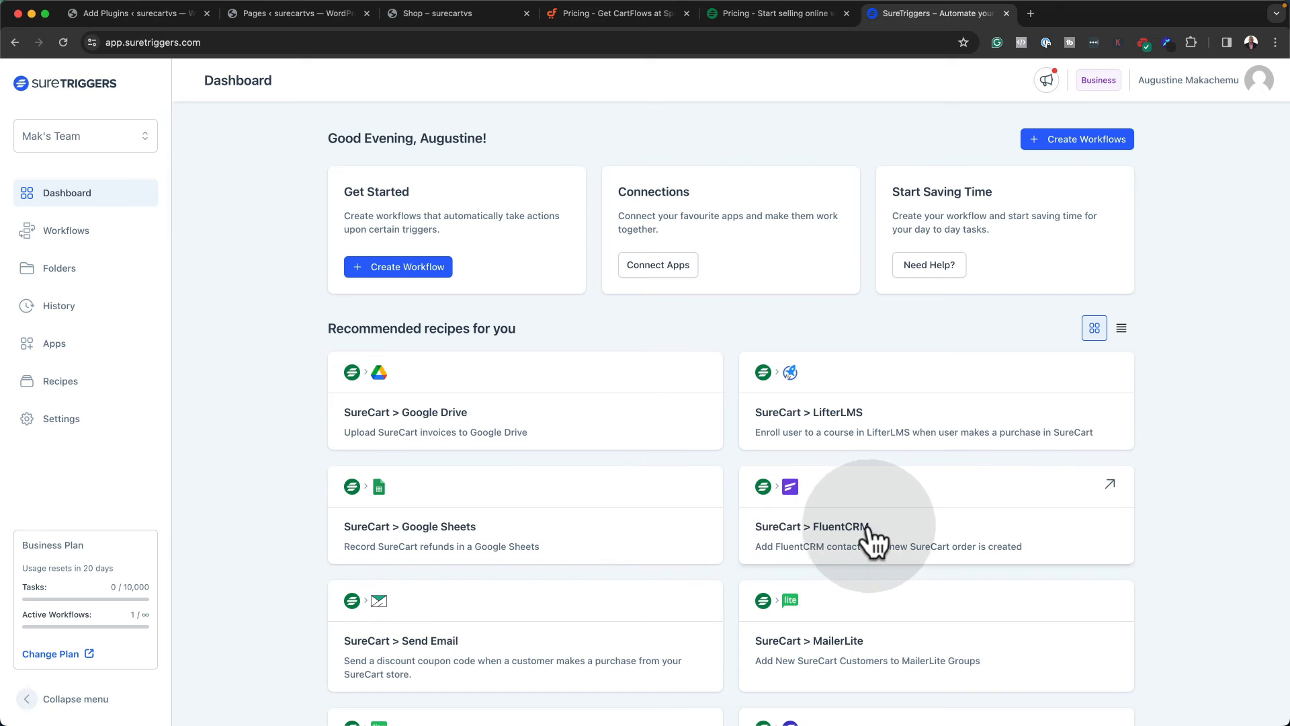
scroll("down", 3)
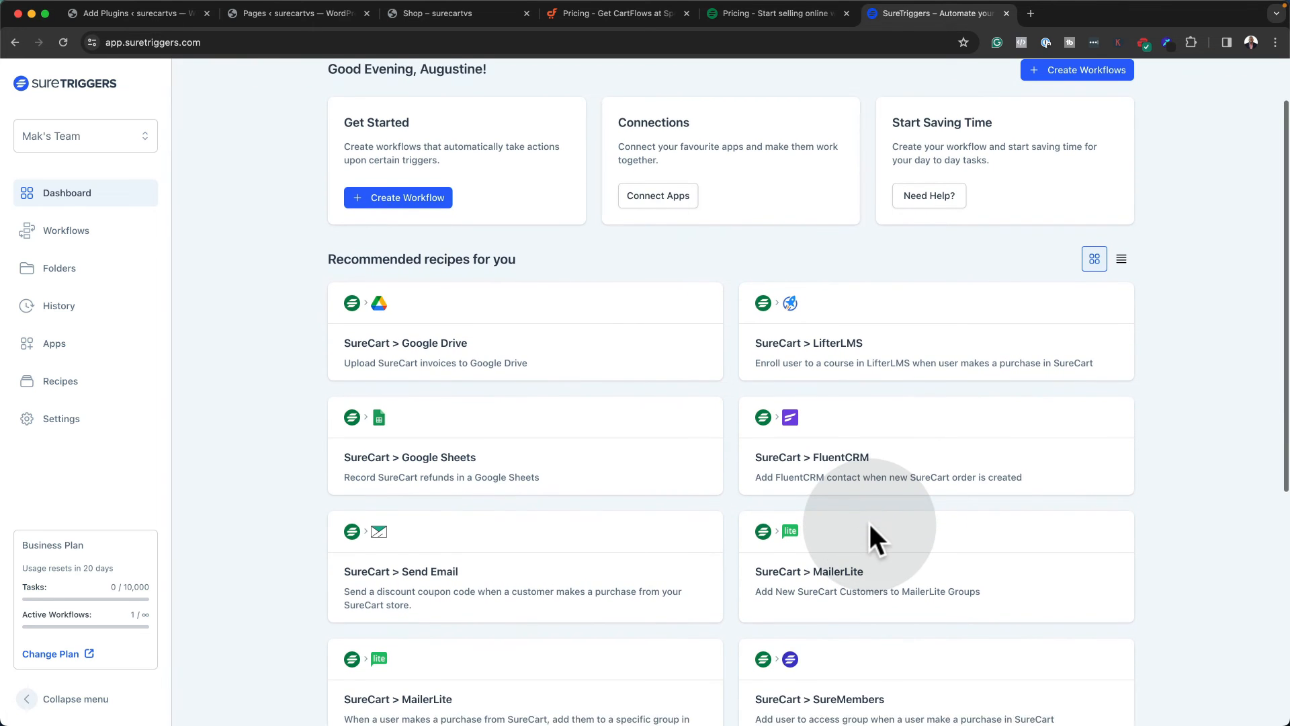
scroll("down", 3)
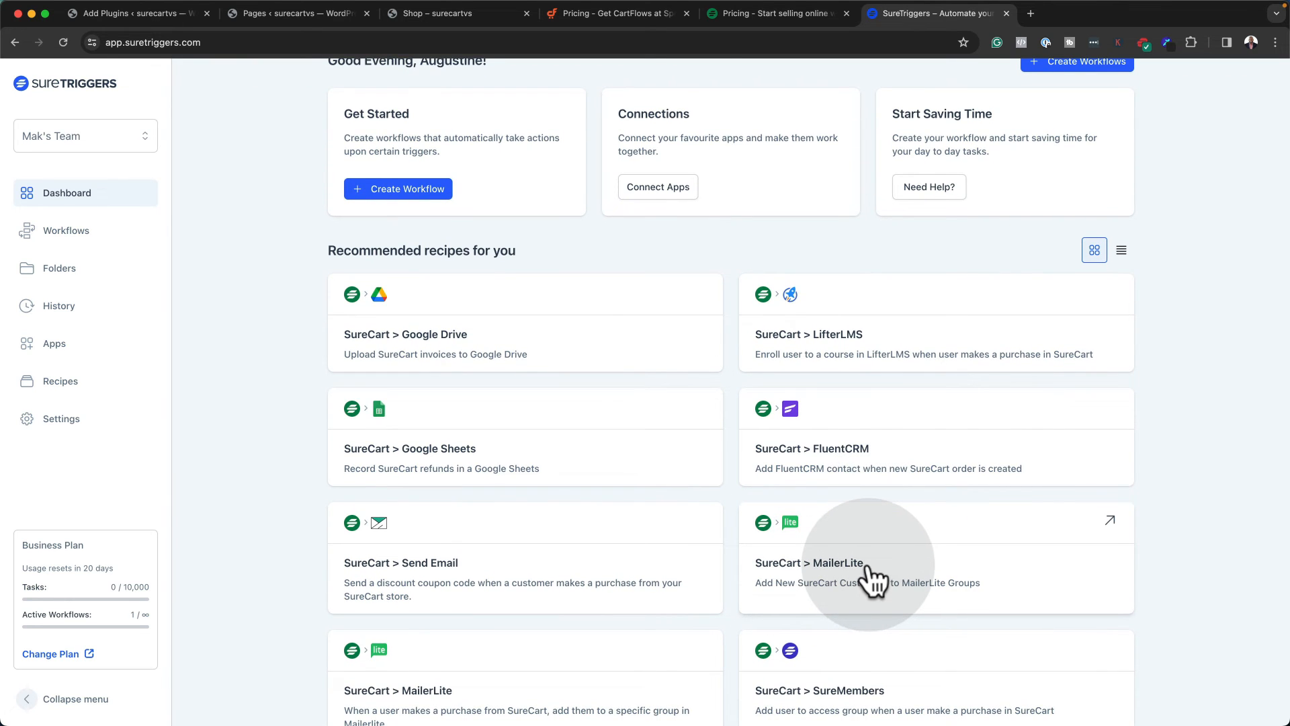
scroll("down", 3)
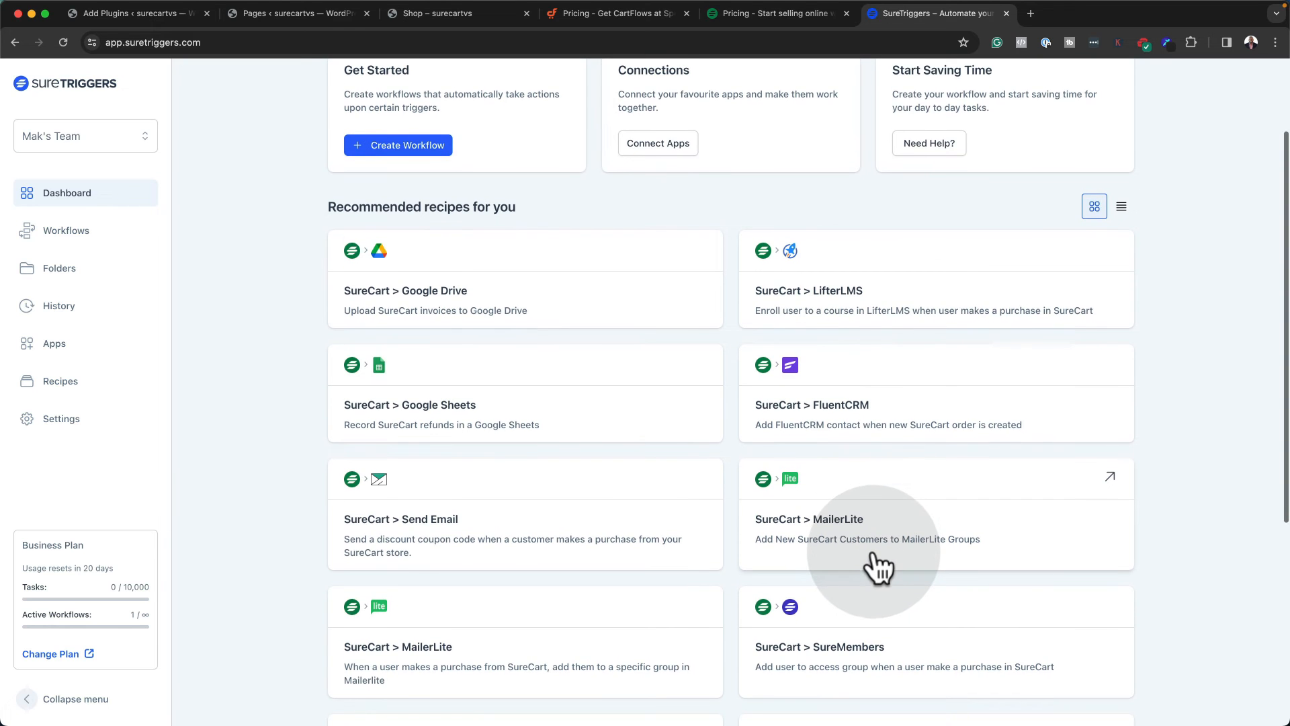
scroll("down", 3)
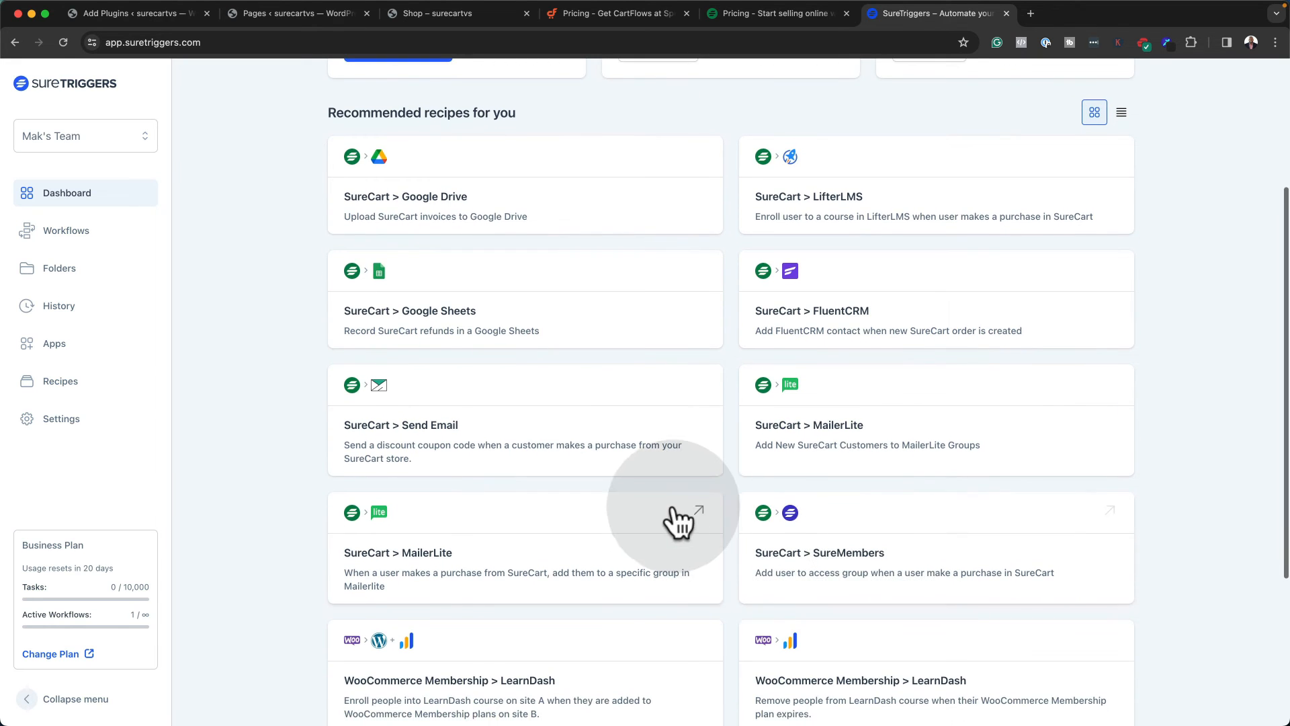
scroll("up", 3)
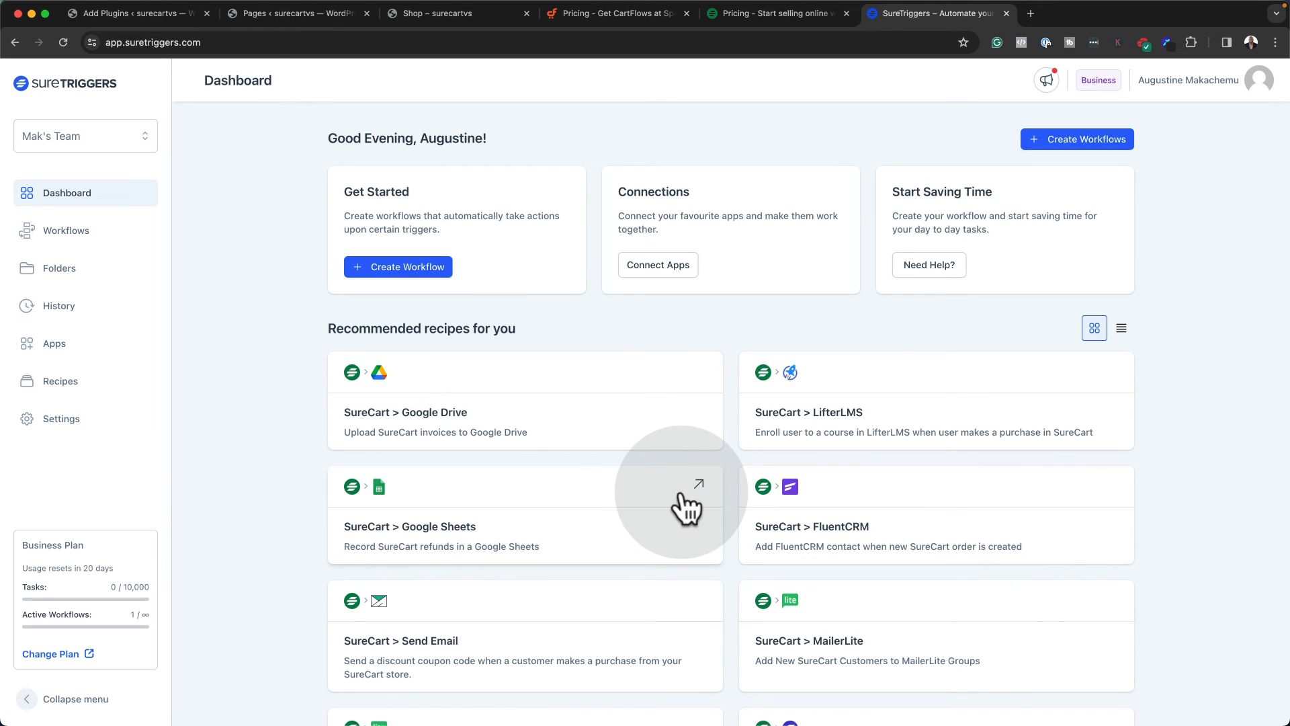
mouse_move(762, 409)
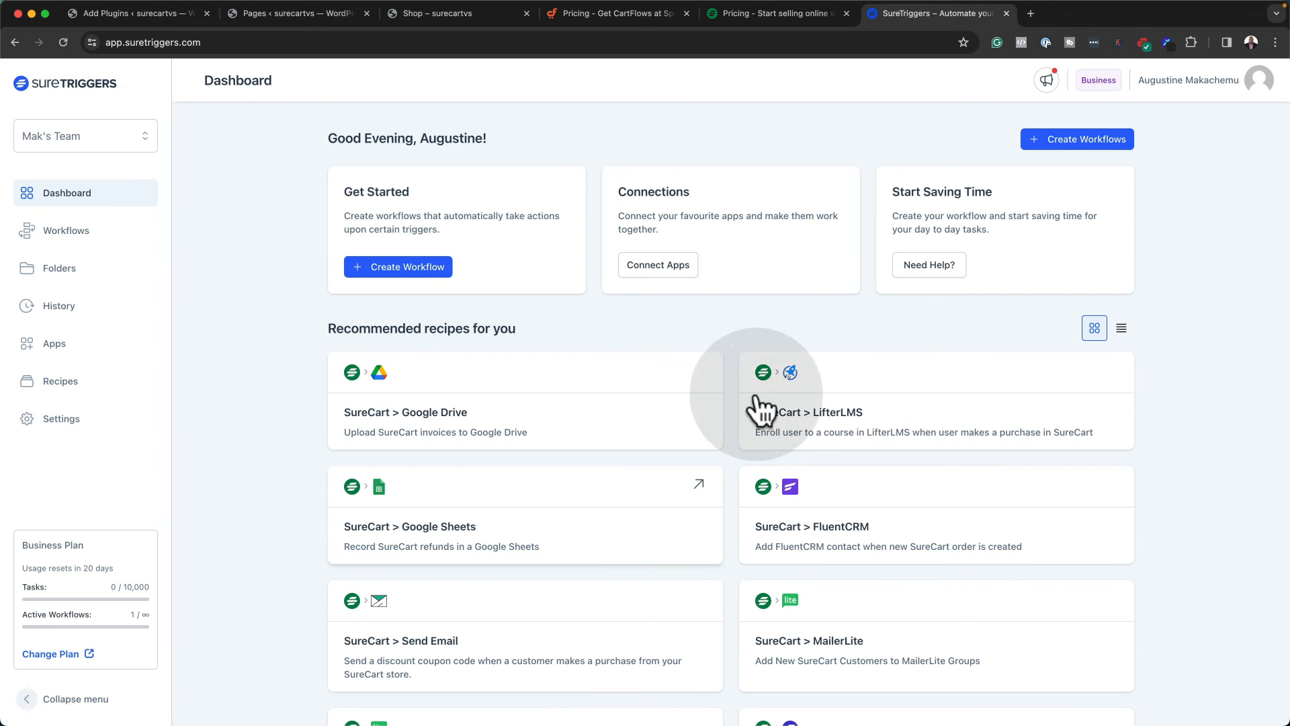
mouse_move(703, 333)
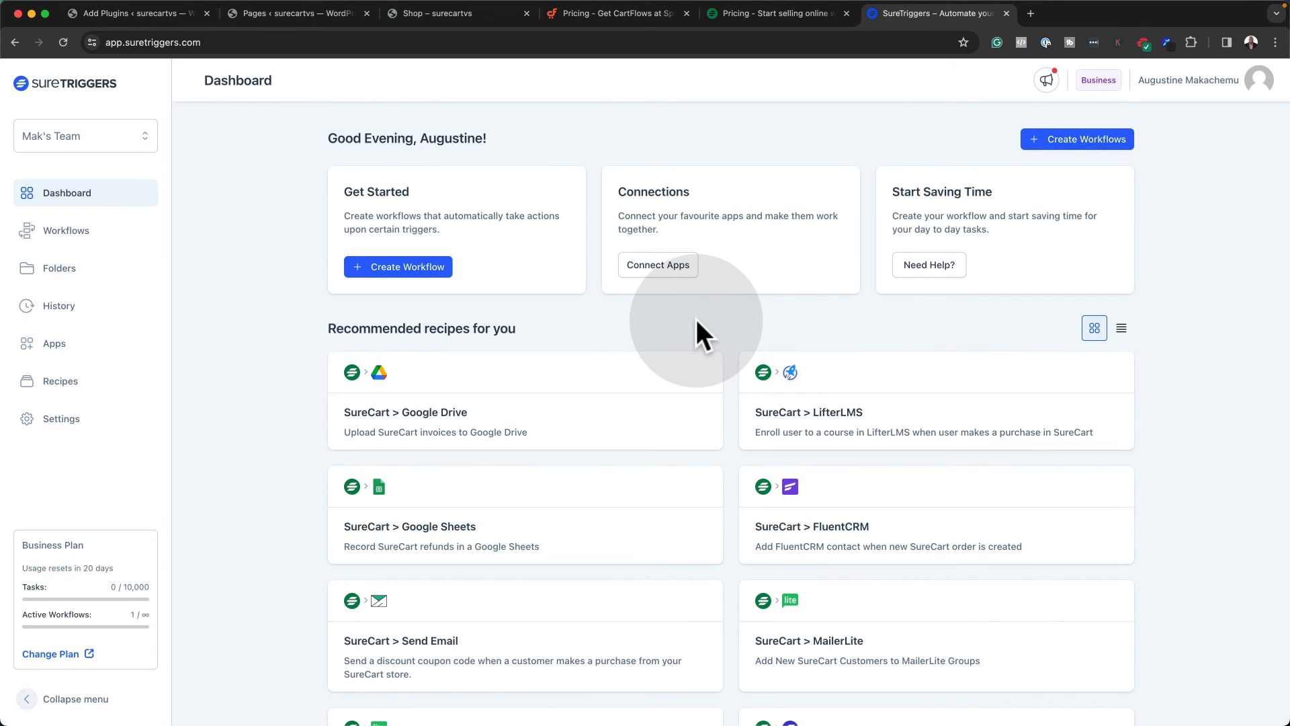